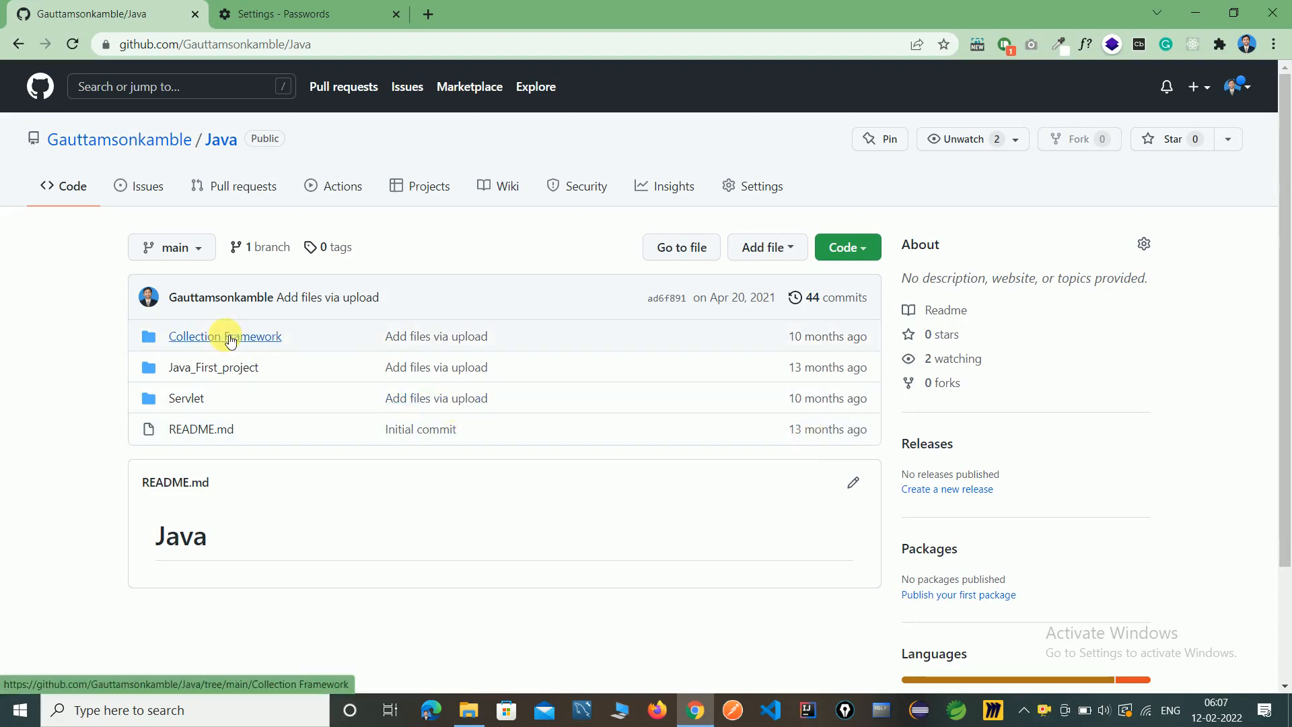
mouse_move(261, 360)
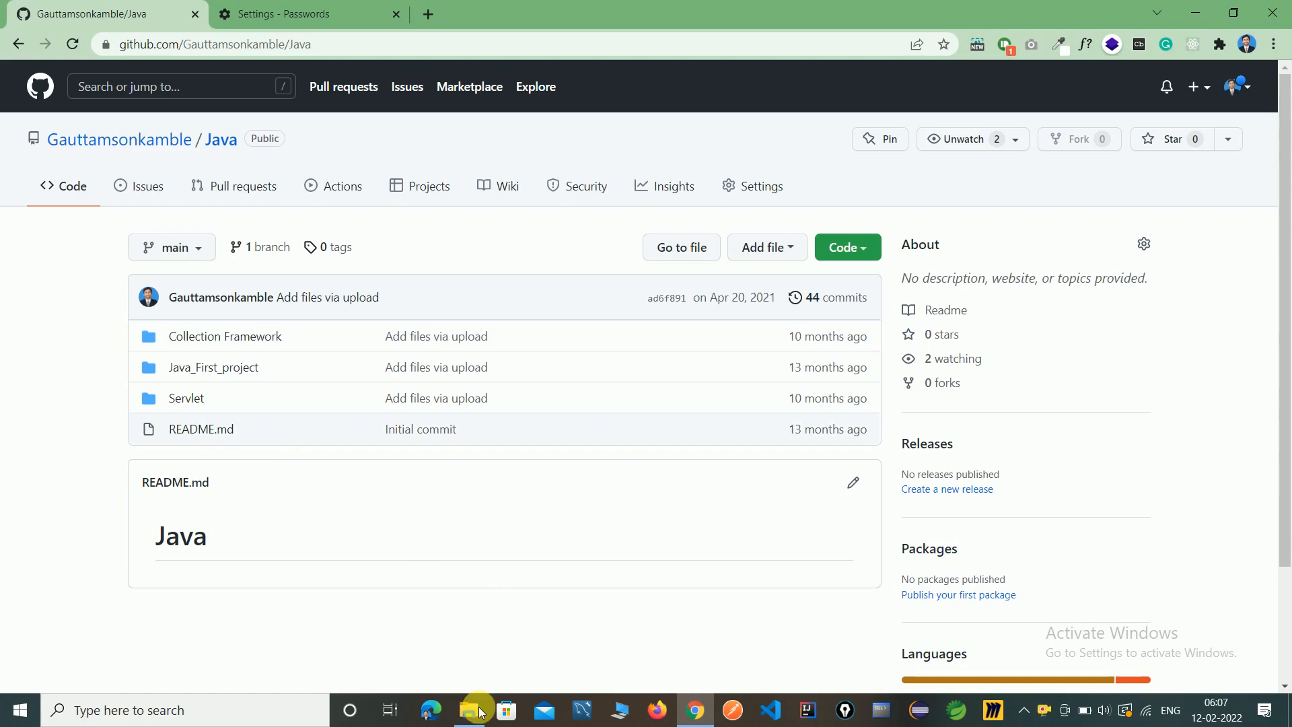
Step: Show the local Java project folder with Collection Framework, Java_First_project, Servlet and README
click(469, 710)
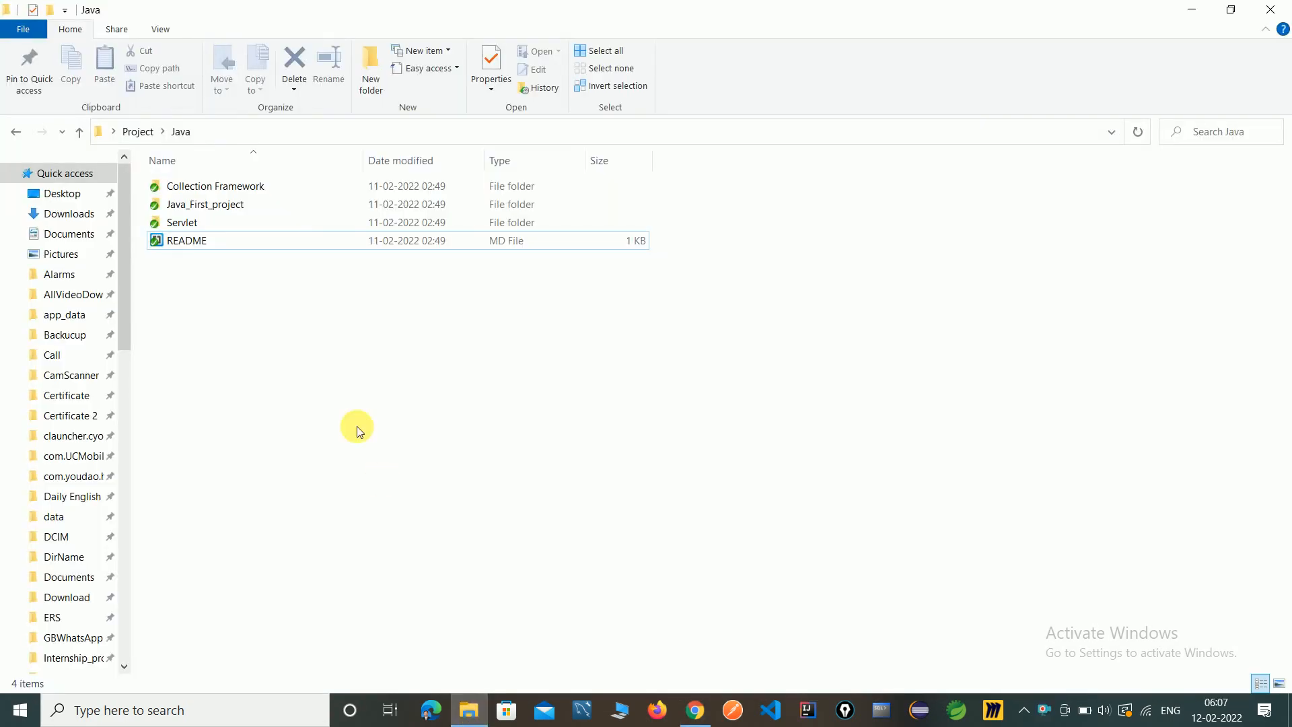
mouse_move(254, 346)
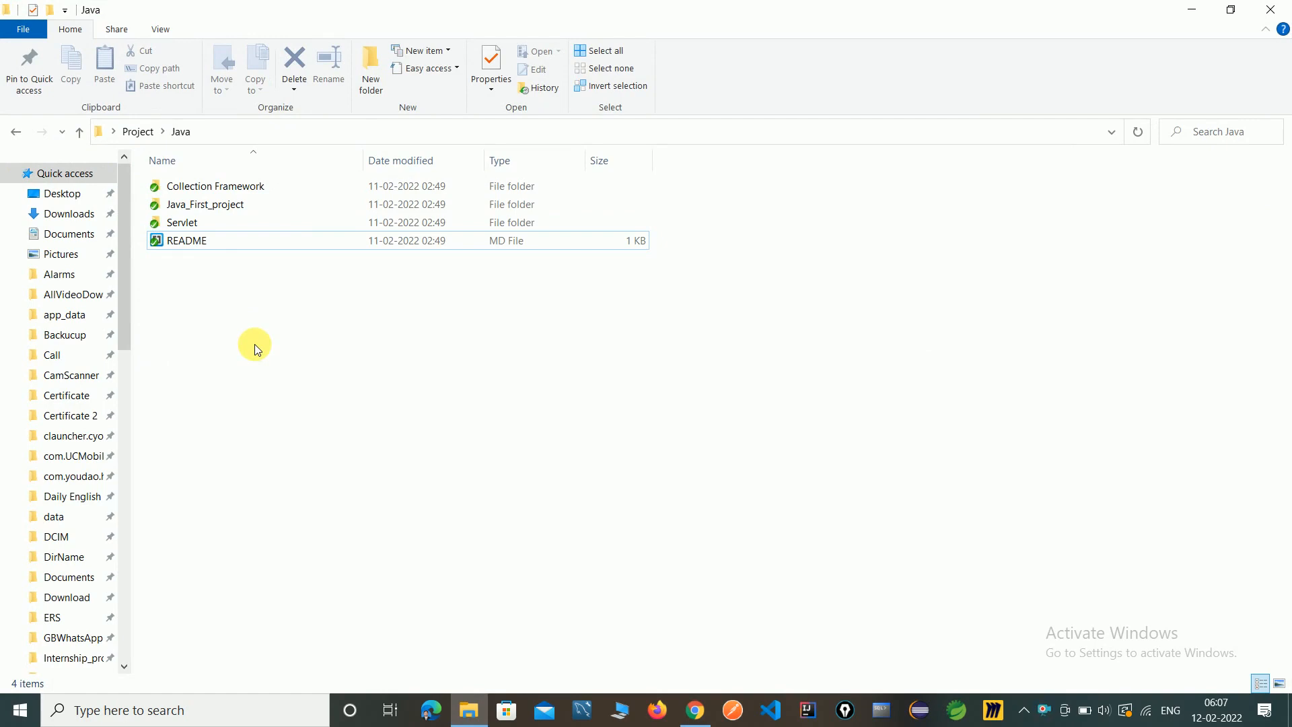
mouse_move(303, 355)
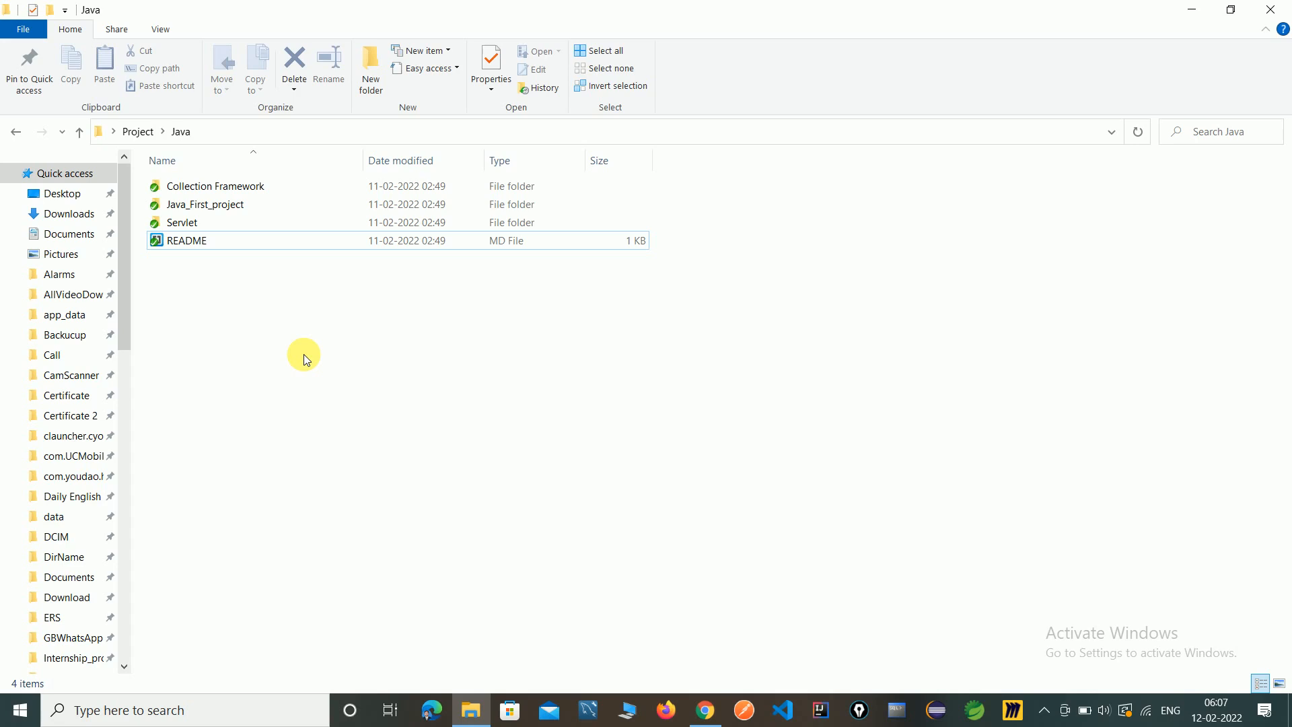
mouse_move(320, 325)
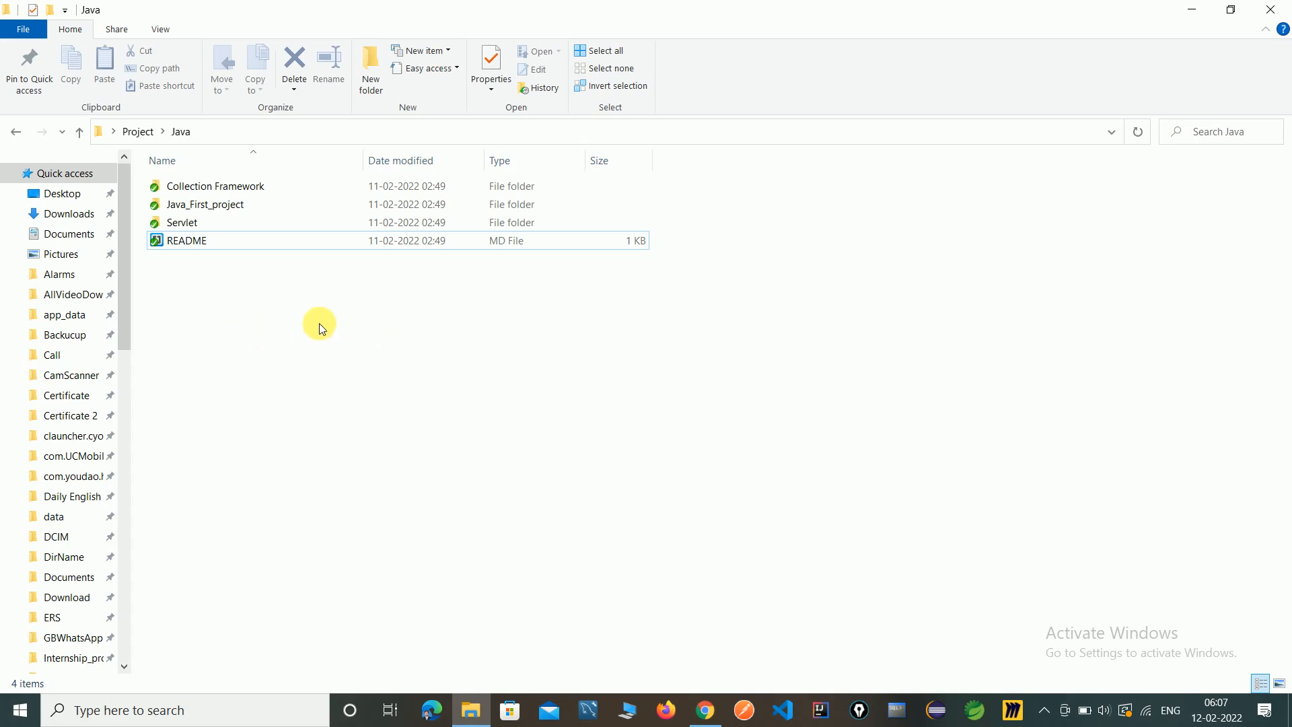
mouse_move(301, 375)
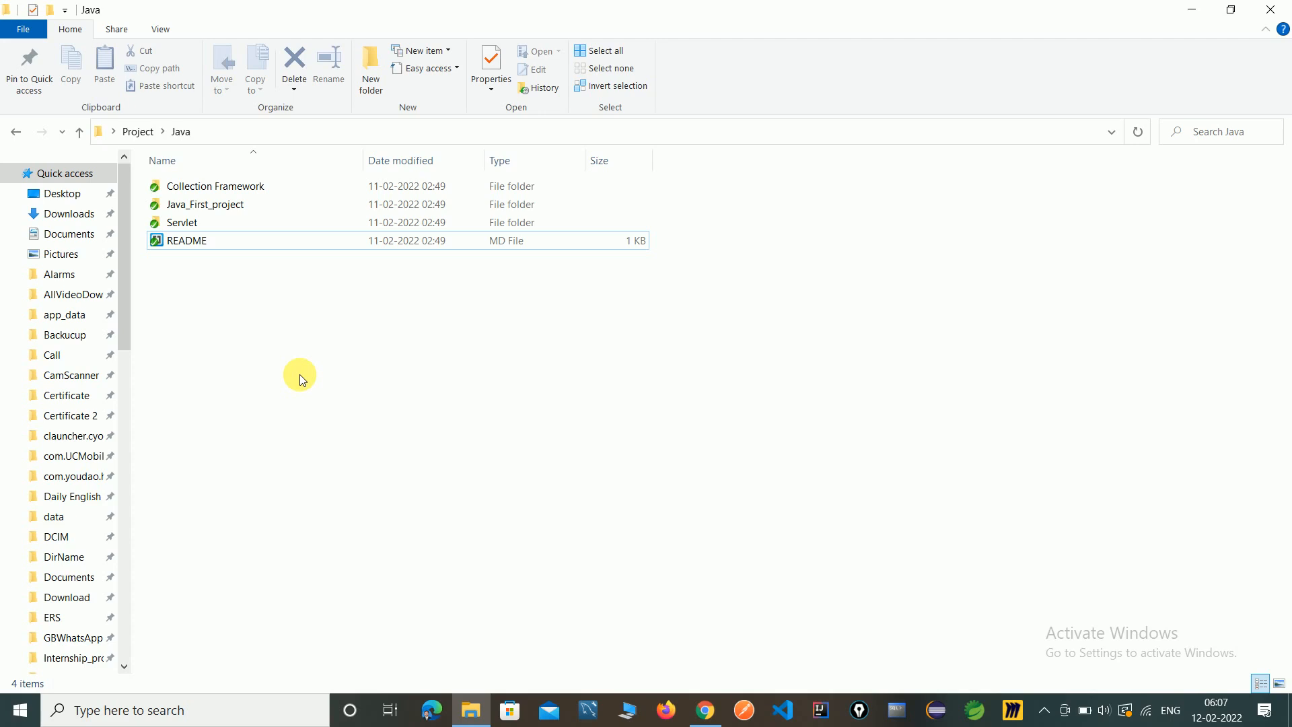
mouse_move(336, 328)
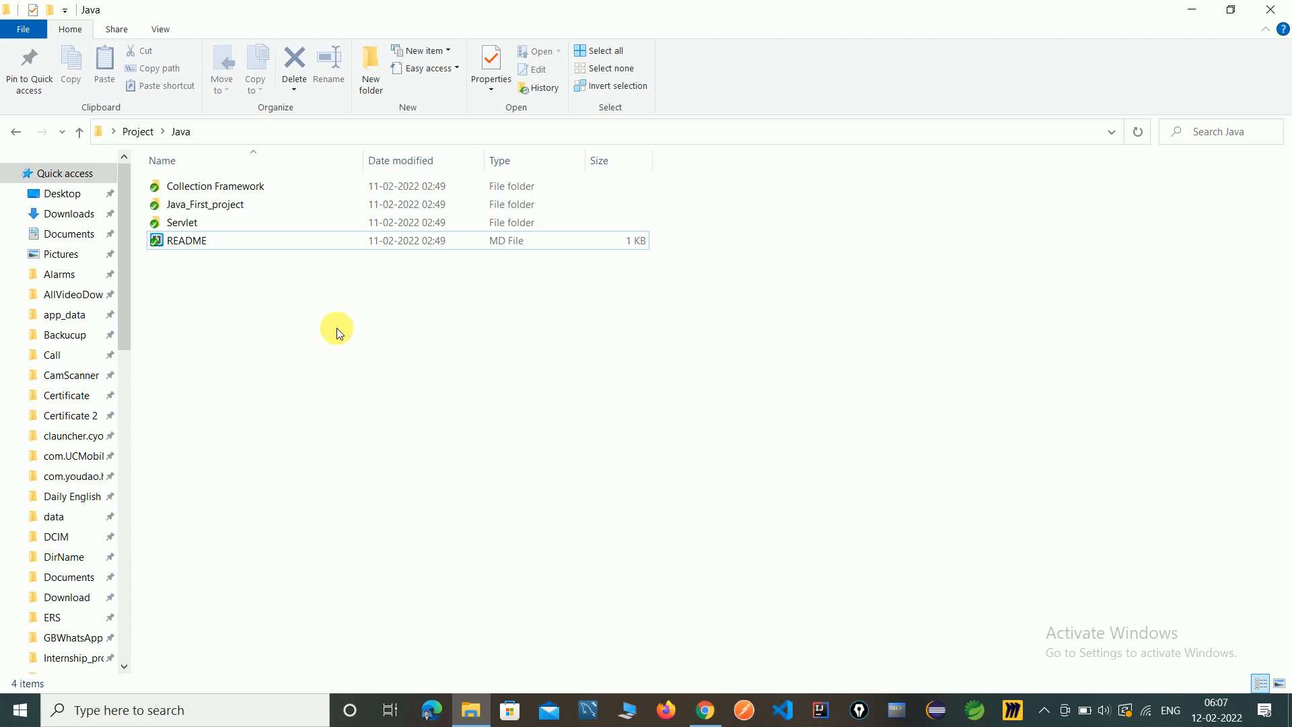
mouse_move(246, 325)
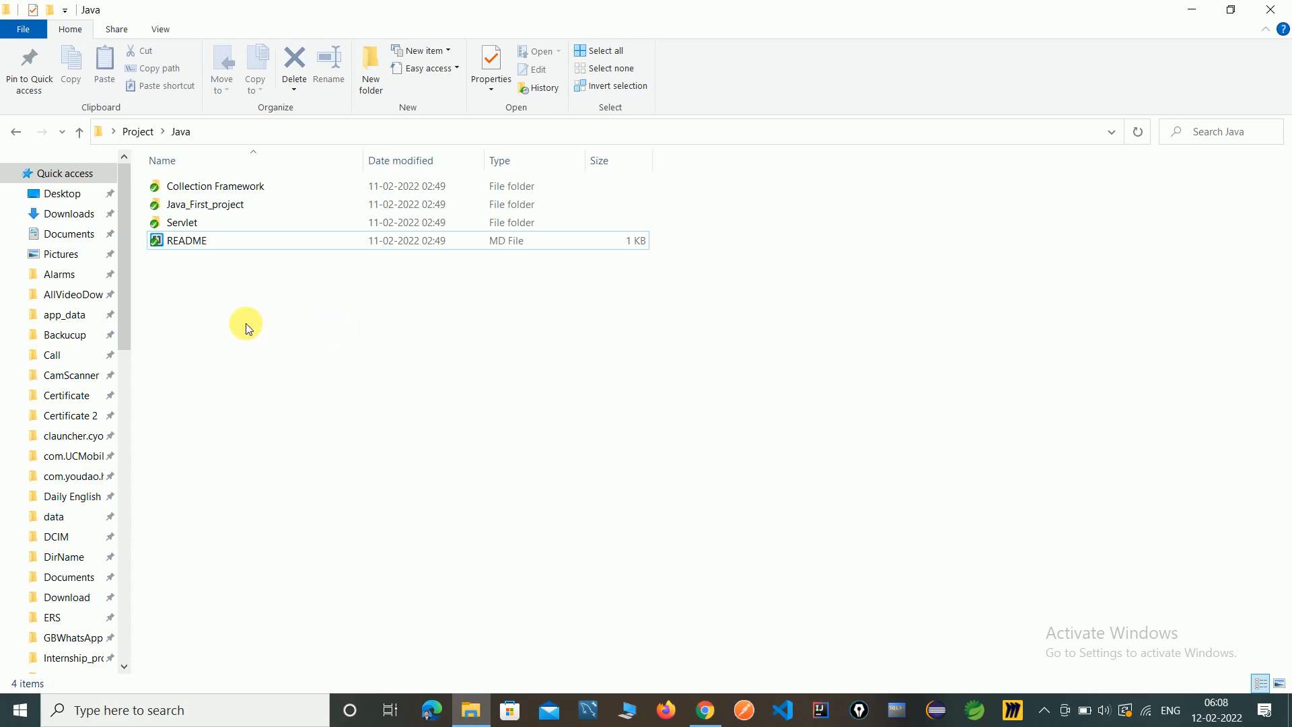
Step: Create a new Text Document in the Java folder and name it 'Author details'
right_click(245, 325)
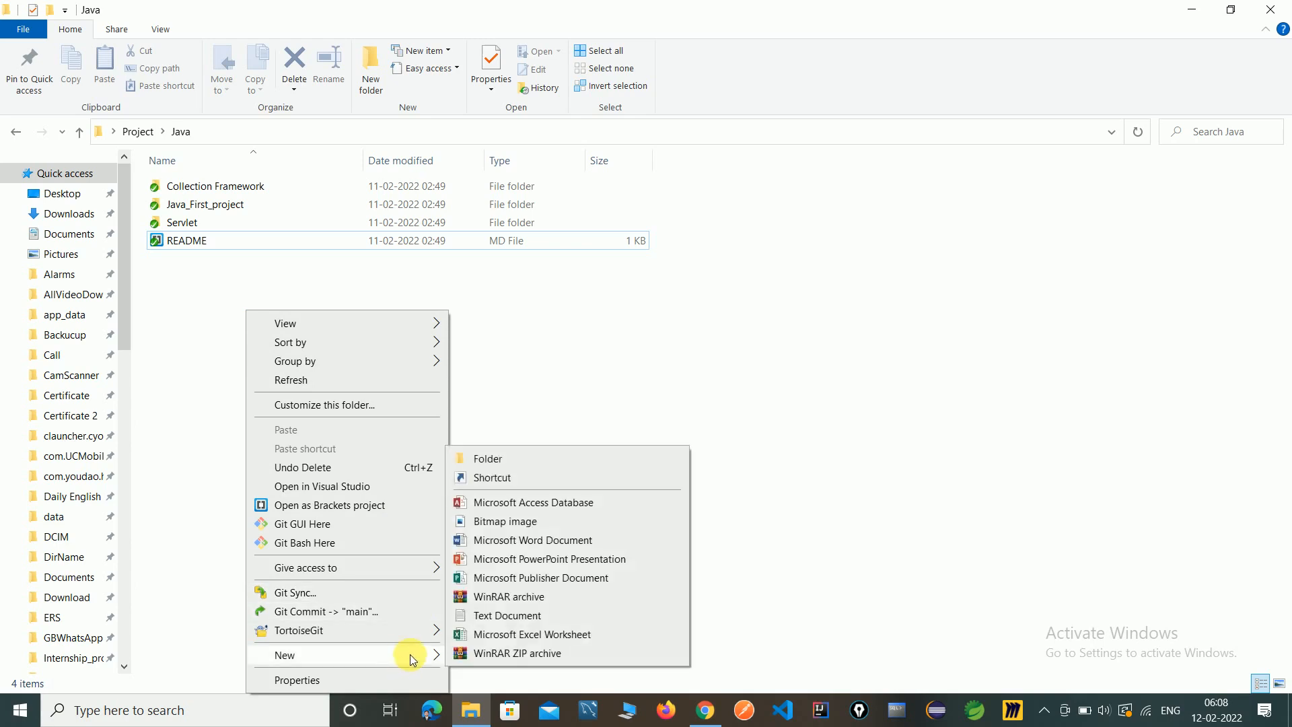
click(507, 615)
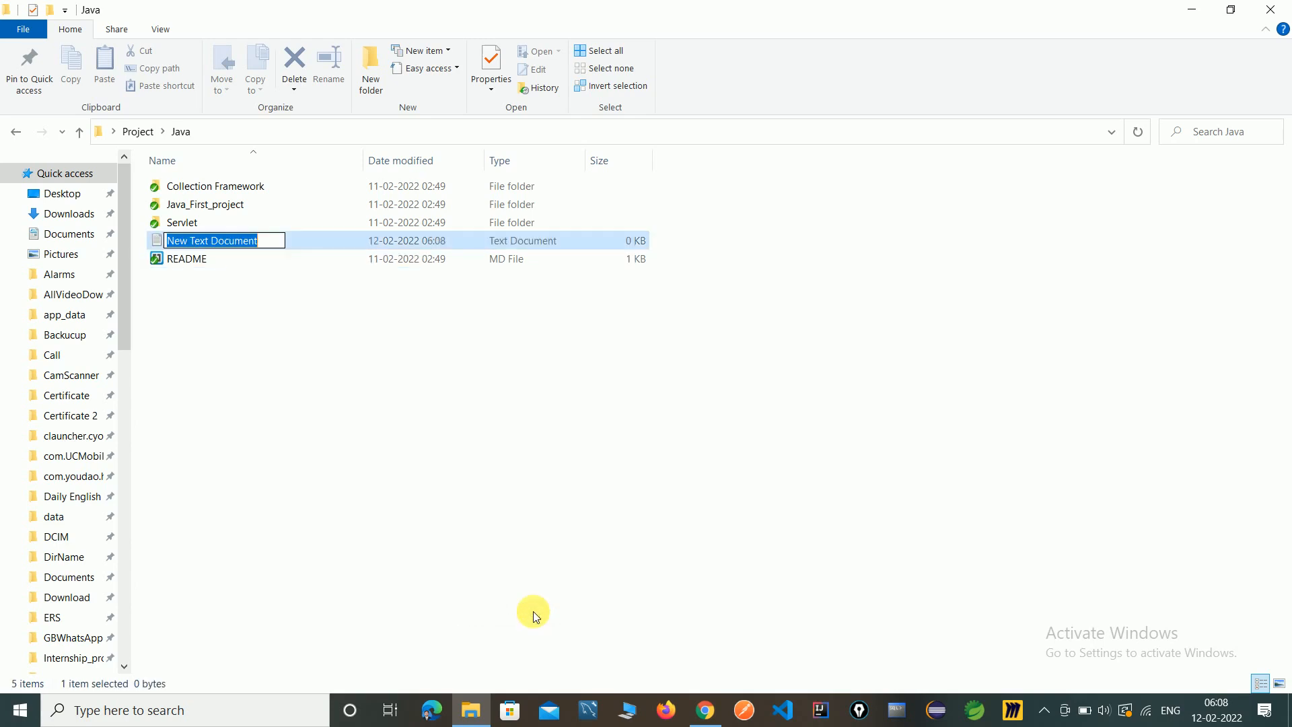
text(A)
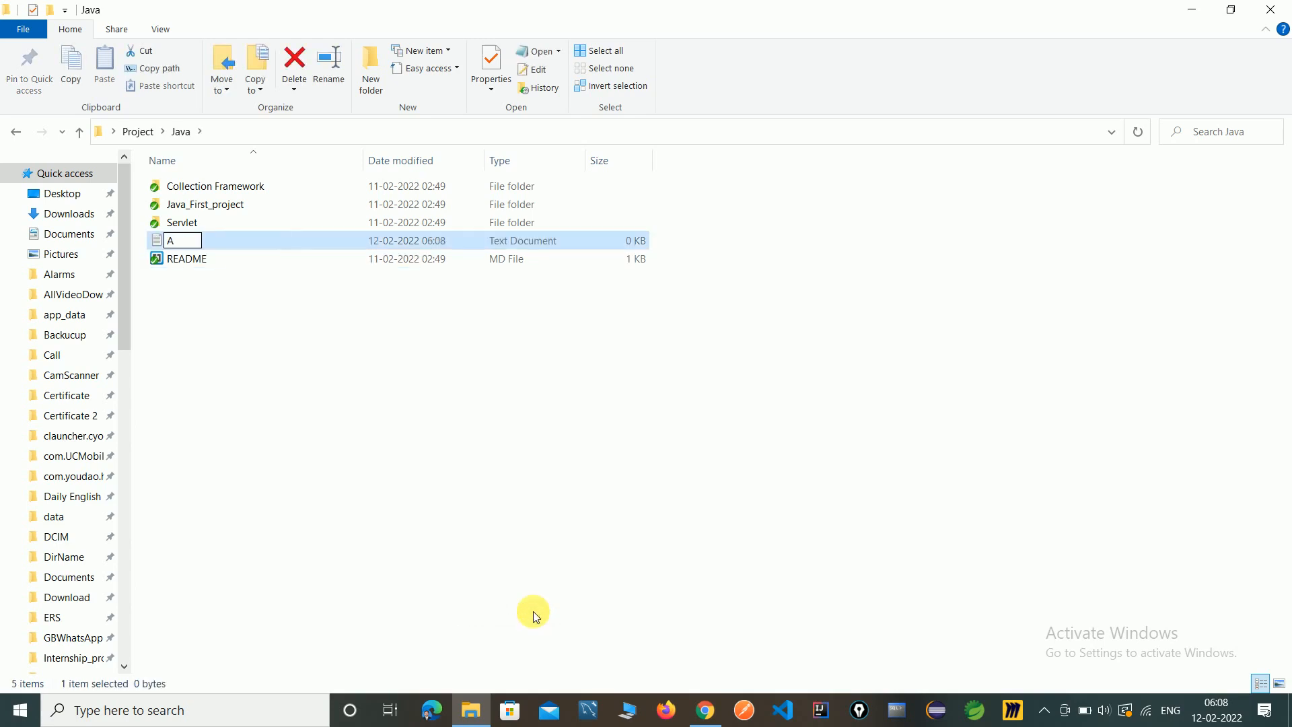
text(Author)
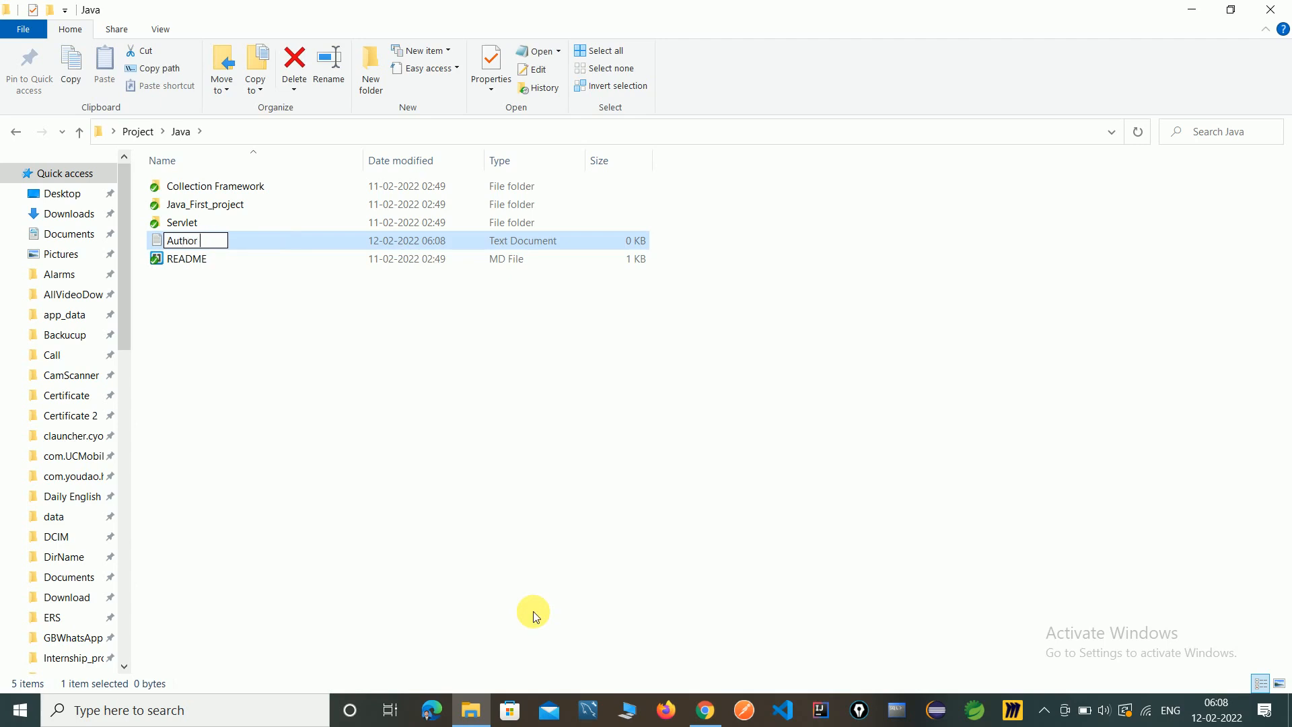
text(details)
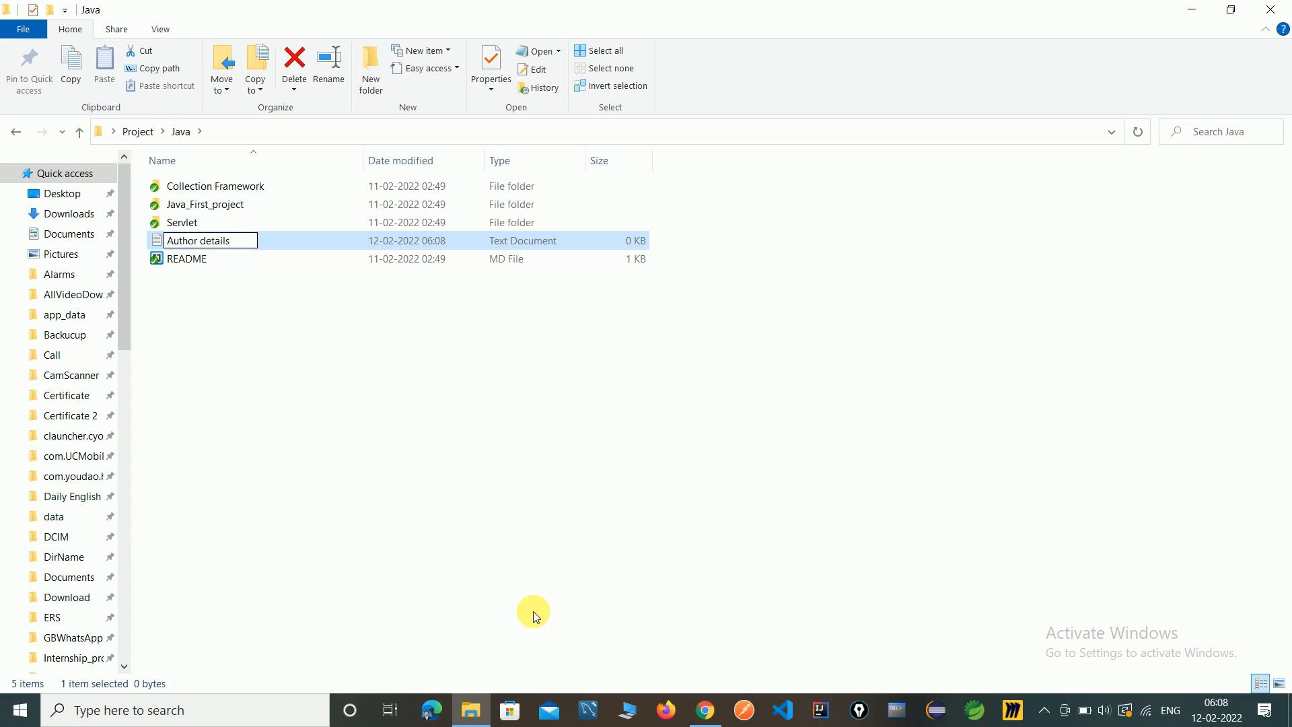
key(Enter)
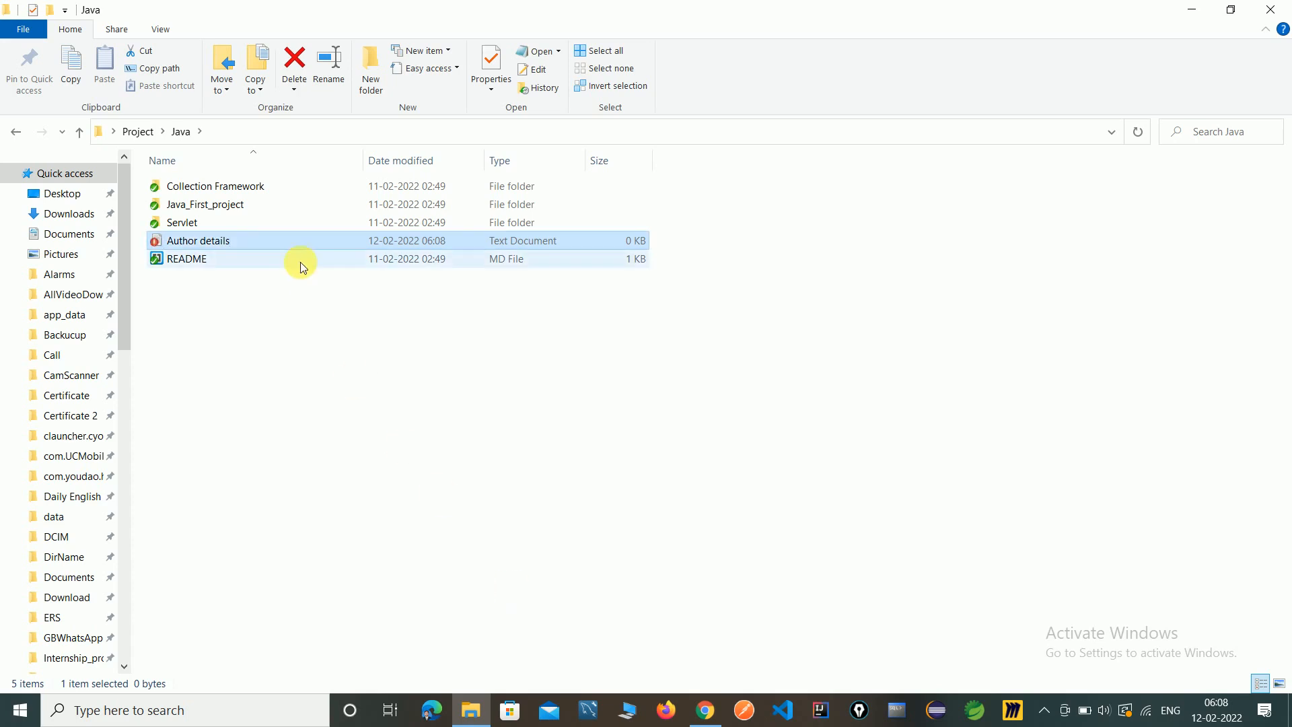
Step: Open Author details in Notepad and set its font to Consolas Bold size 16
double_click(197, 240)
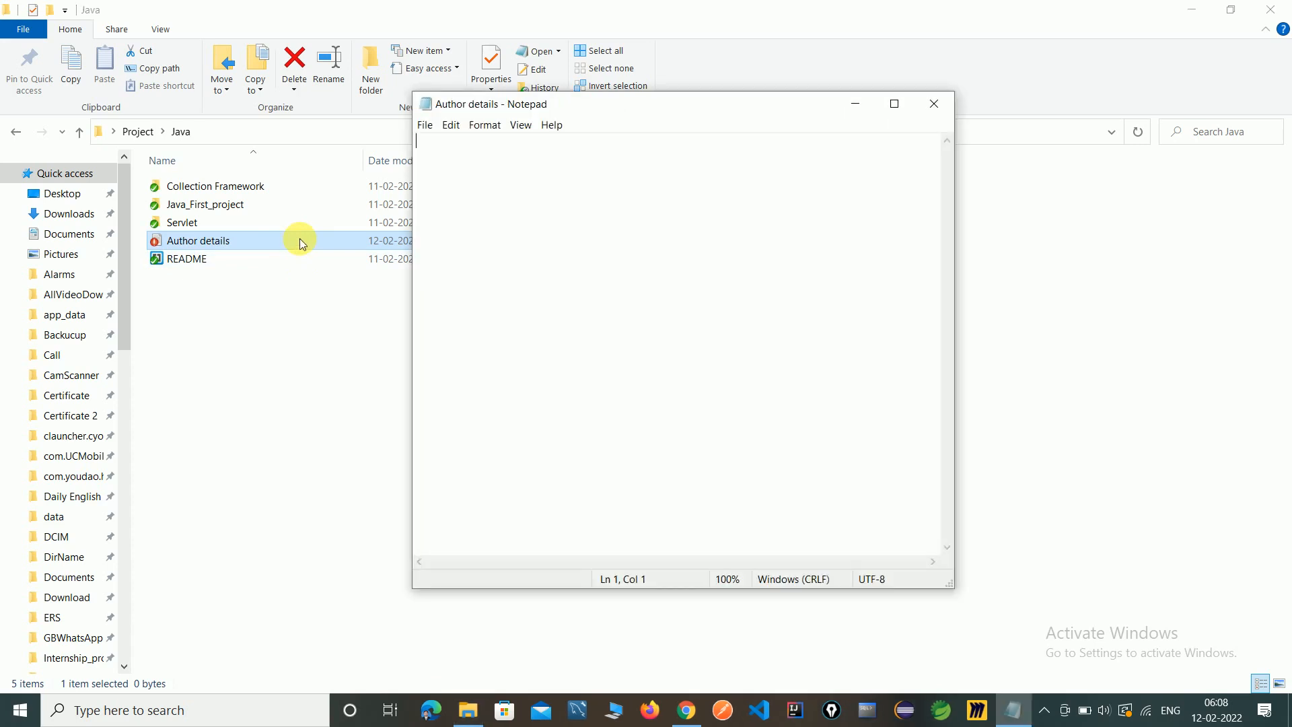
mouse_move(518, 165)
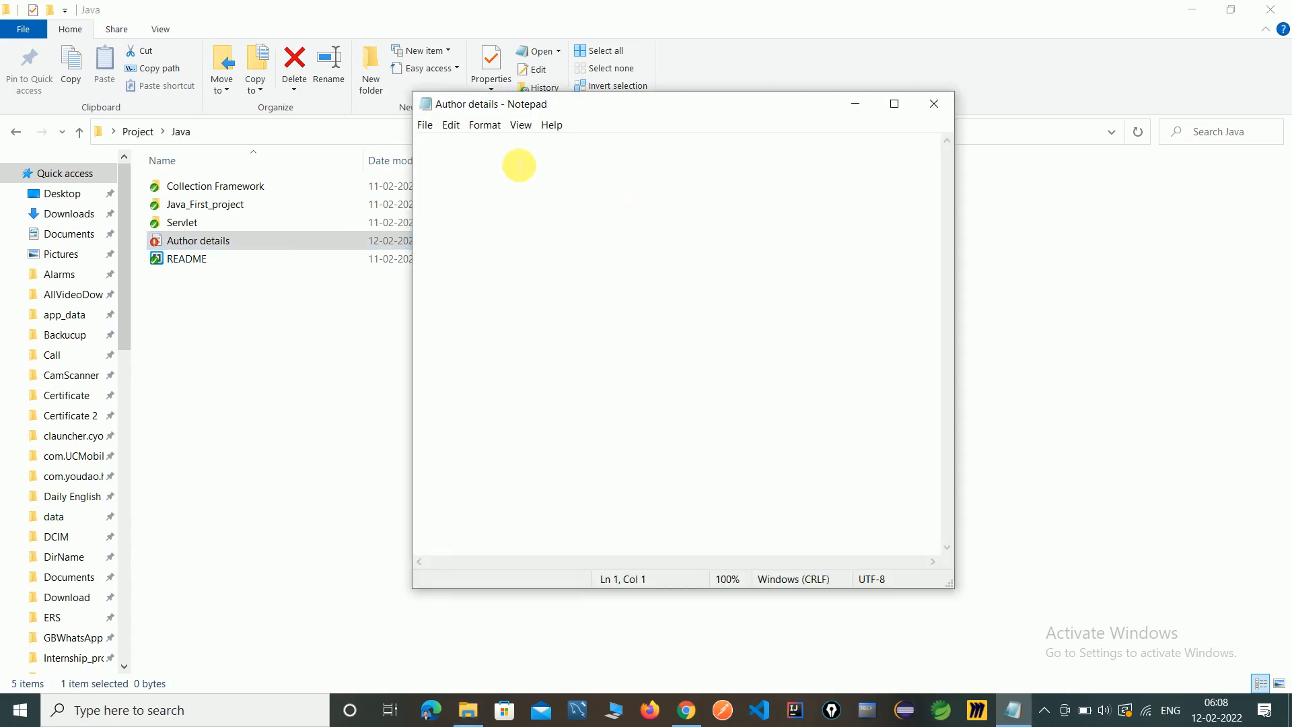
mouse_move(469, 217)
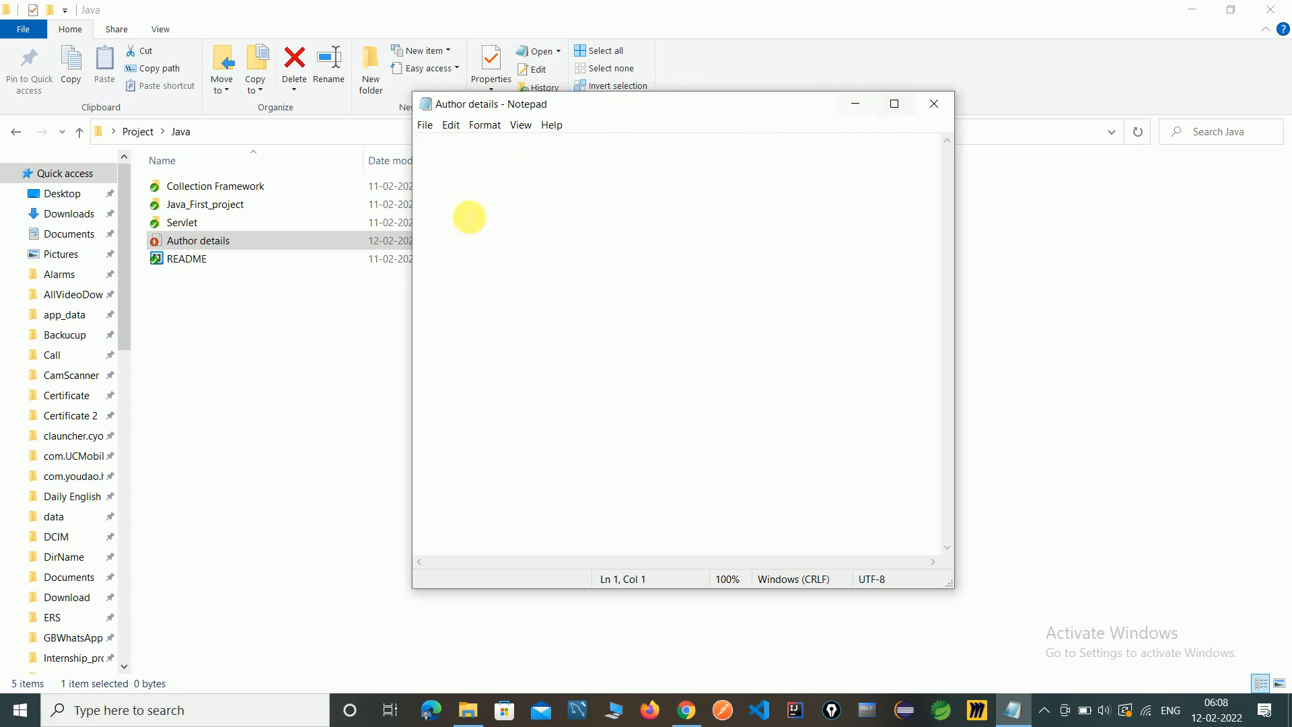
click(484, 124)
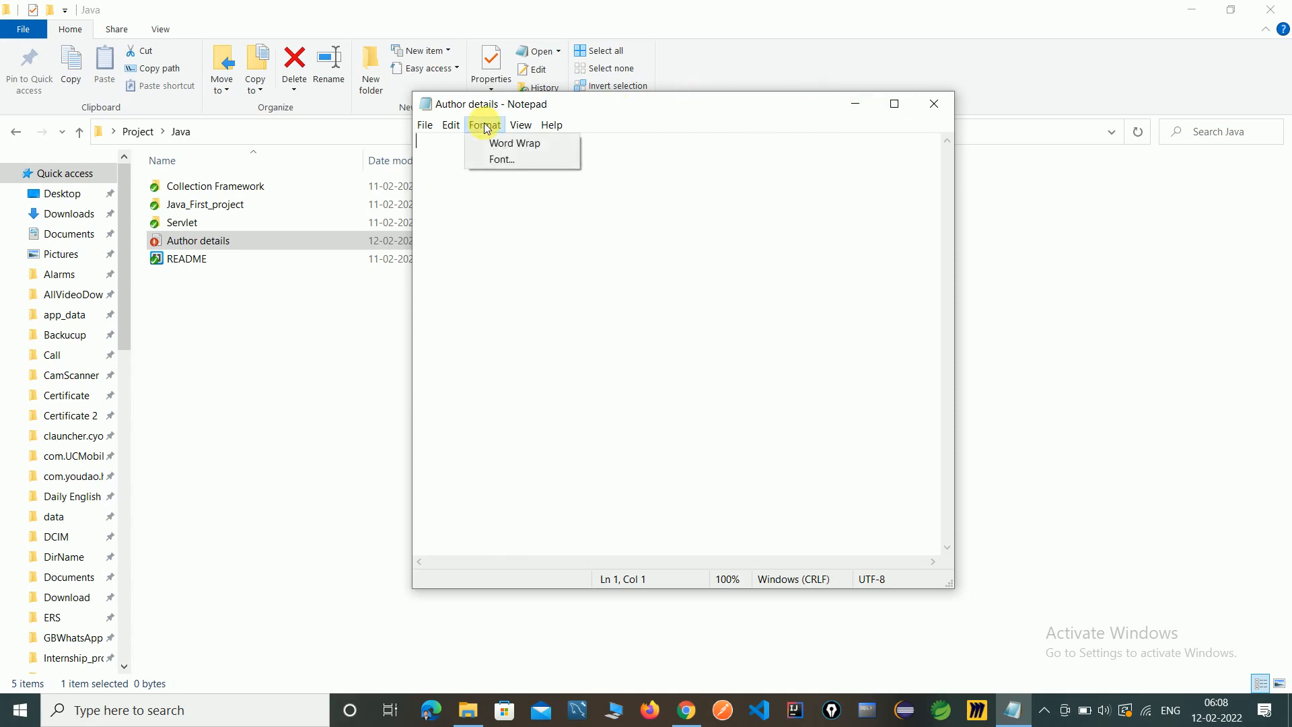
click(503, 156)
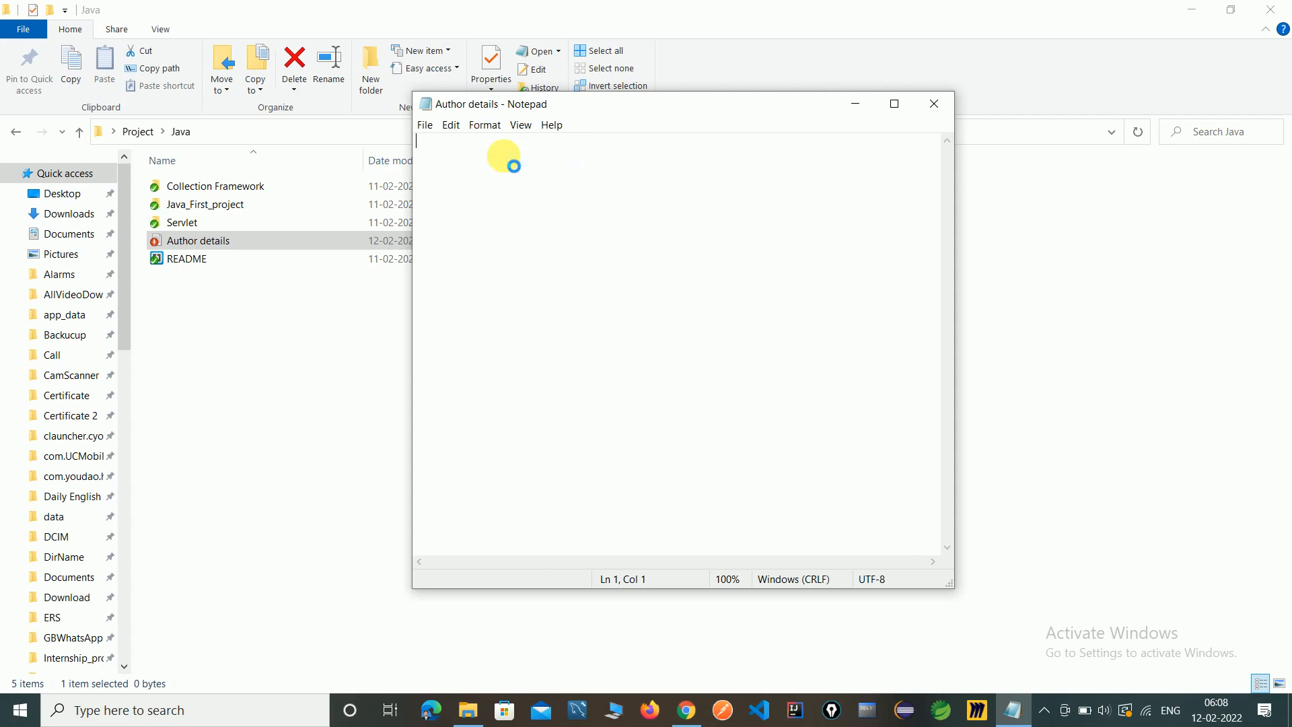
mouse_move(933, 142)
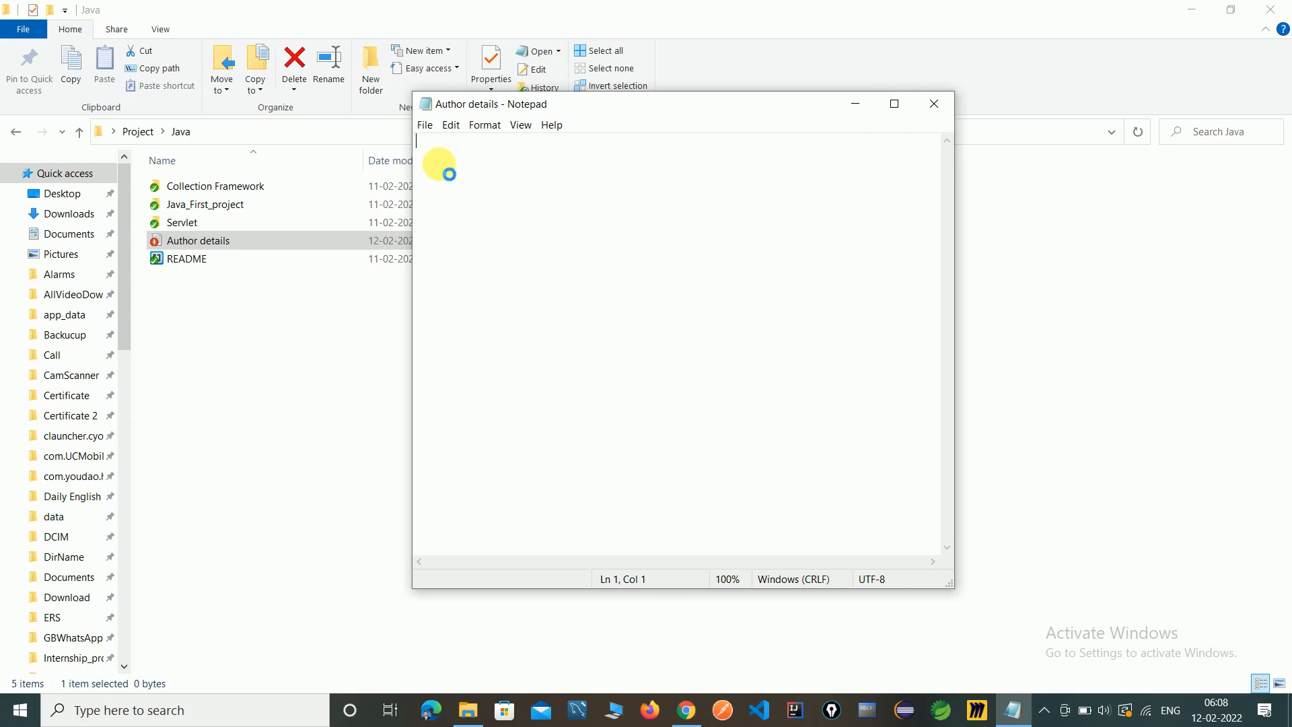
click(484, 125)
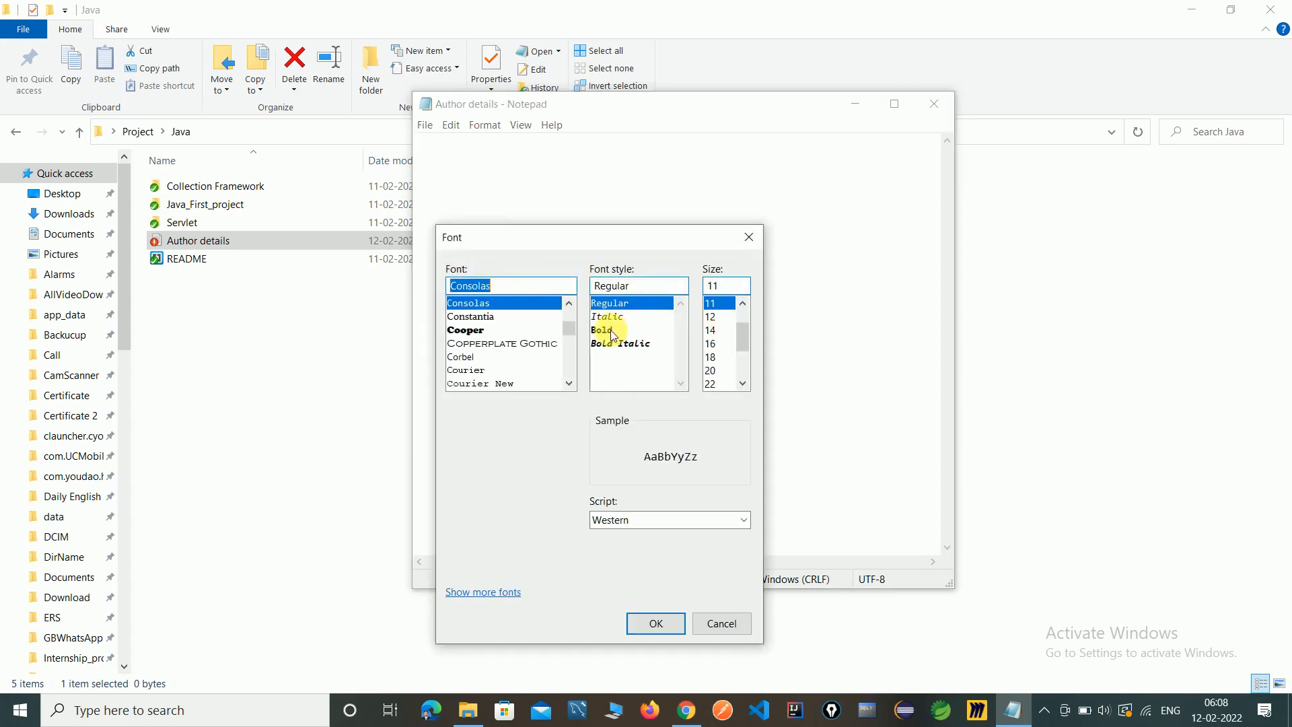
click(600, 329)
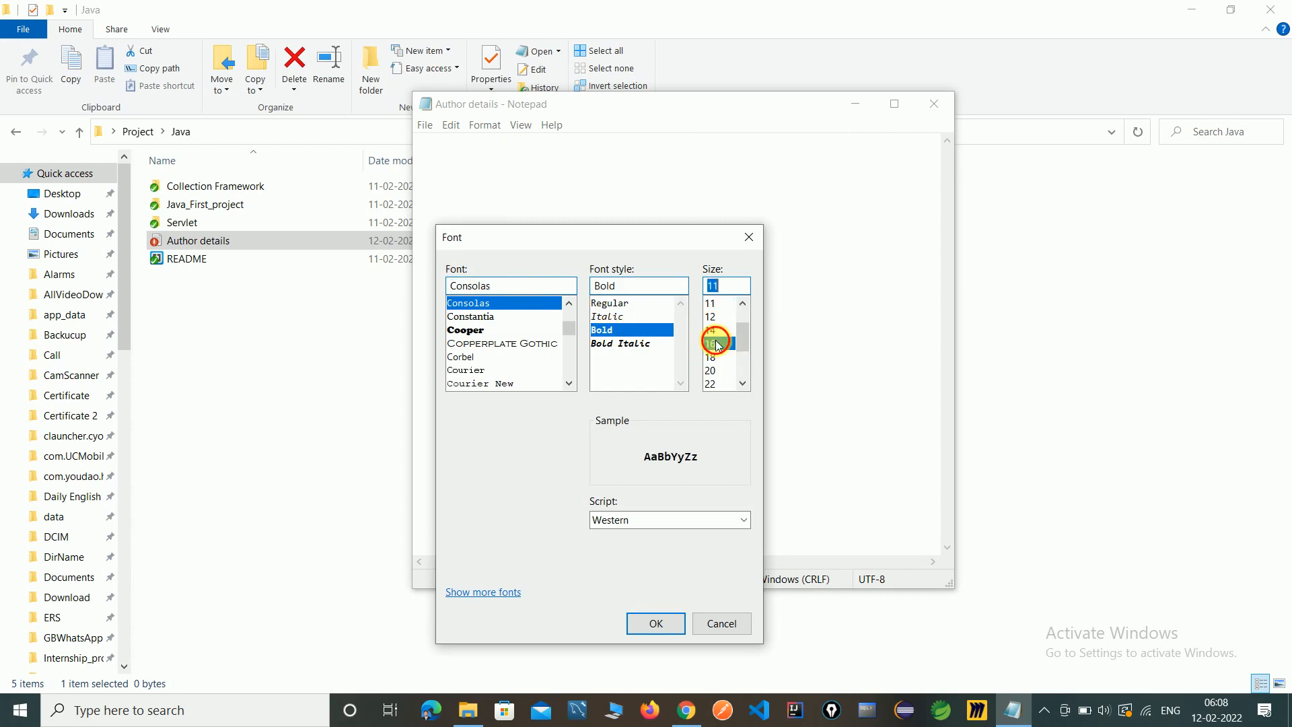
click(656, 623)
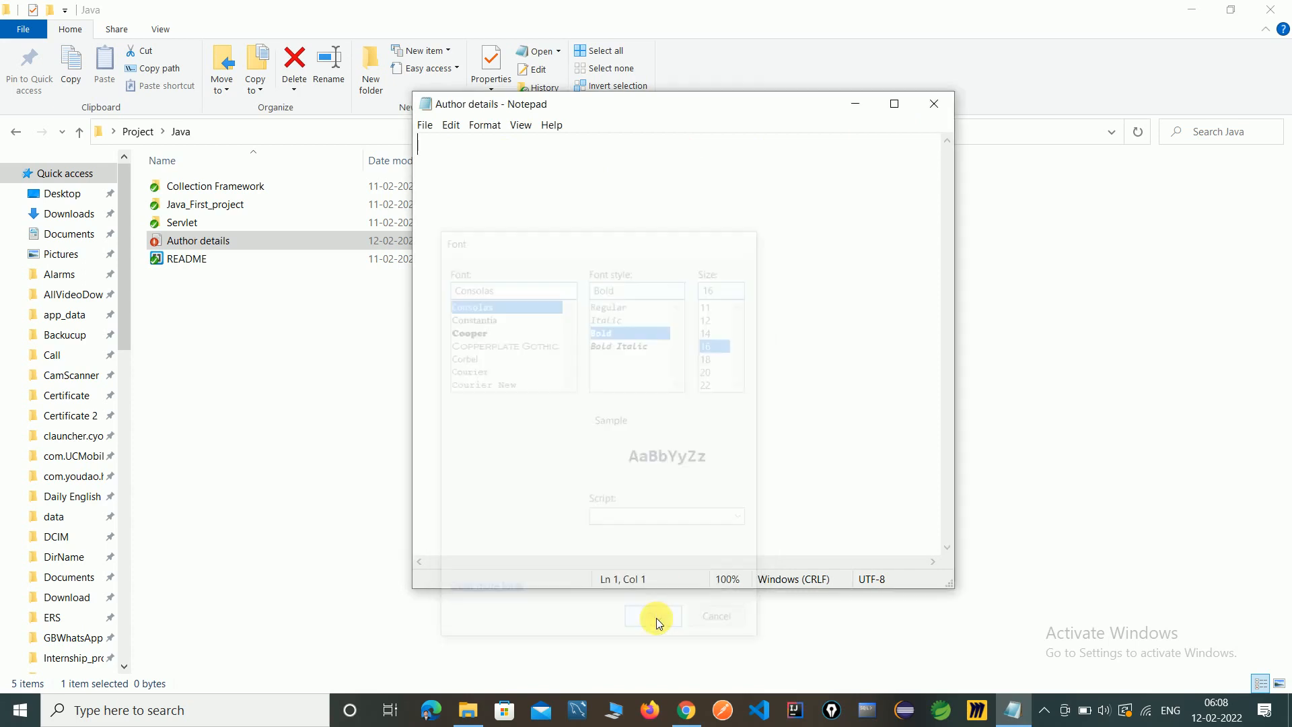
click(654, 616)
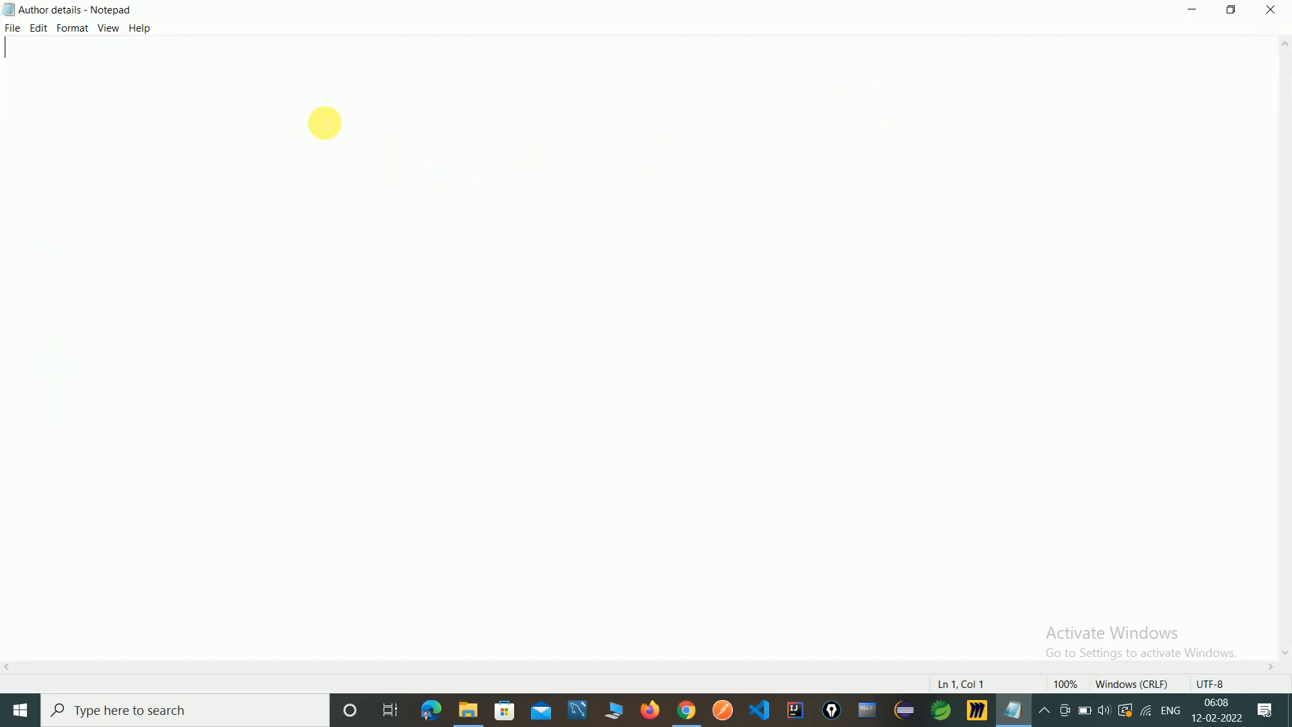
Step: Write the first line 'Author Name : Gauttam Sonkamble', fixing typos along the way
text(Aut)
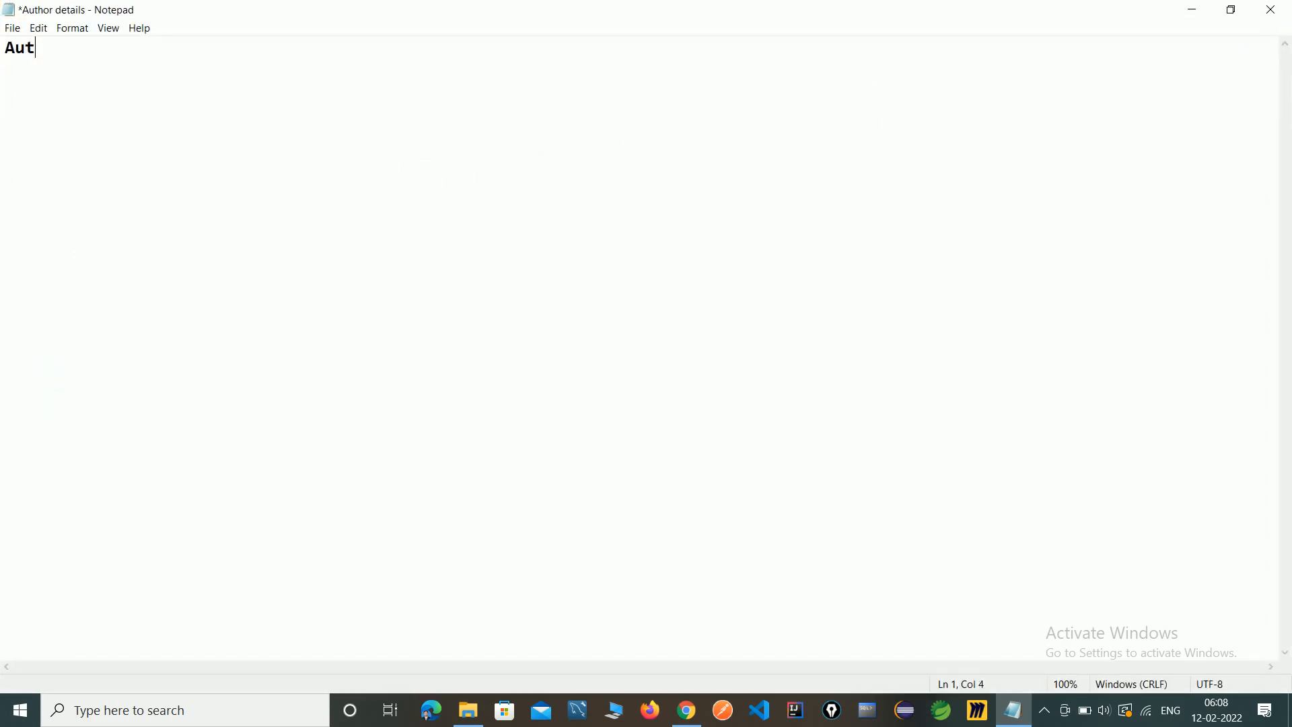
text(hor)
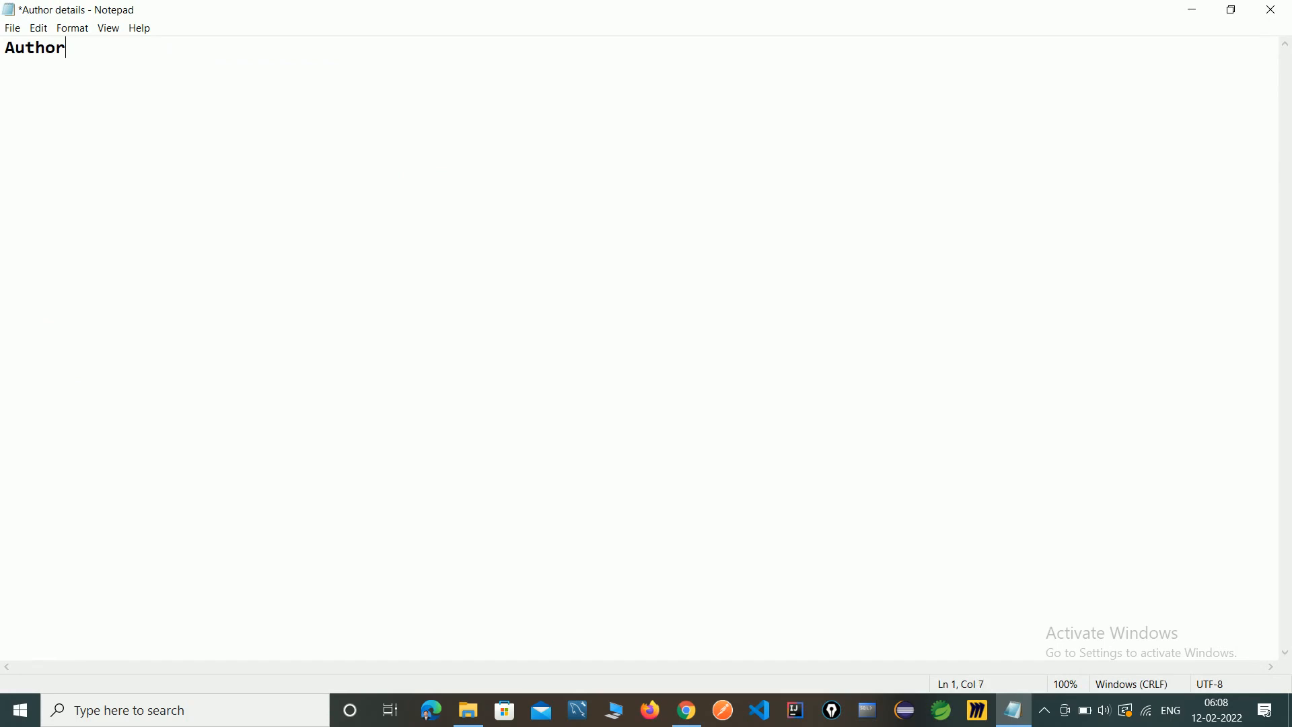
text(NaME)
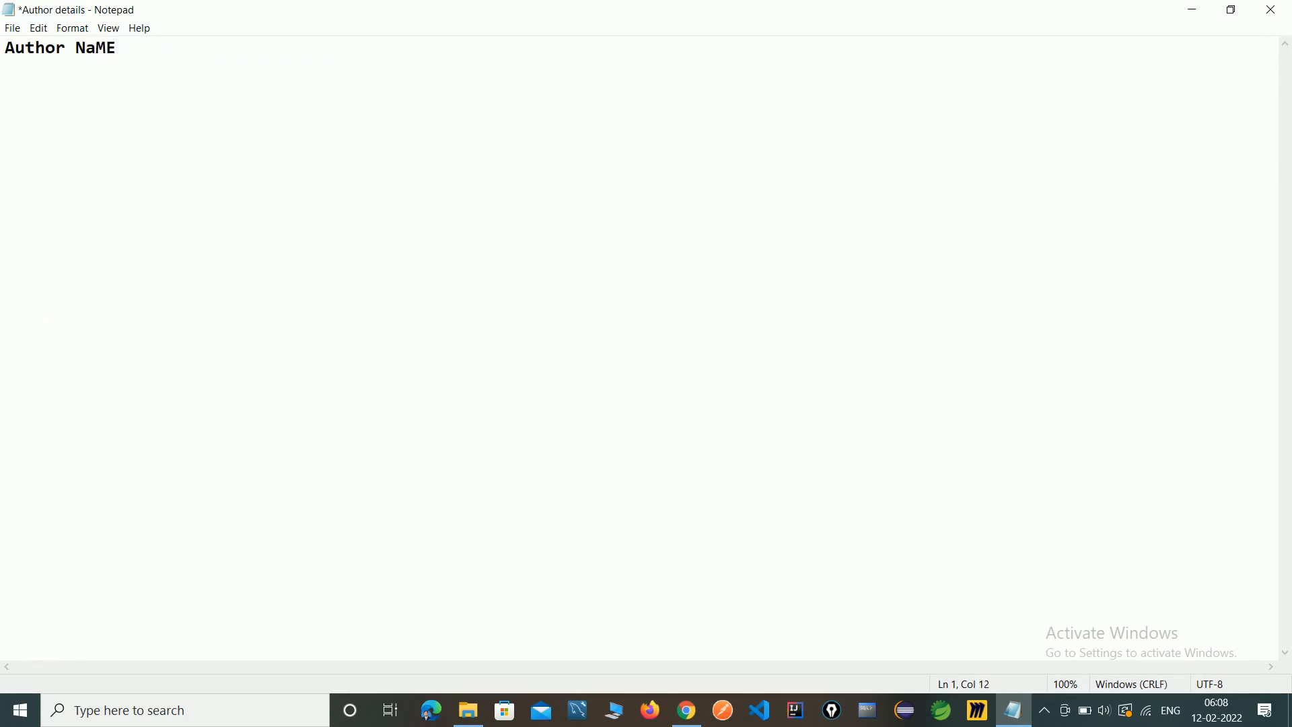
key(BackSpace)
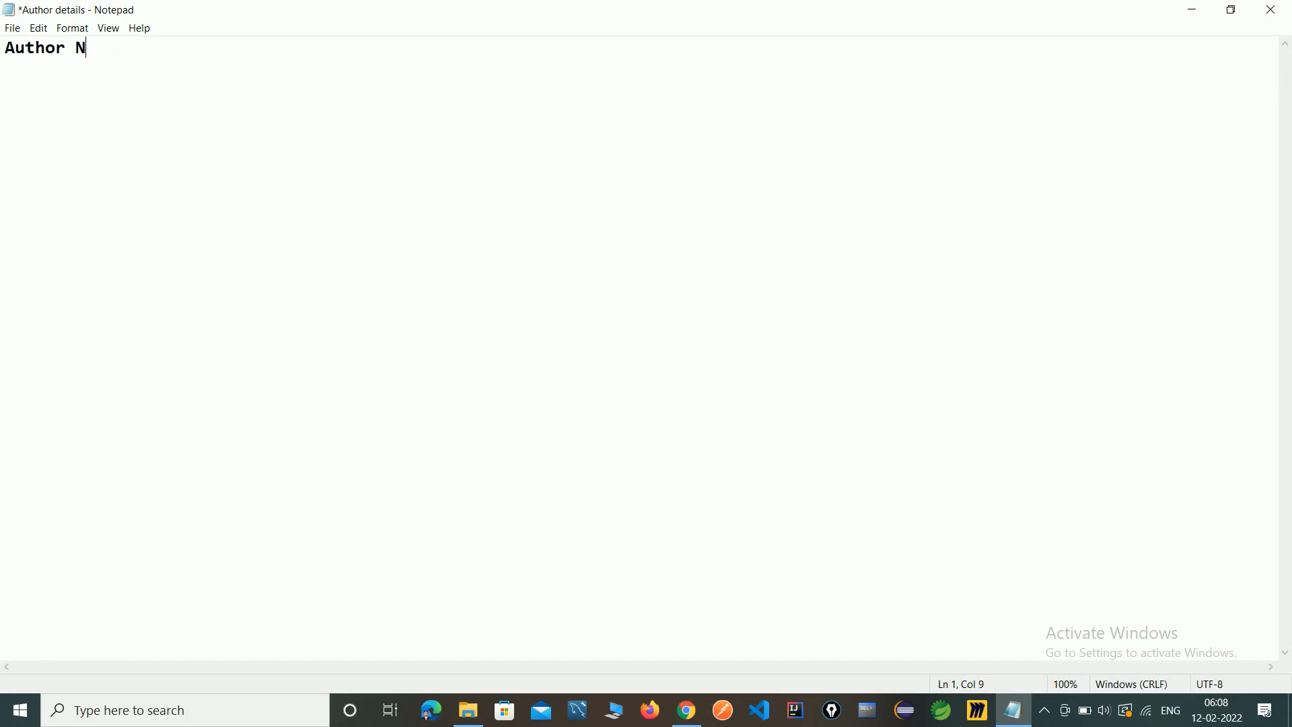
text(ame)
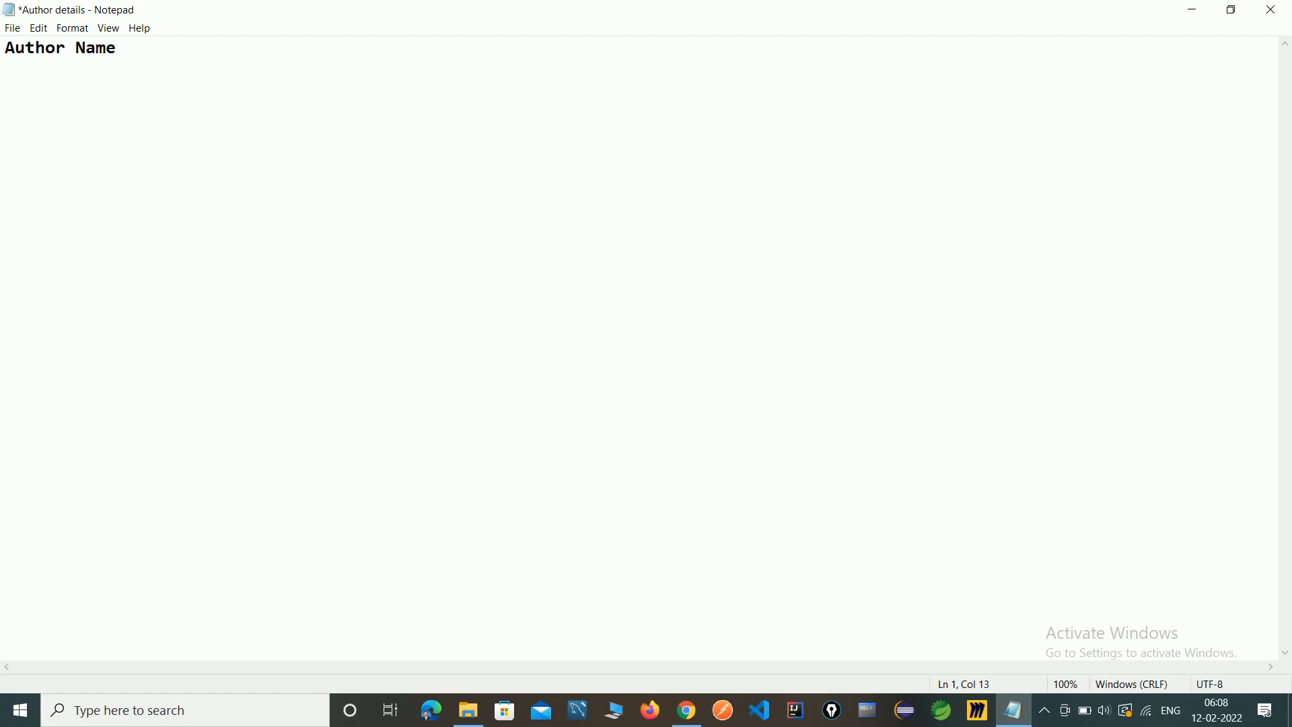
text(: Ga)
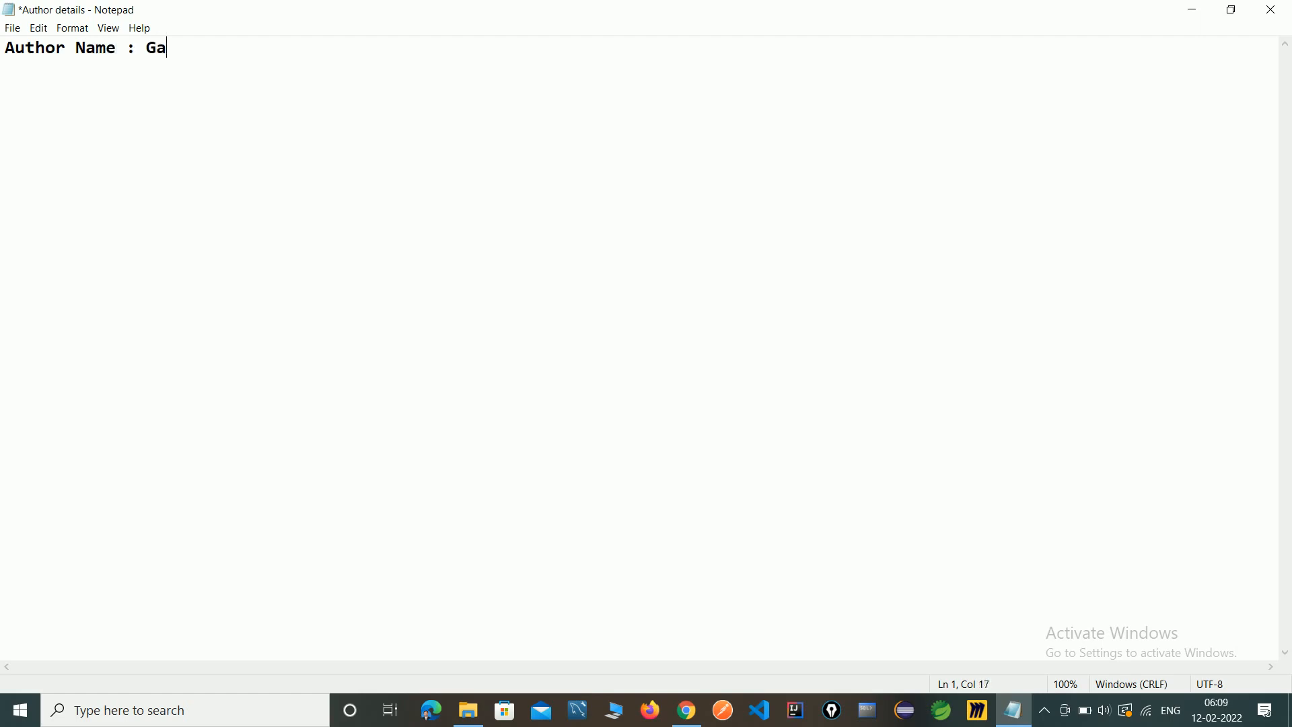
text(uttam)
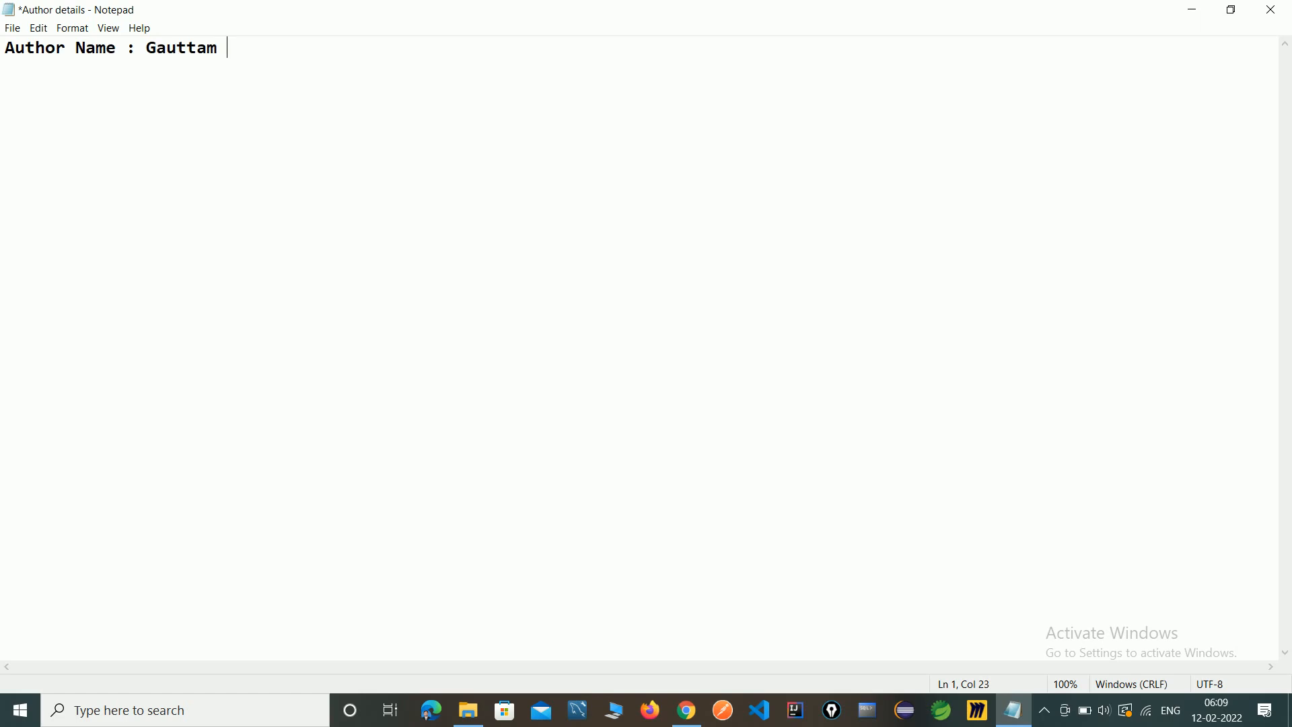
text(Sonkambl;e)
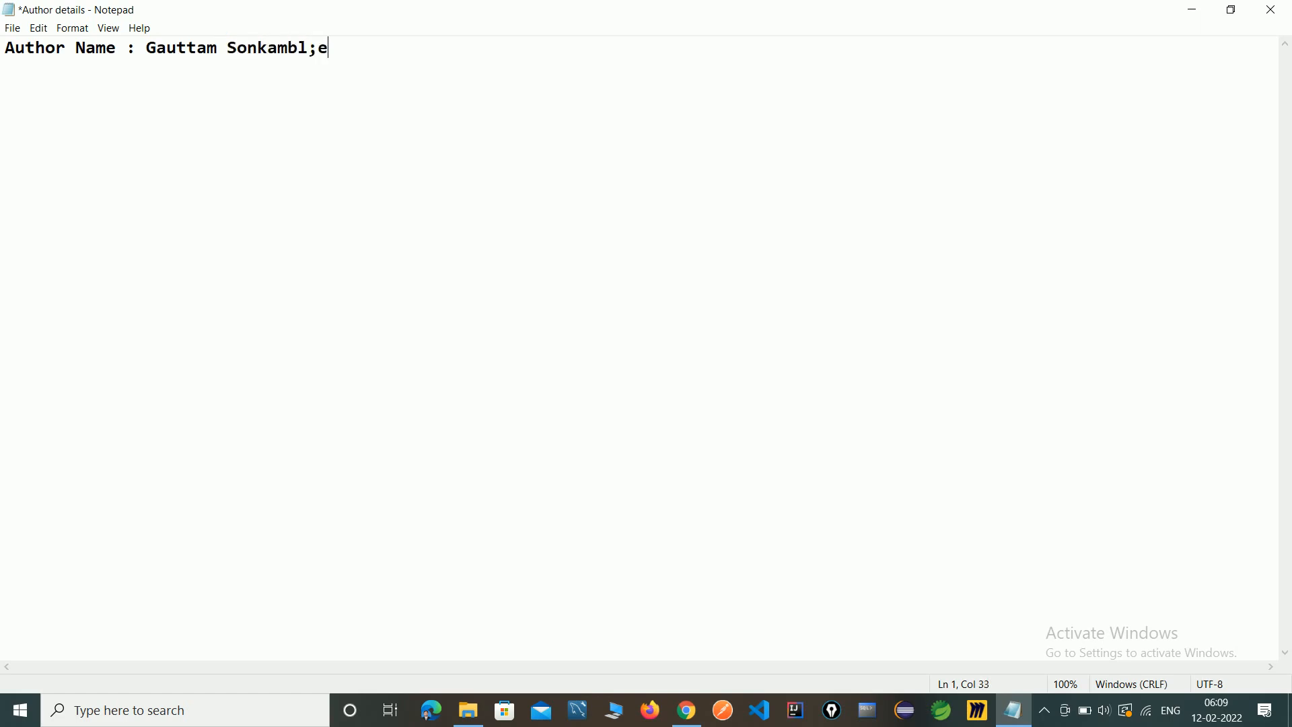
key(Backspace)
text(C)
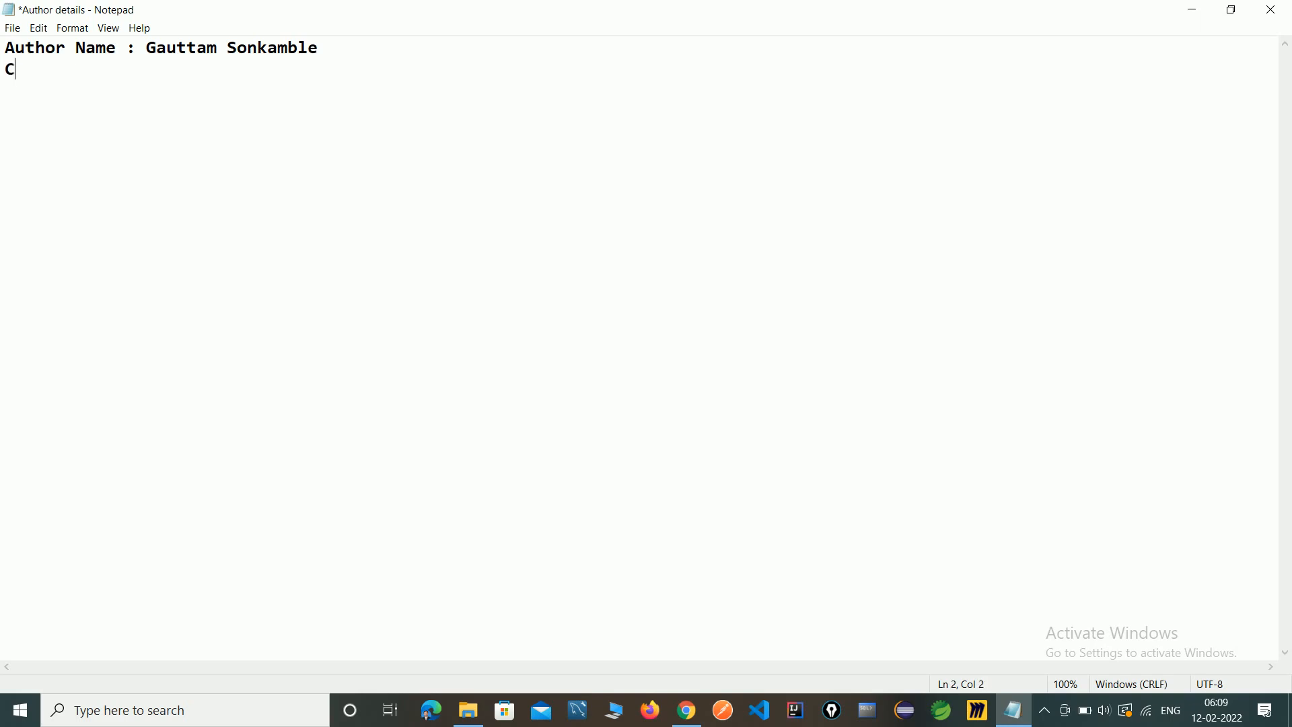
Step: Write the second line 'Channel Name: DeveloperCorners'
text(hannel N)
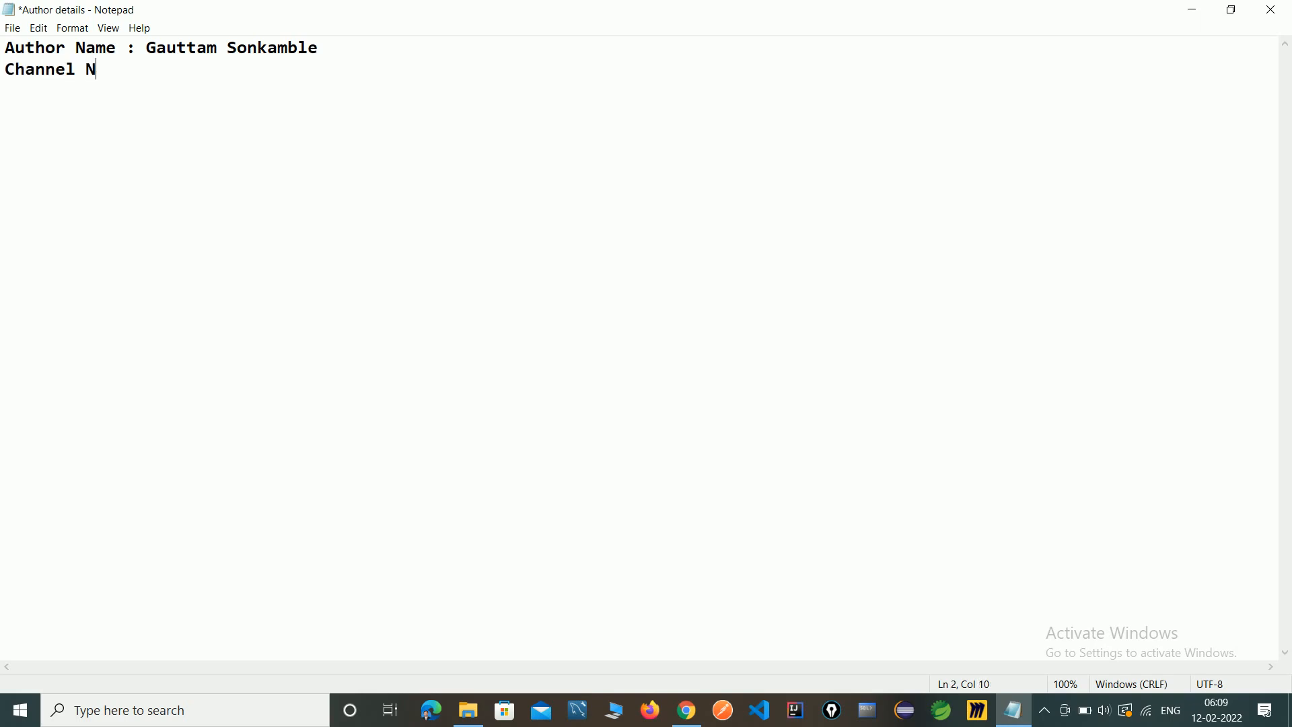
text(ame:)
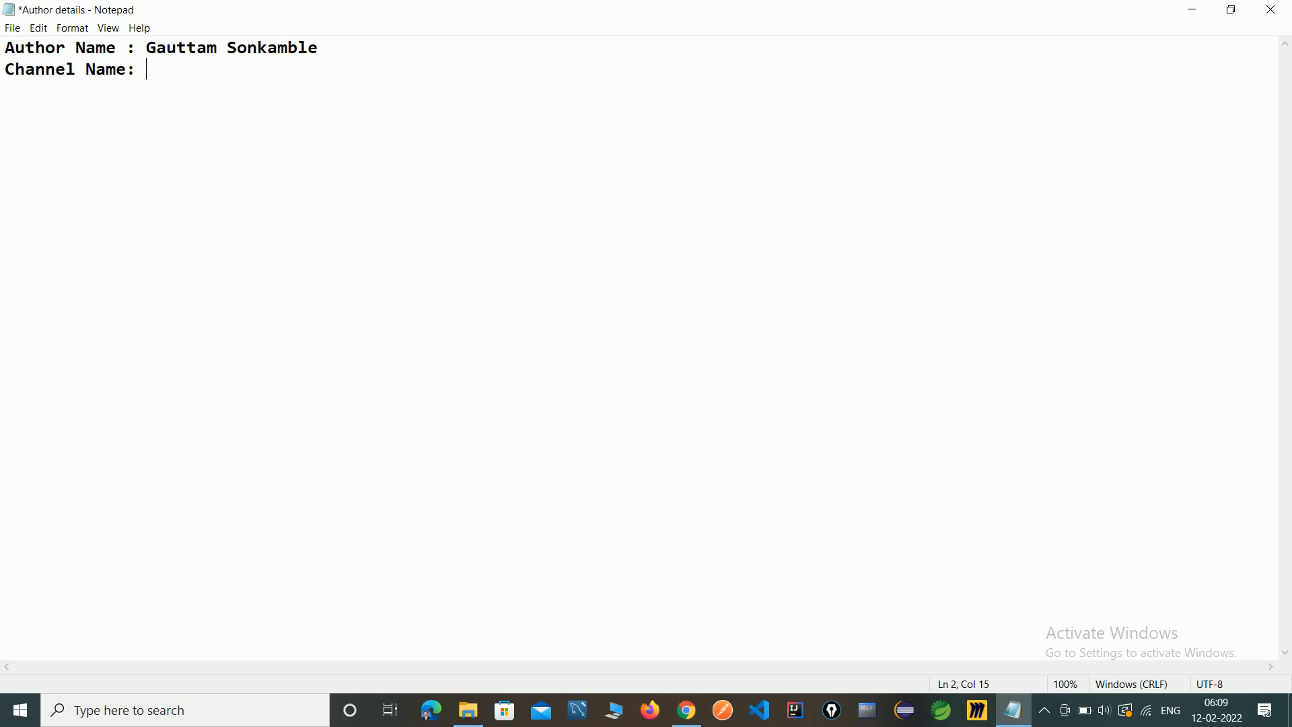
text(Devel)
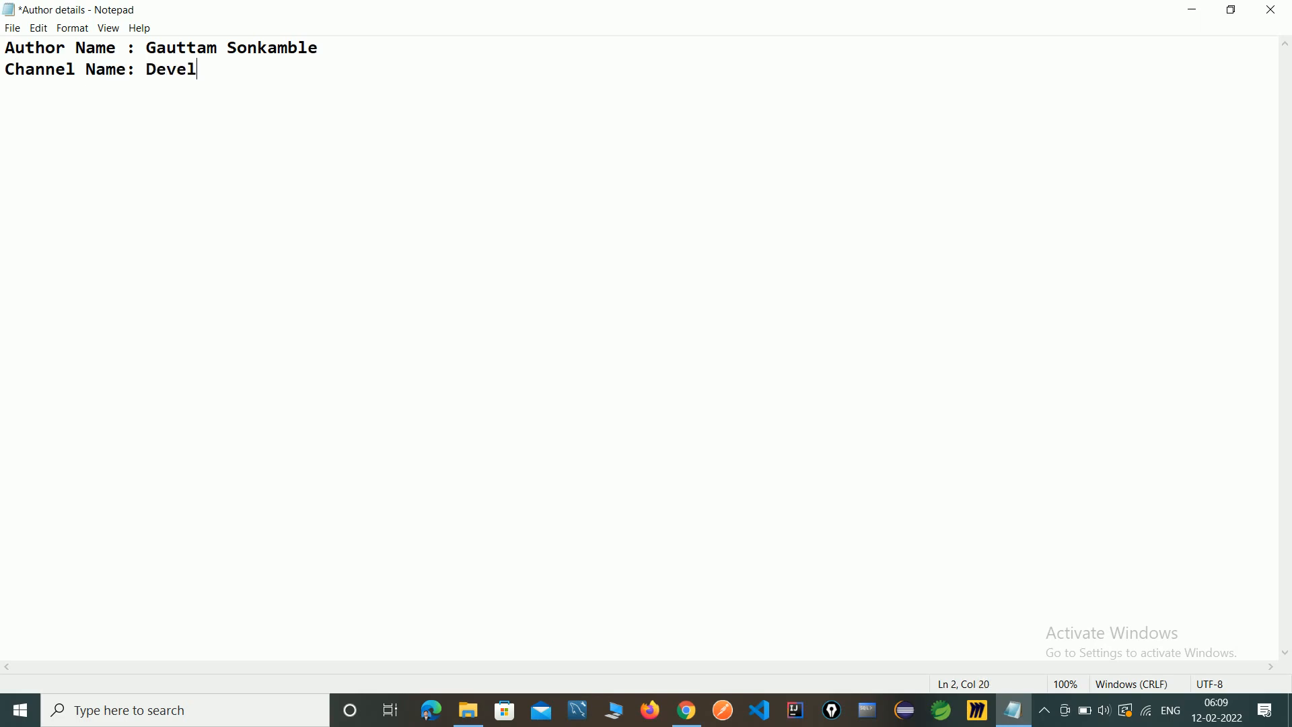
text(operC)
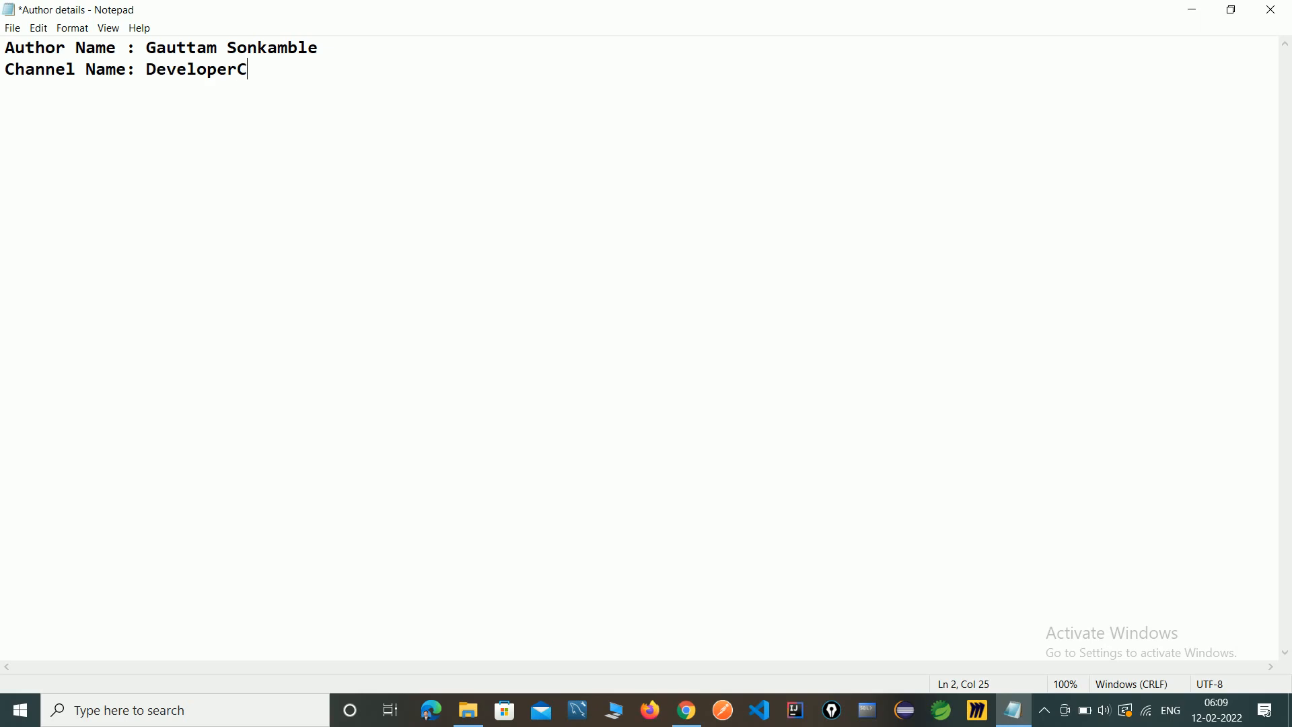
text(orners)
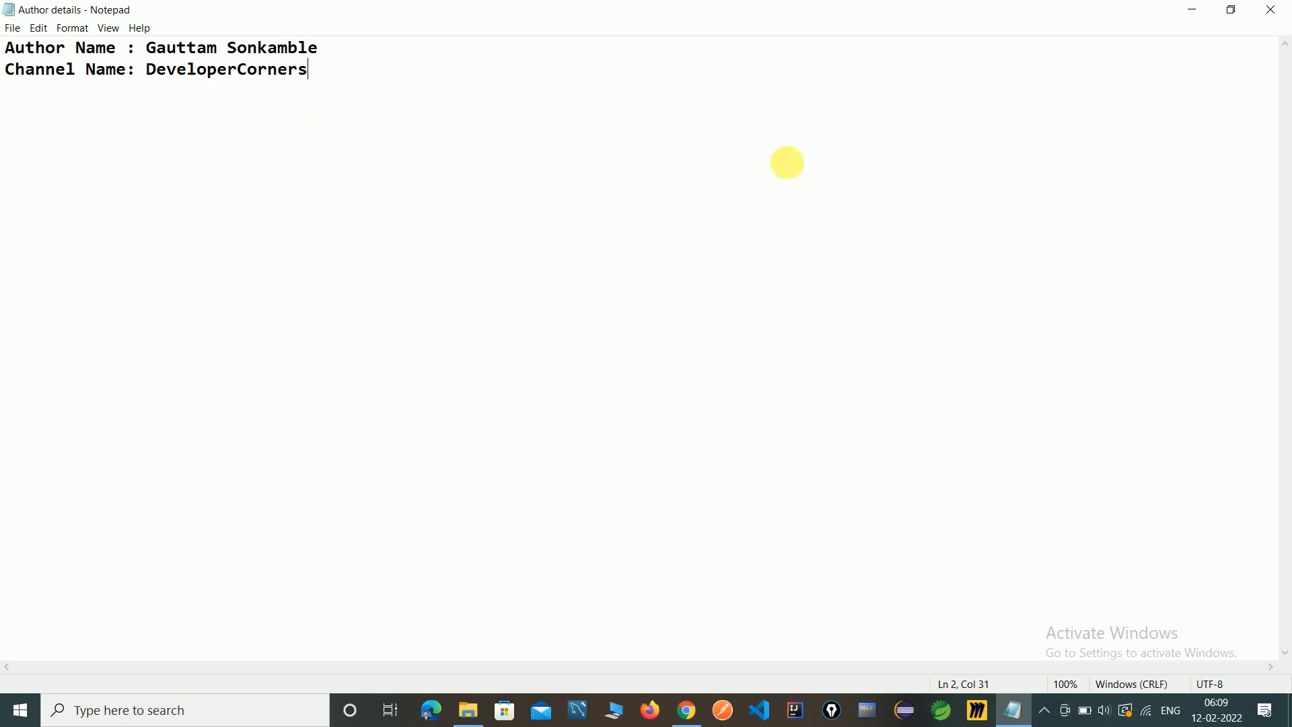
mouse_move(1270, 9)
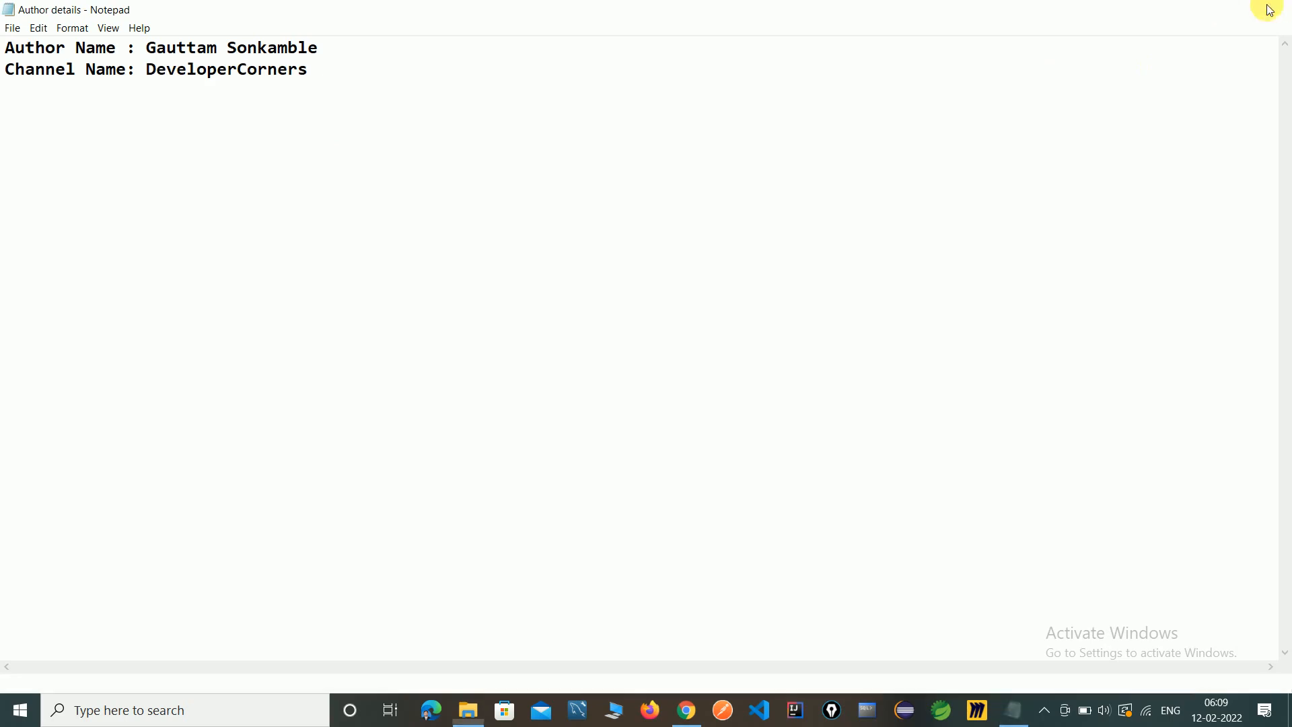
Step: Close Notepad, run TortoiseGit Add on the Java folder and dismiss the 'nothing to add' notice
click(467, 710)
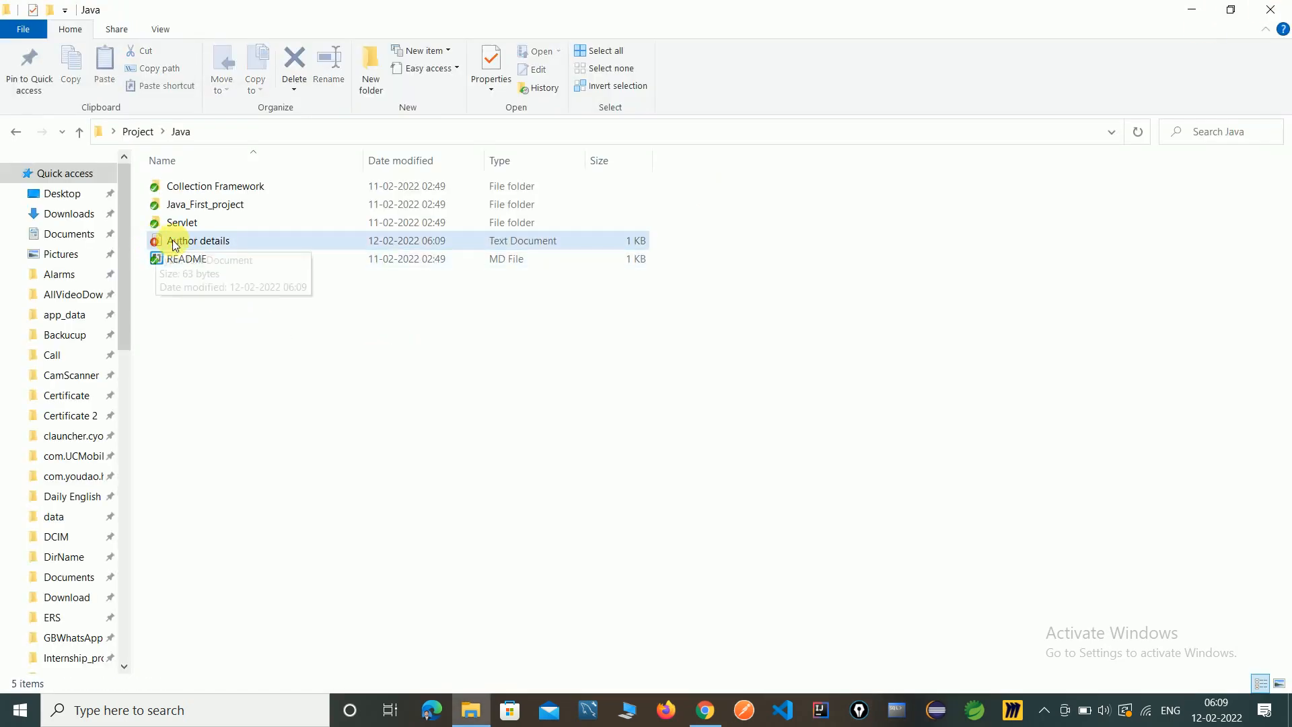
mouse_move(323, 361)
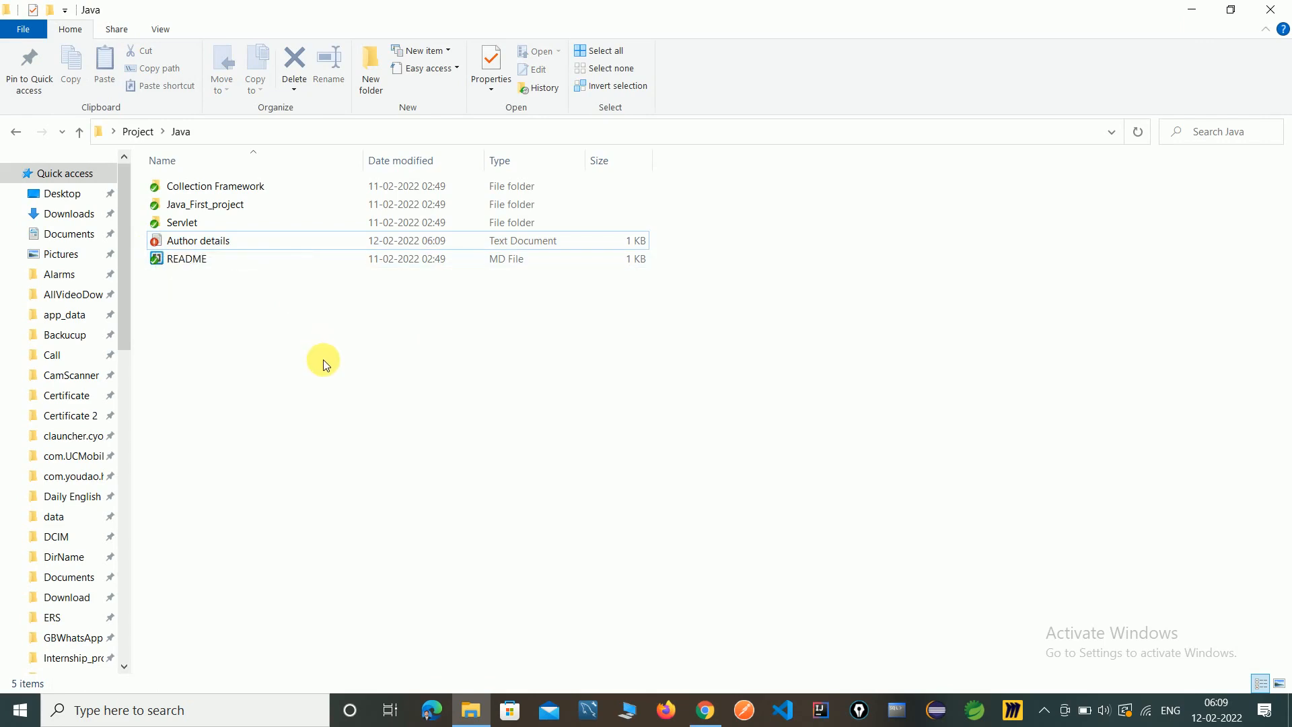
mouse_move(299, 390)
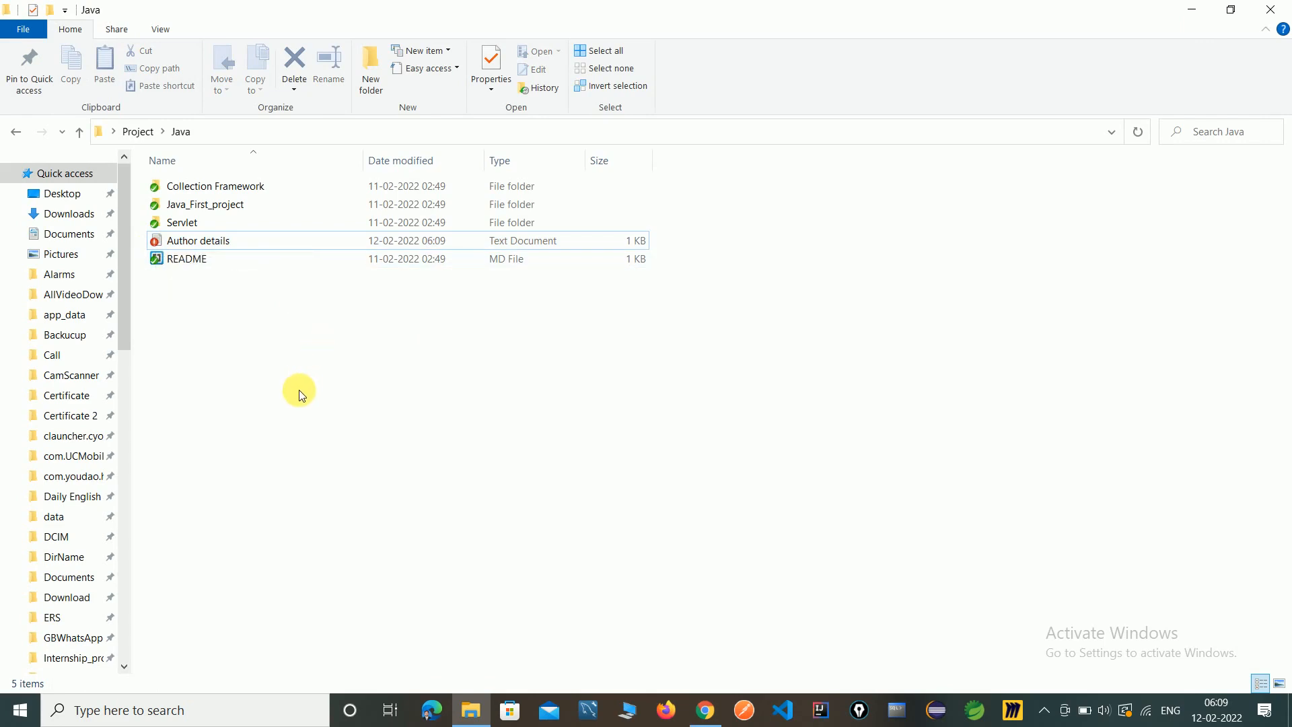
mouse_move(279, 361)
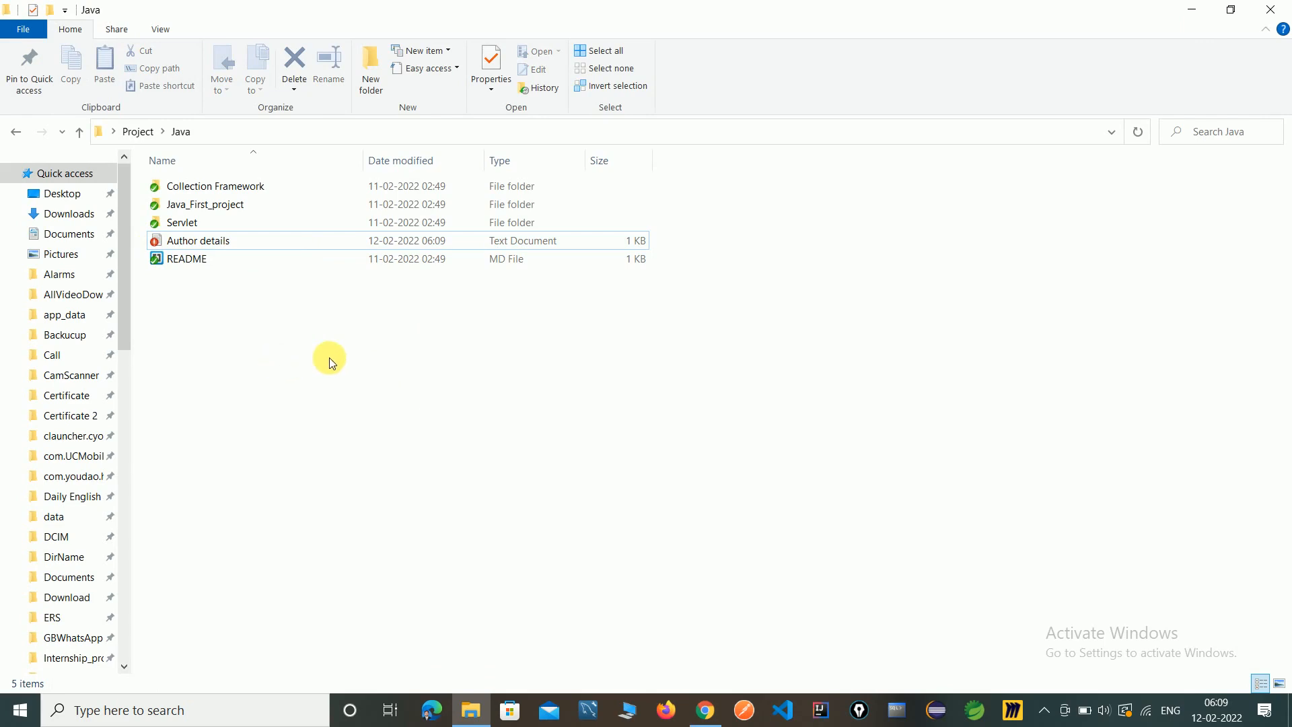
mouse_move(334, 358)
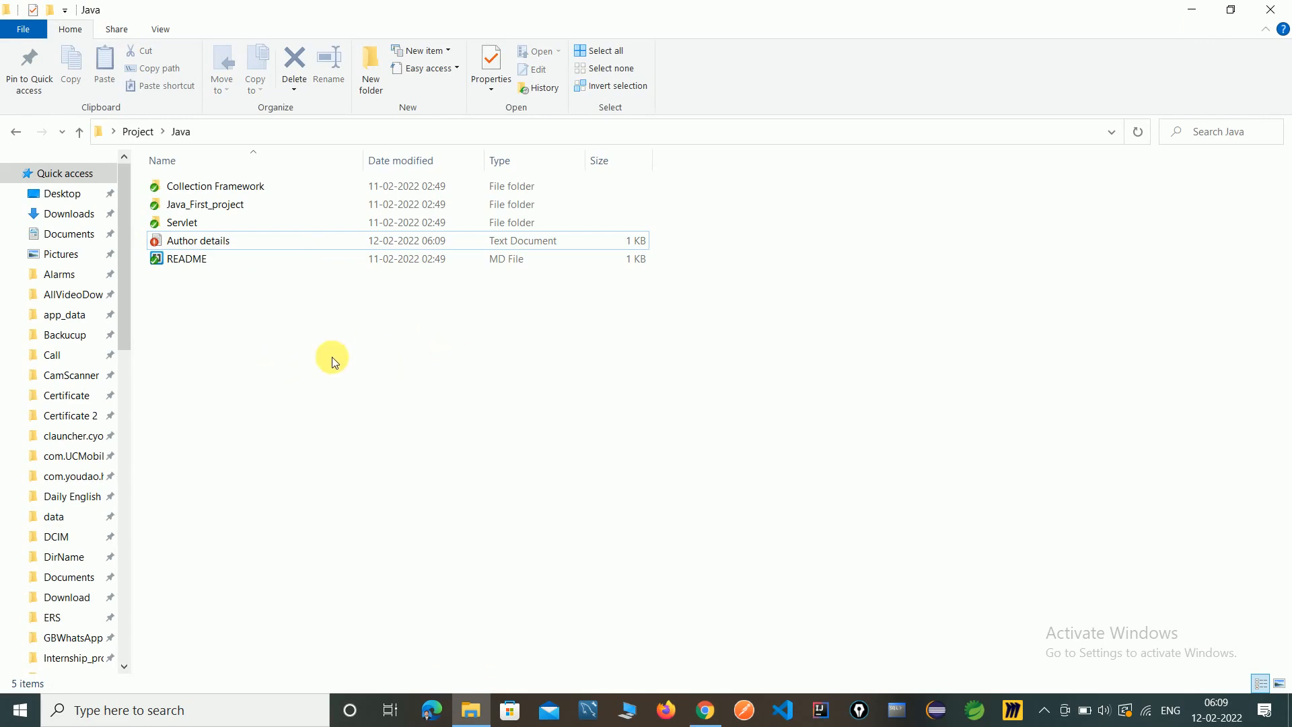
right_click(210, 276)
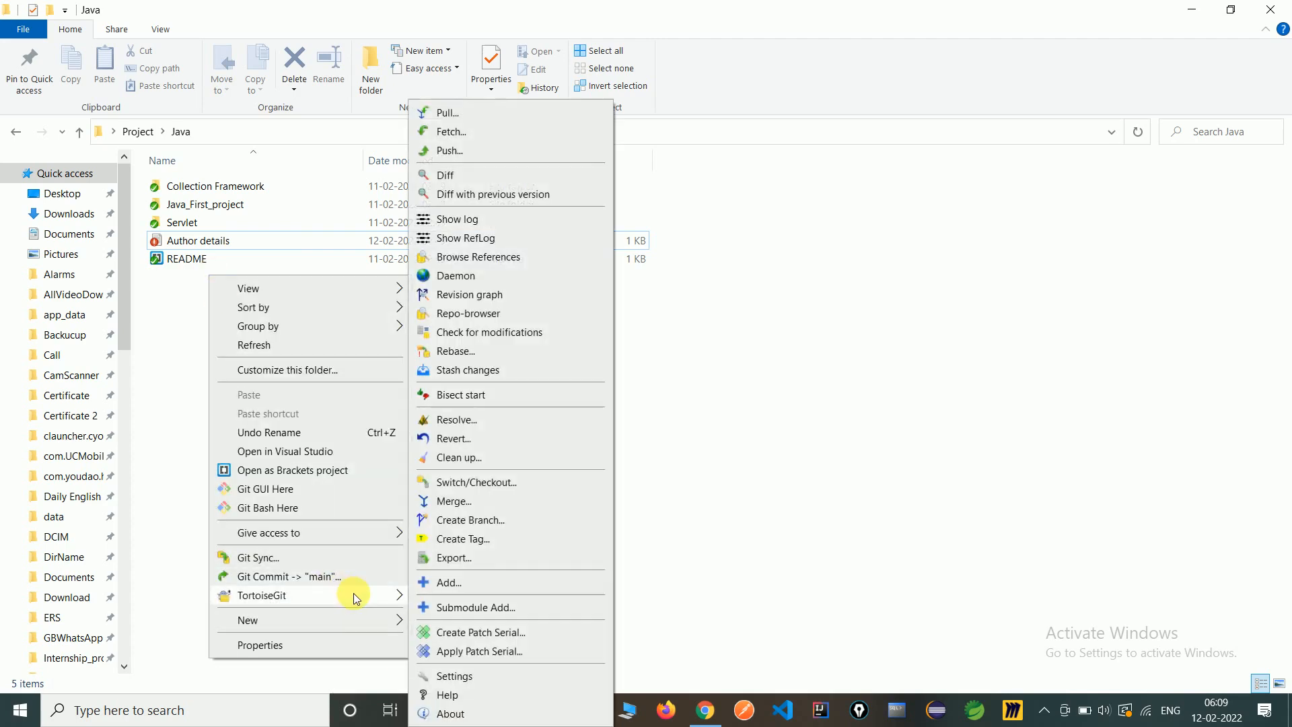
mouse_move(434, 582)
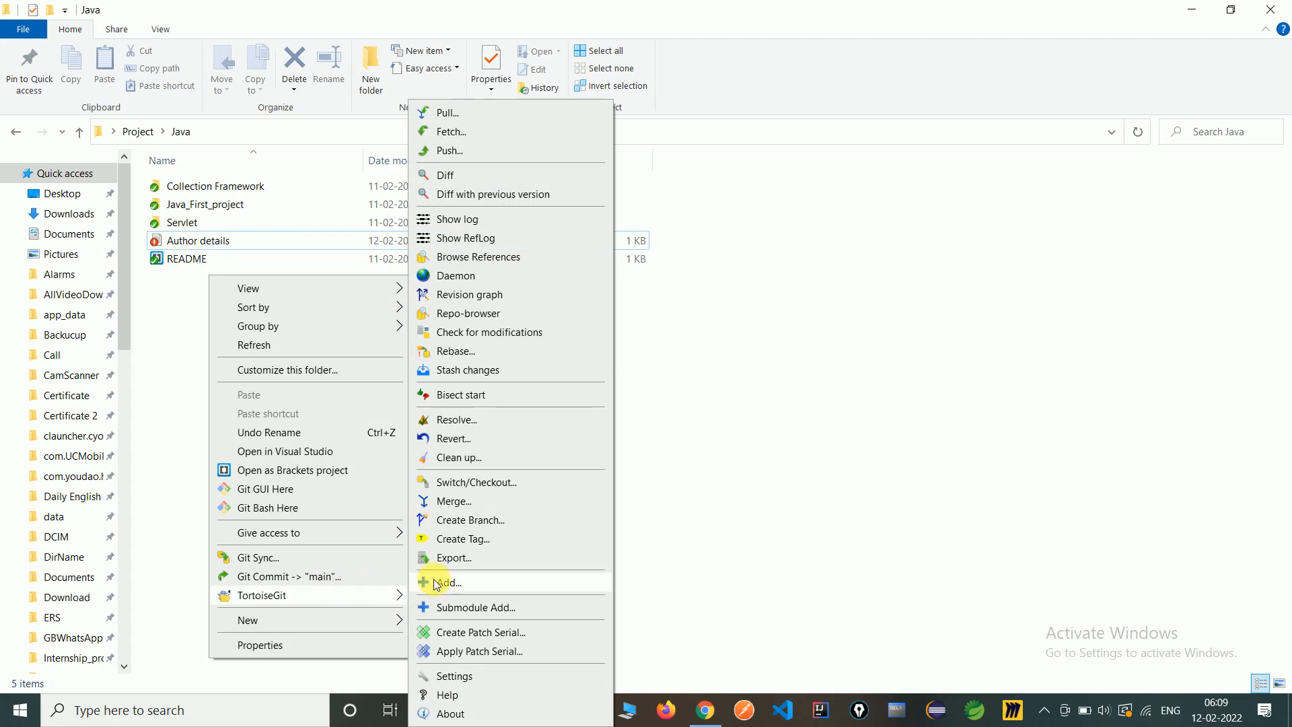
click(446, 582)
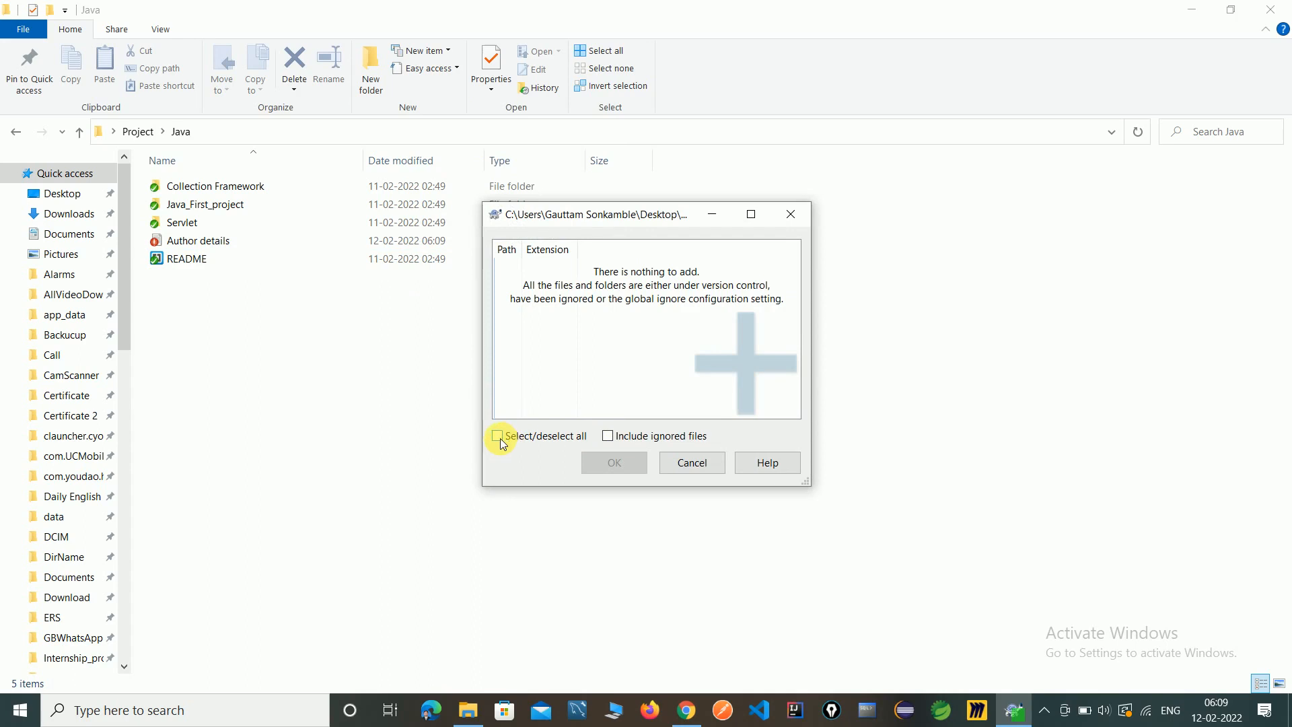
click(791, 214)
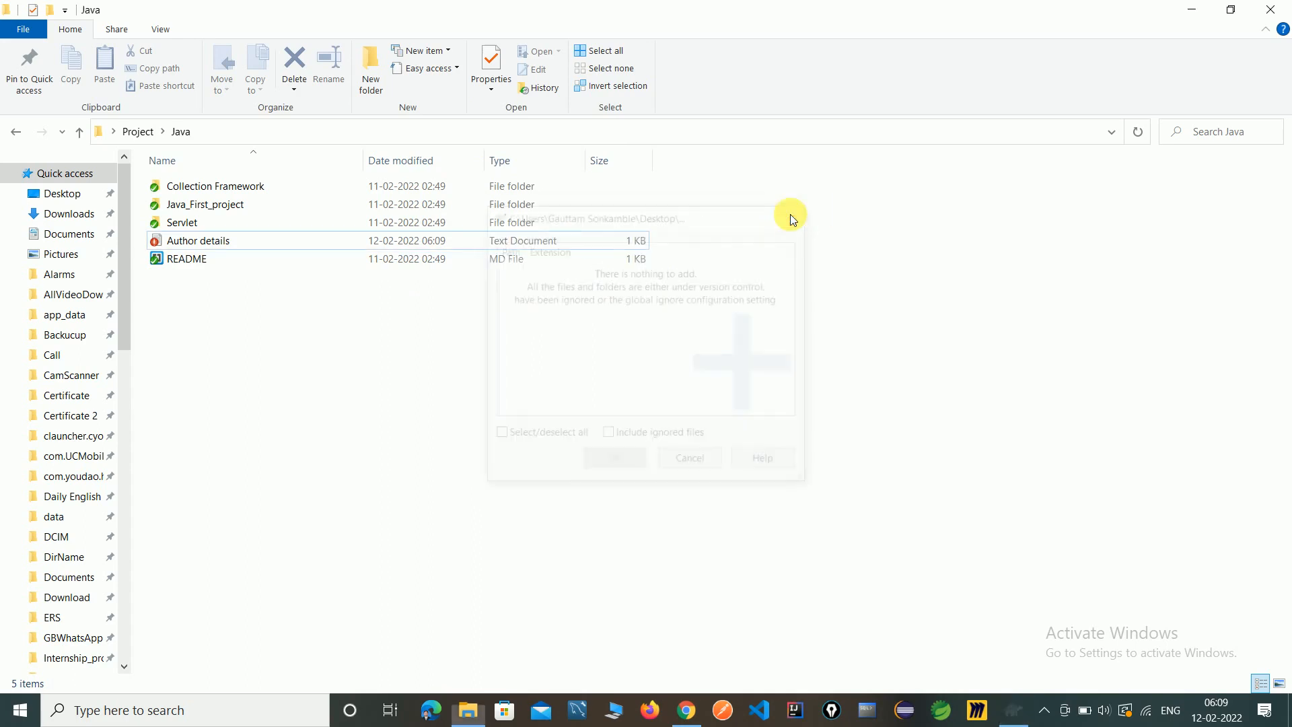
Step: Start a TortoiseGit commit of the modified file with message 'Author details.txt'
right_click(256, 387)
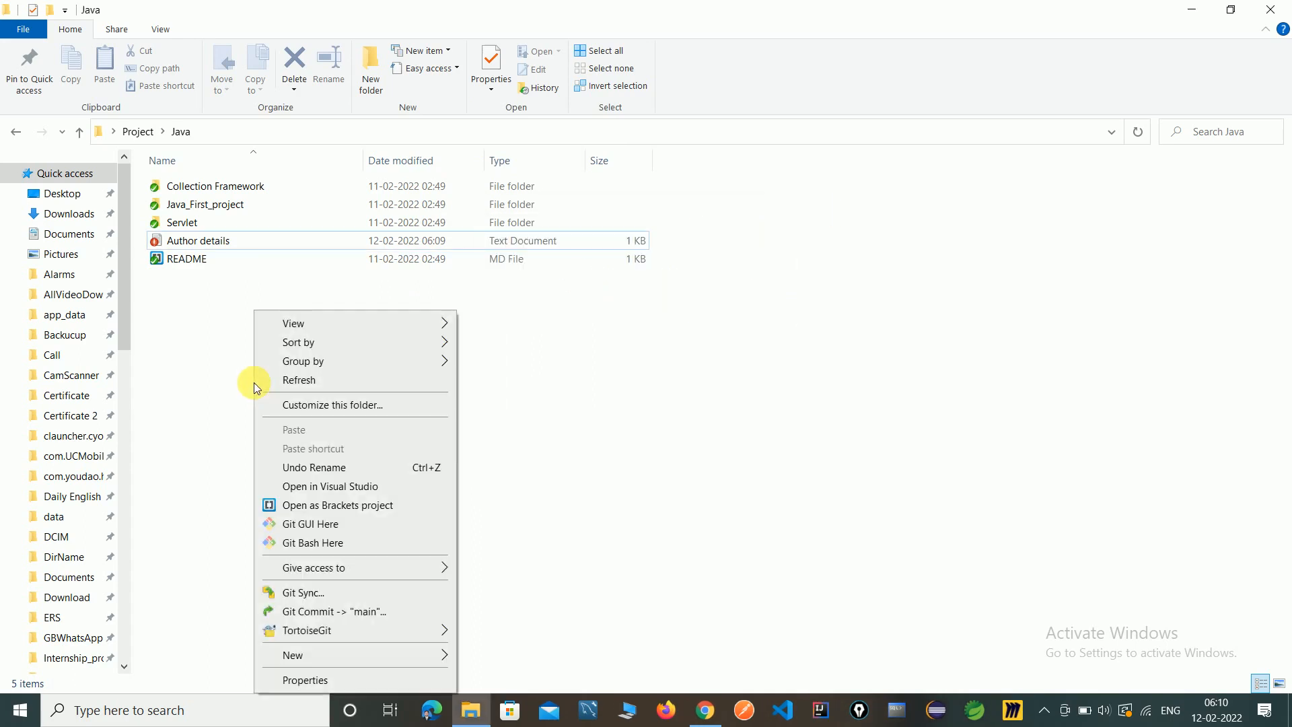
mouse_move(368, 611)
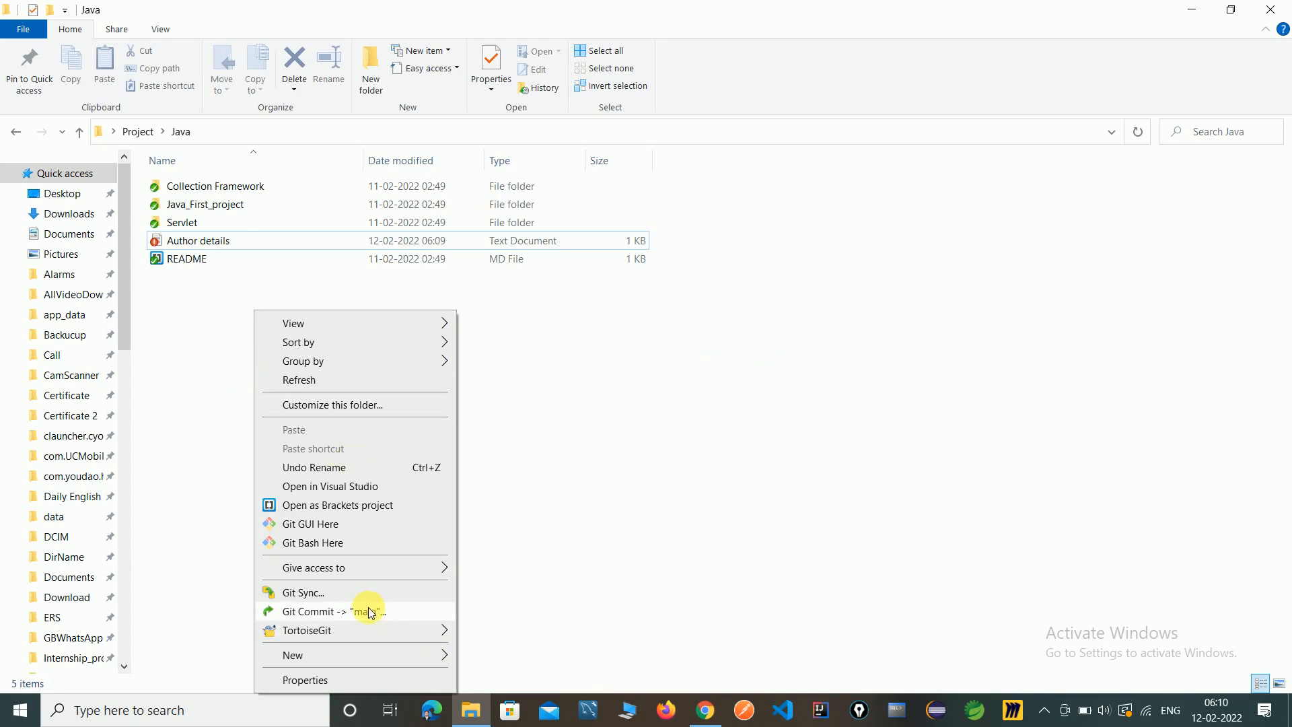
click(336, 611)
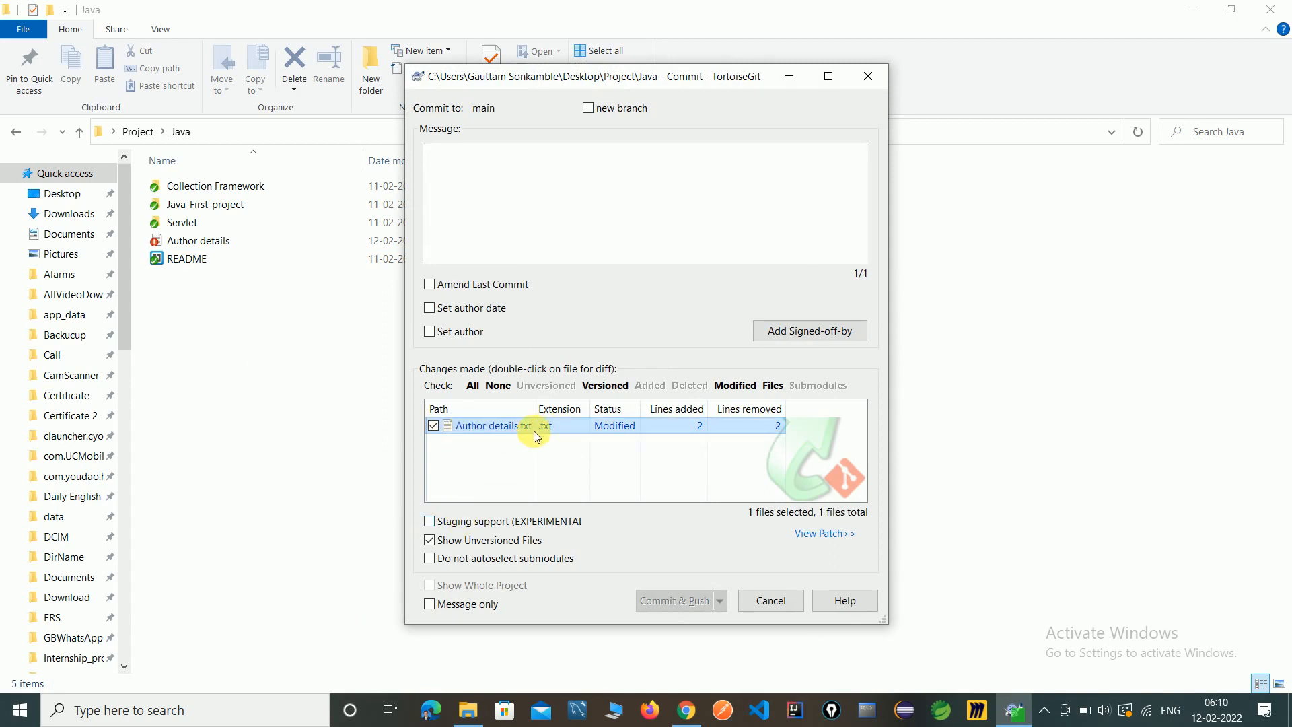
mouse_move(525, 437)
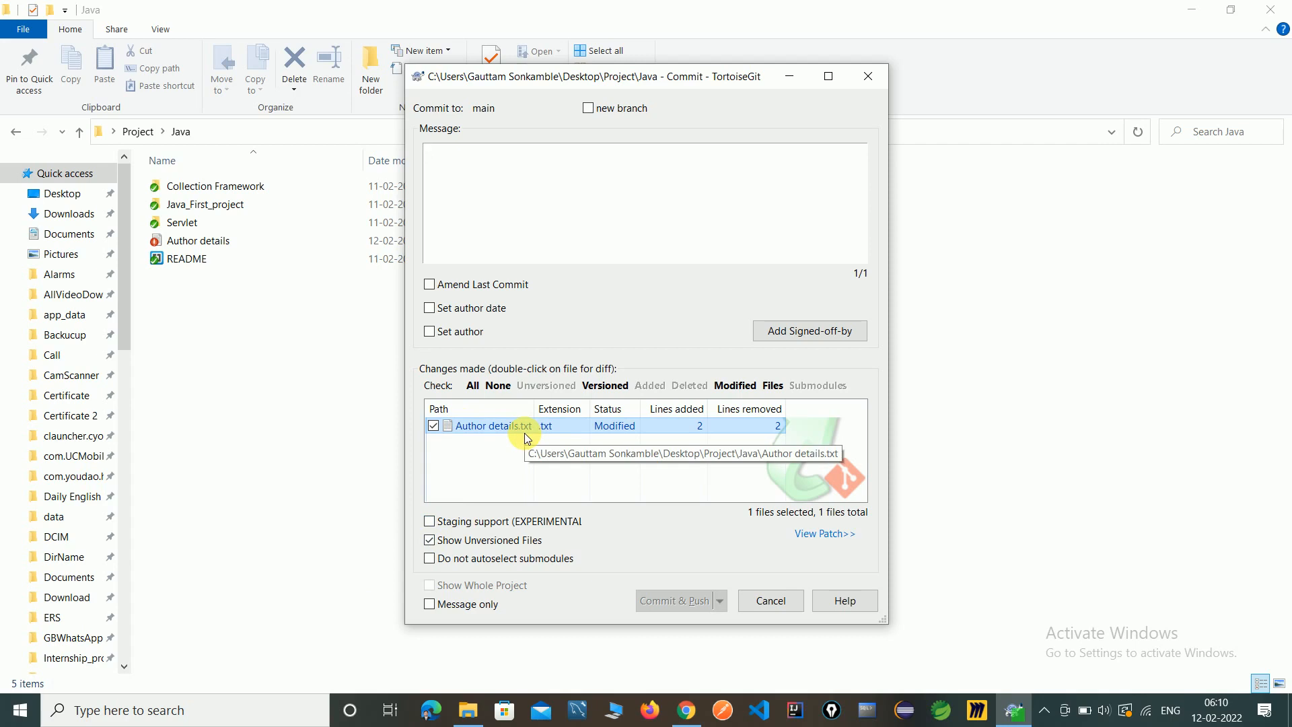
mouse_move(537, 462)
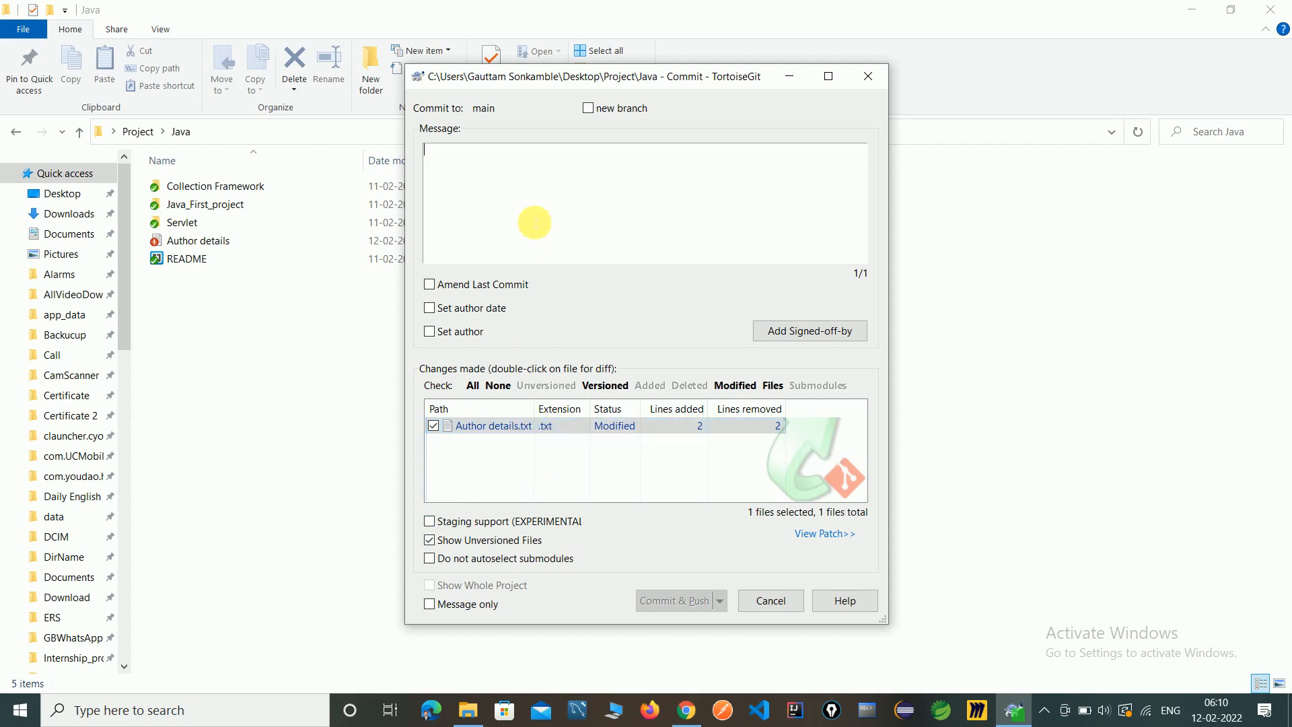
mouse_move(501, 174)
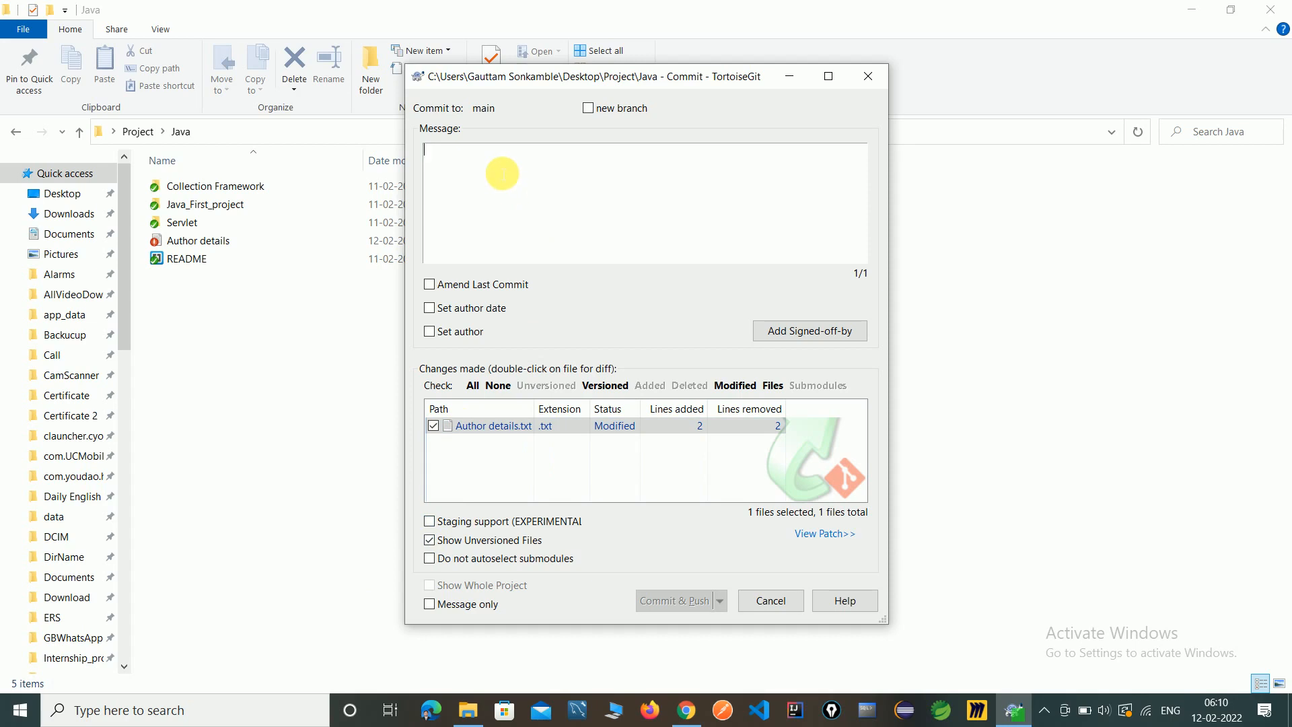
text(Auth)
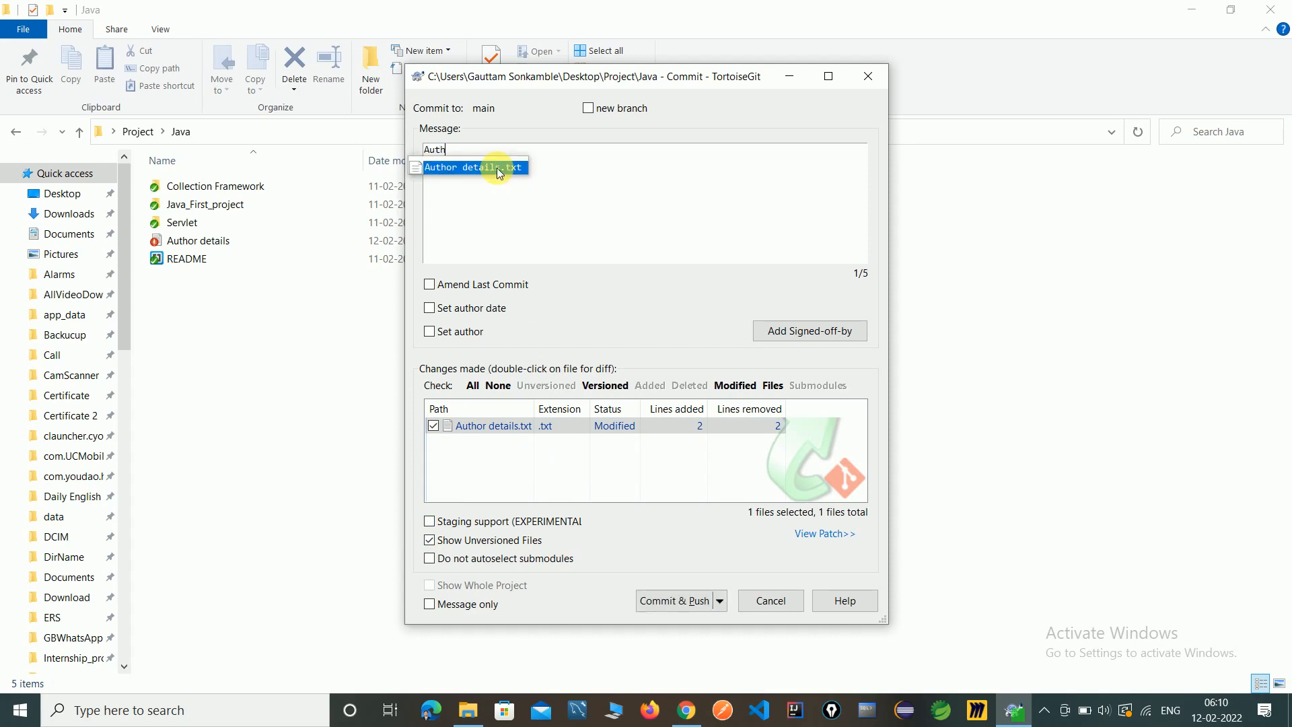
click(473, 166)
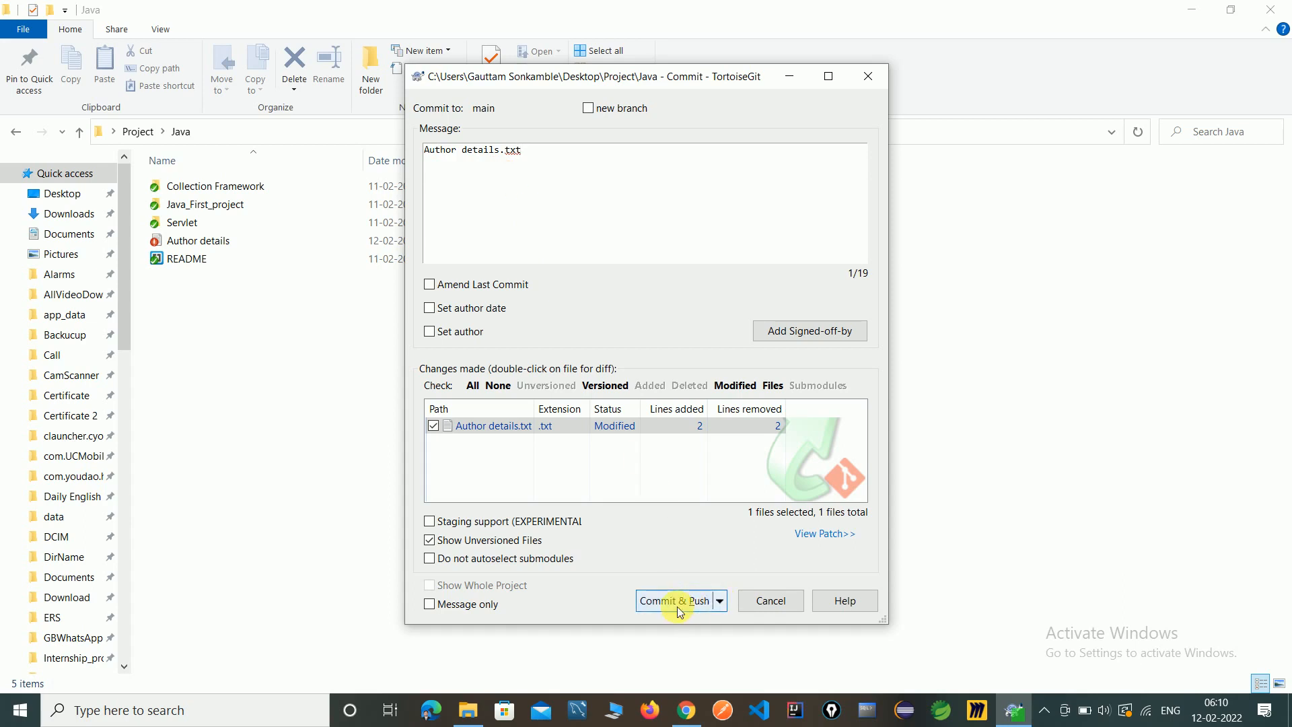
mouse_move(678, 603)
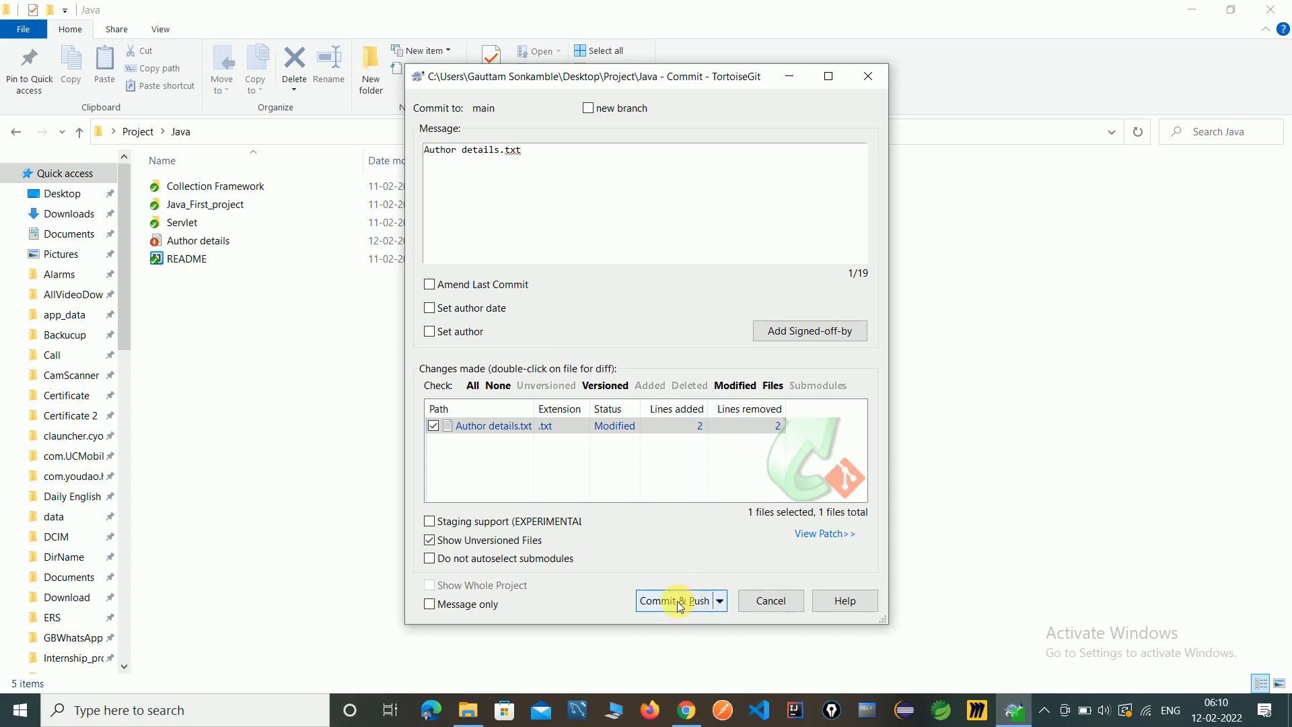
Step: Commit & Push to origin main and choose to sign in to GitHub with the browser
click(674, 601)
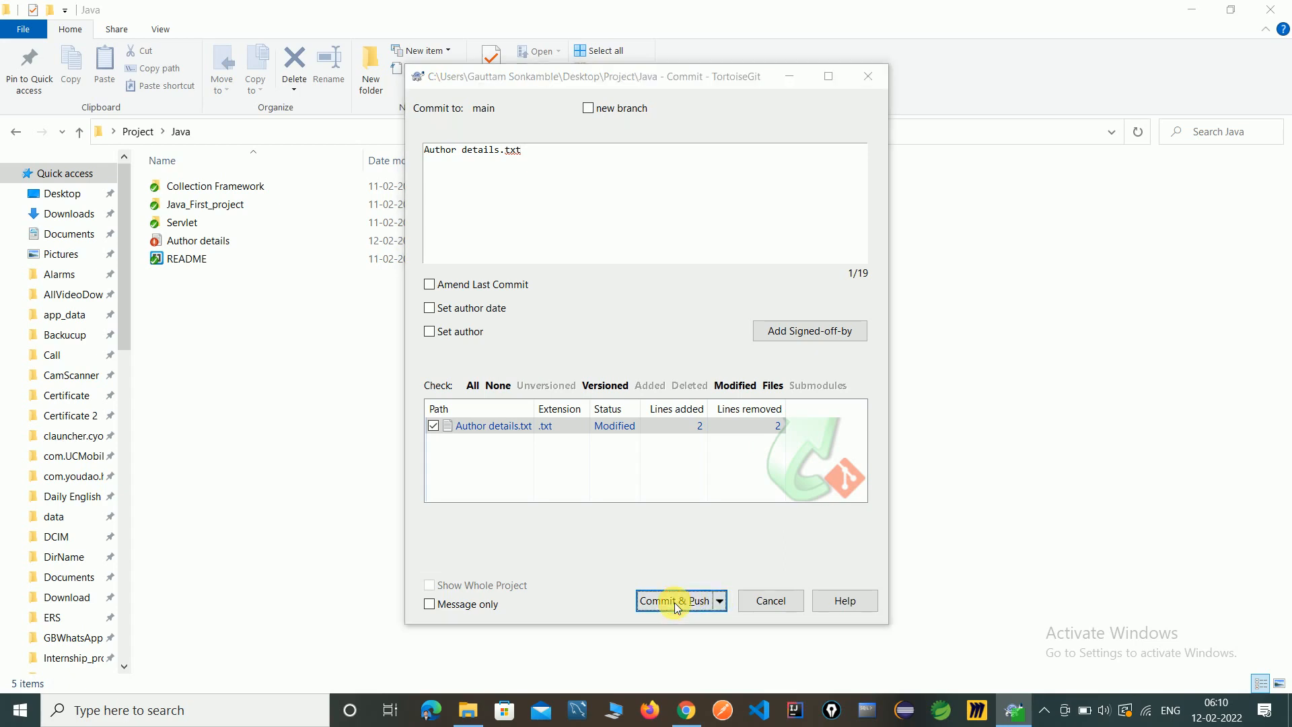
click(674, 601)
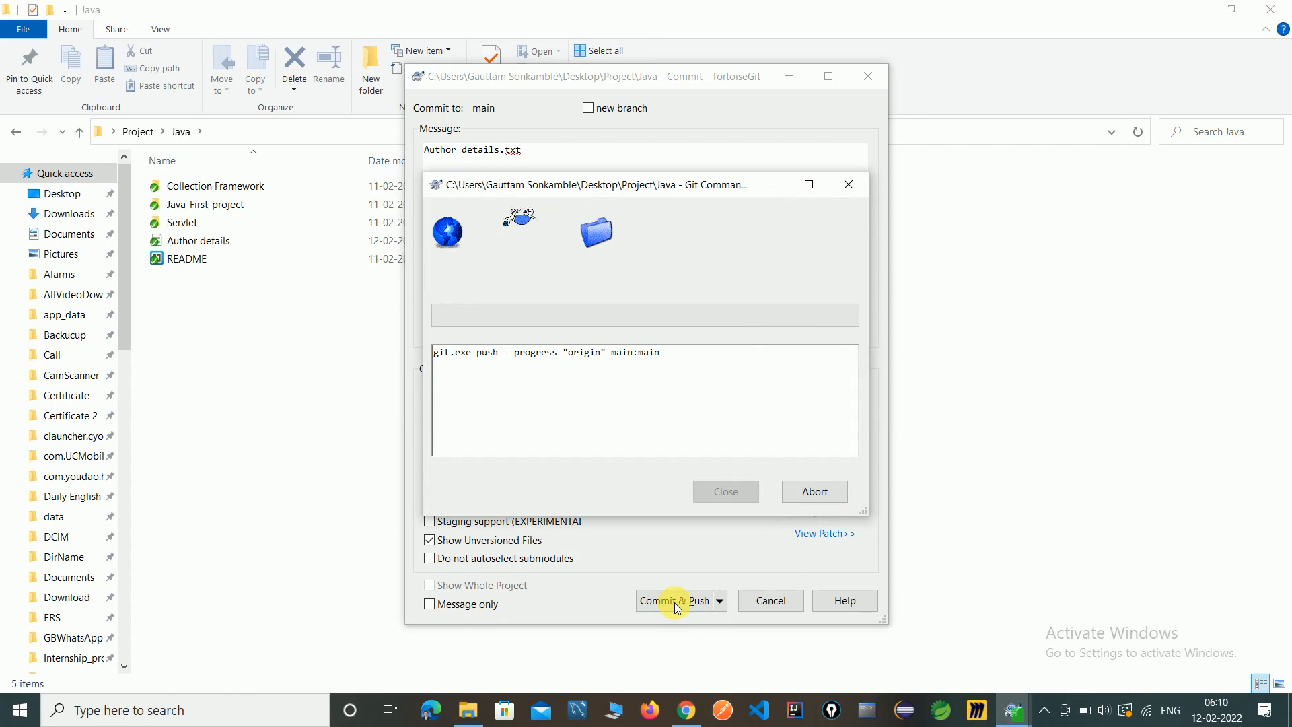
click(673, 600)
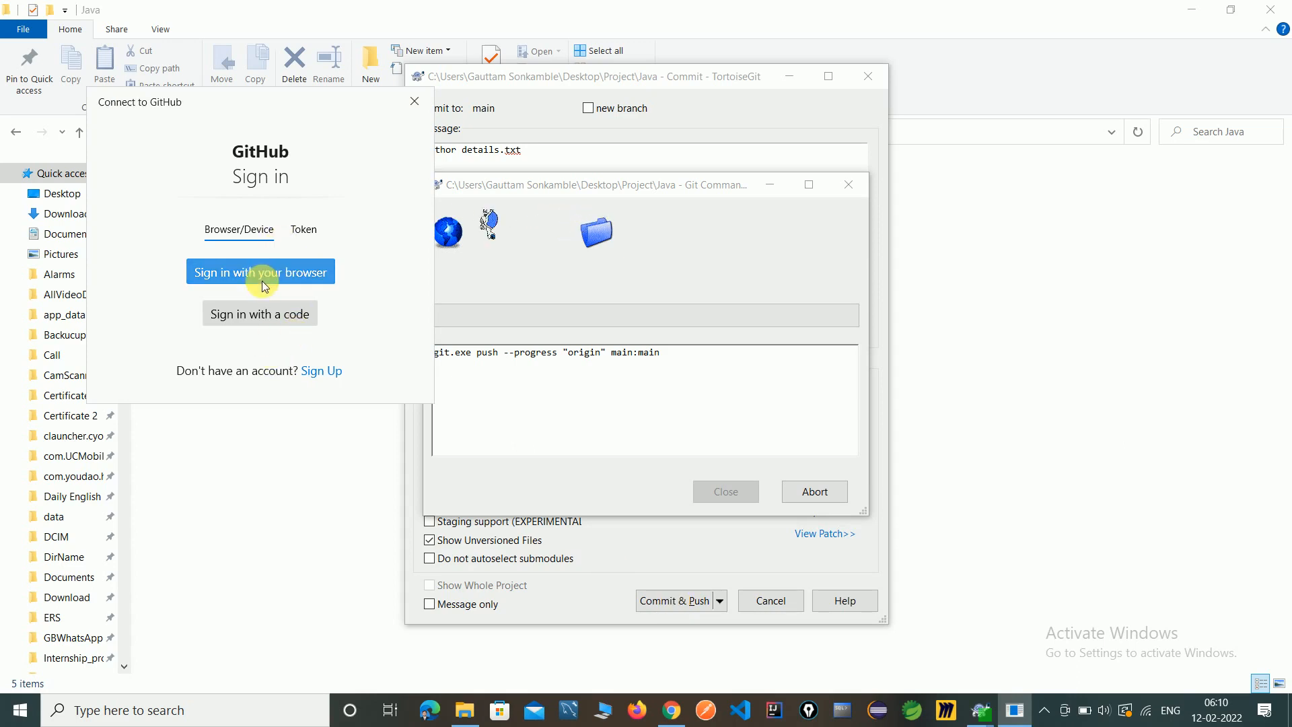
click(260, 272)
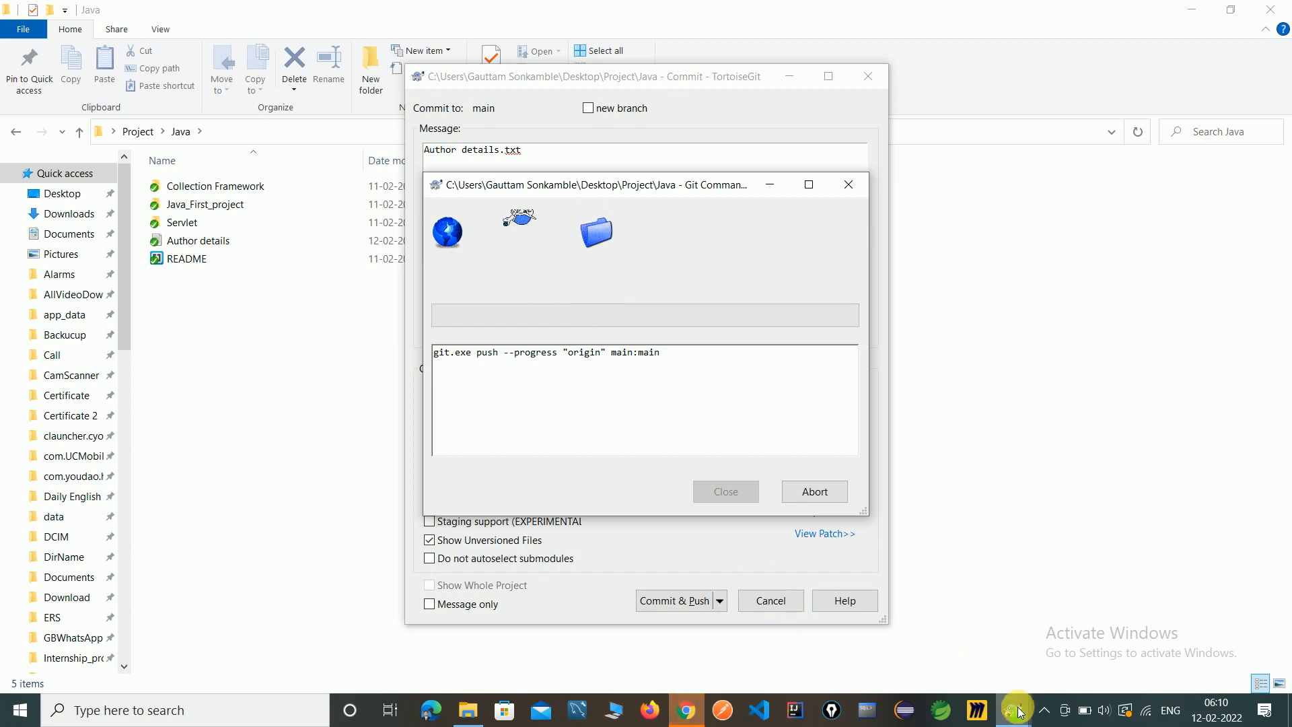
mouse_move(1015, 711)
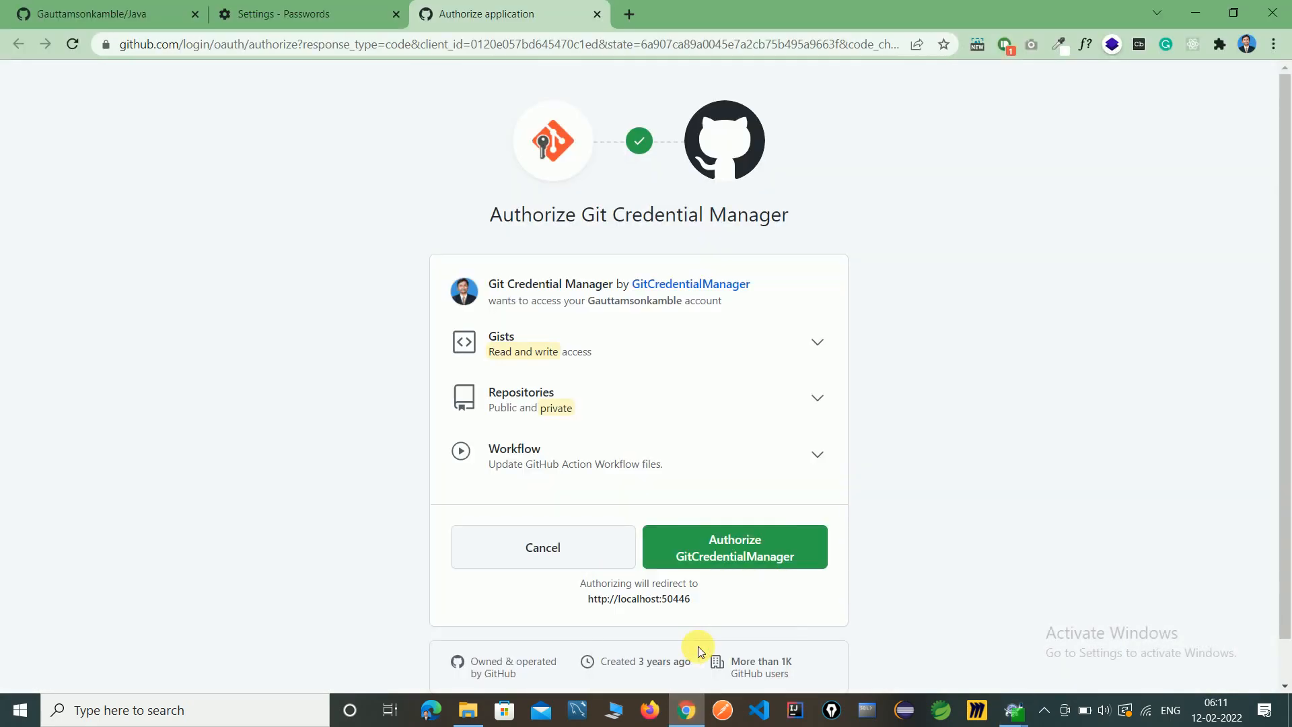
mouse_move(627, 382)
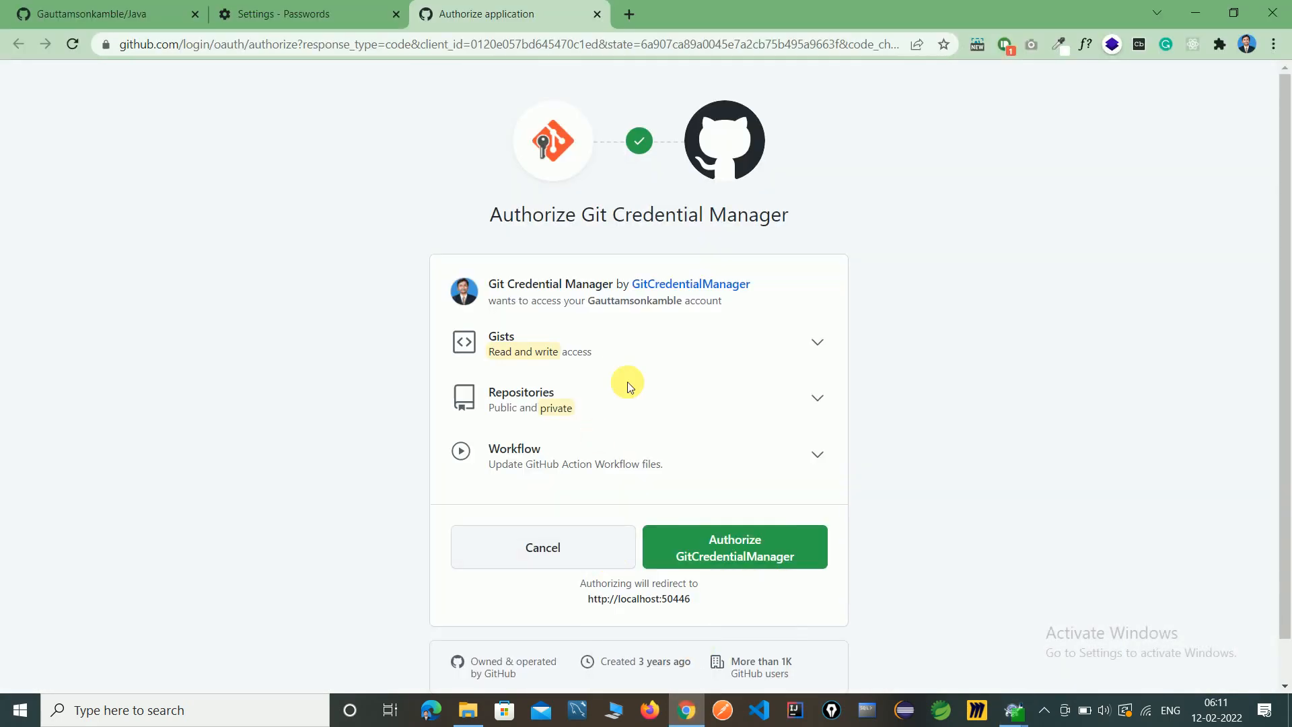
mouse_move(535, 300)
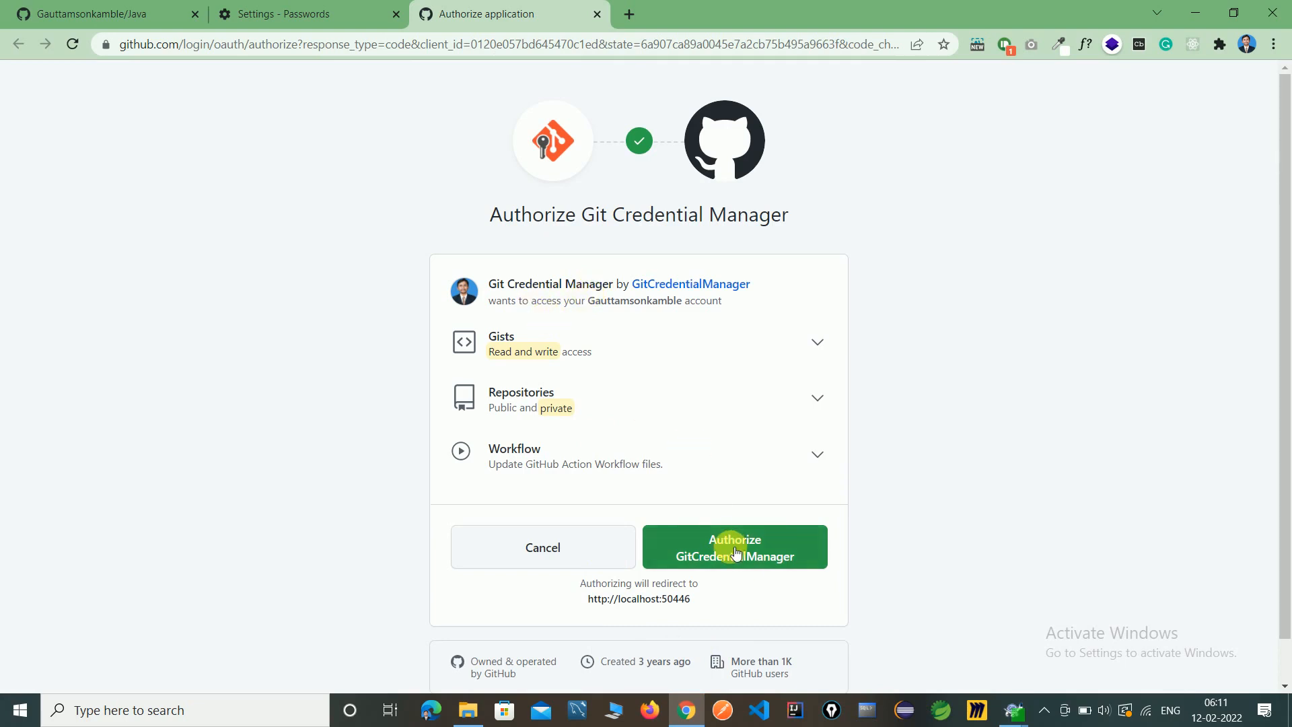
Step: Authorize GitCredentialManager on GitHub and confirm with the saved password
click(736, 547)
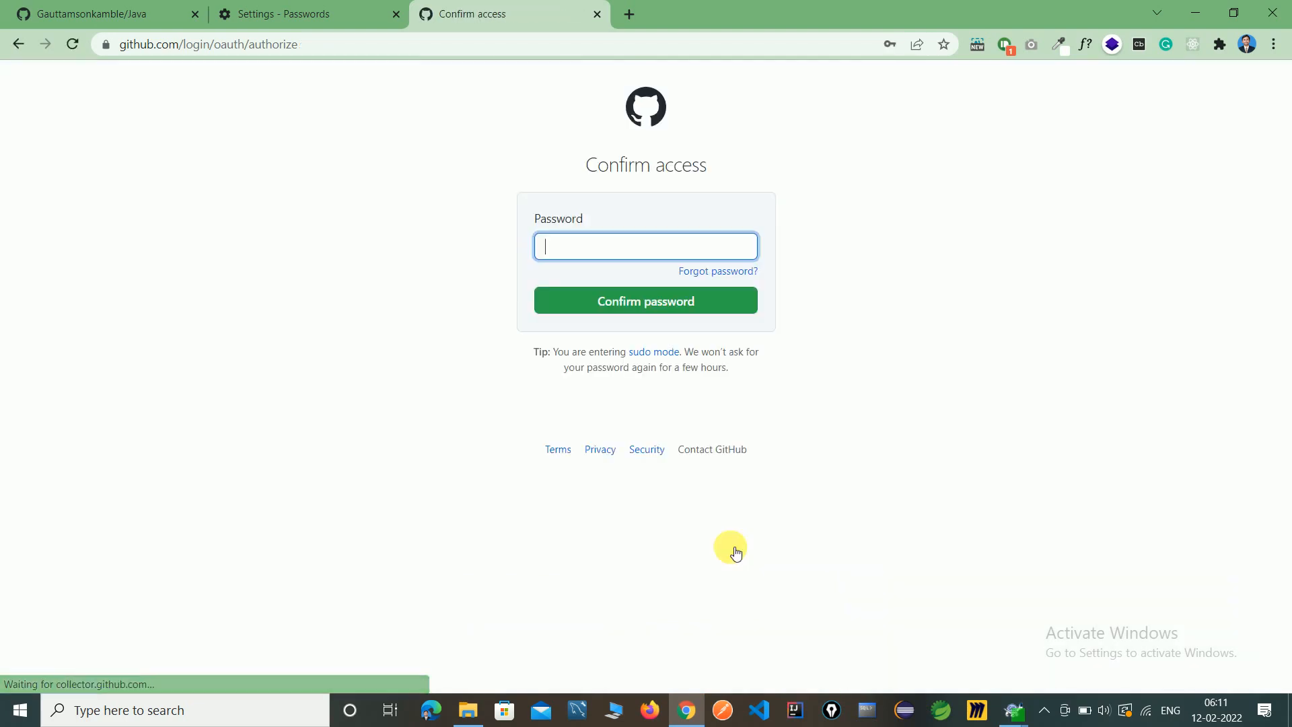
click(645, 247)
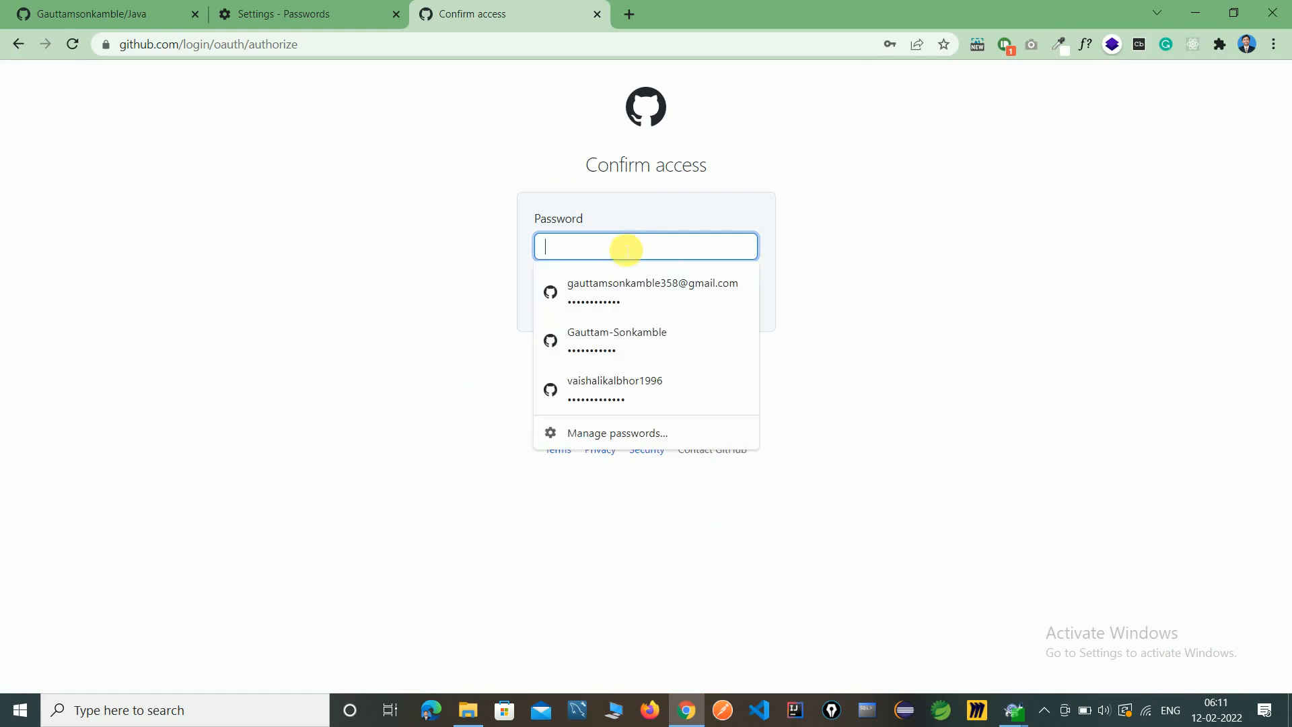
click(645, 292)
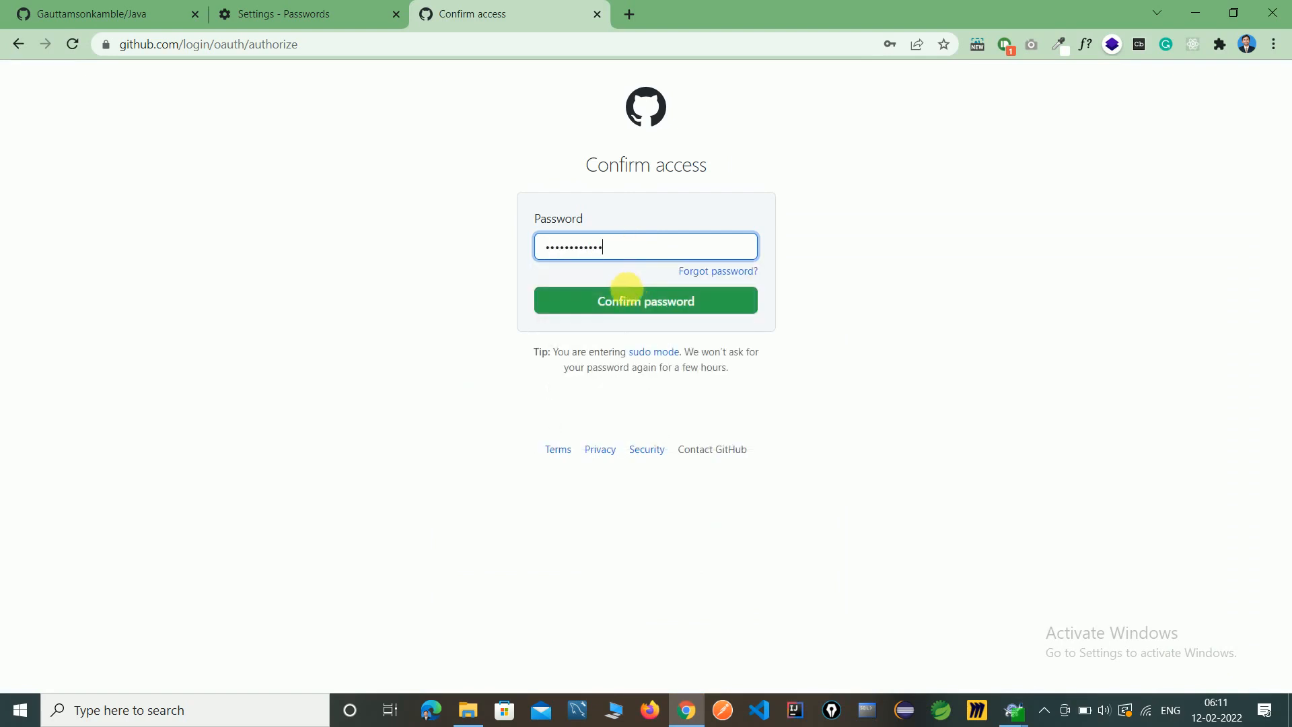
click(646, 301)
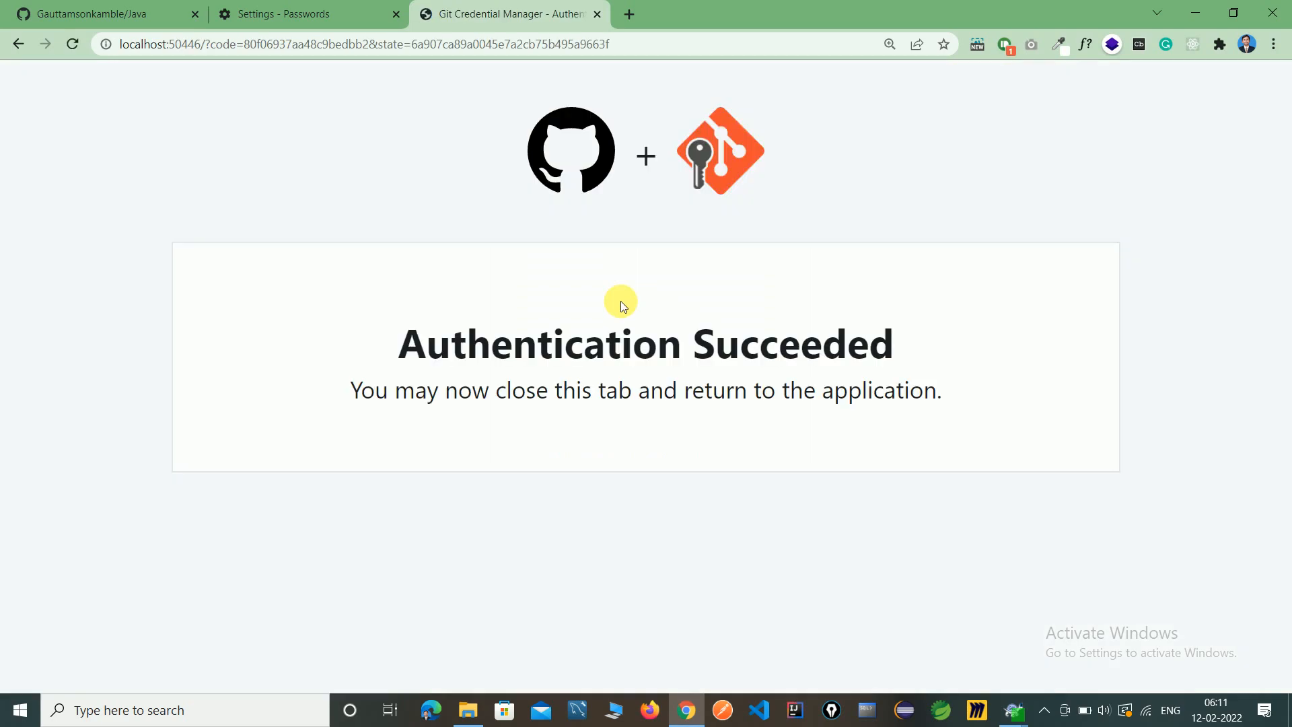
mouse_move(686, 710)
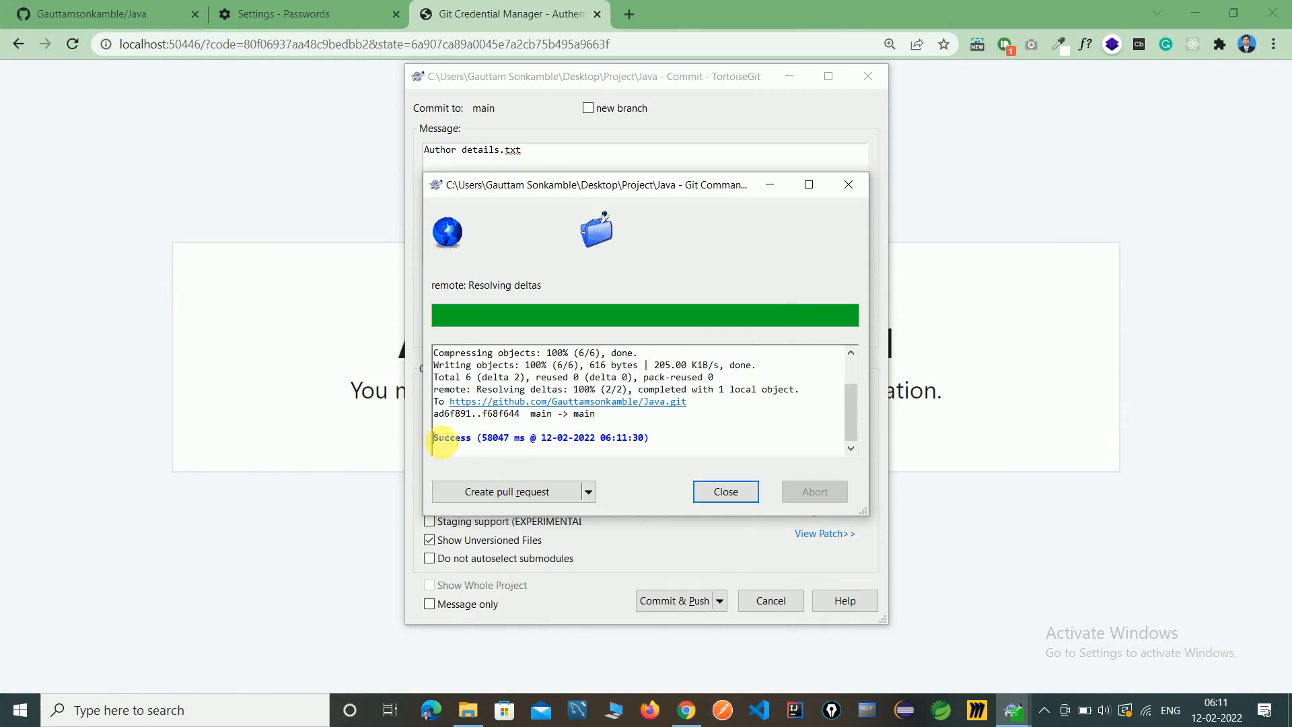
Step: Select the Success line and close the finished Git Command Progress window
drag(432, 437, 651, 437)
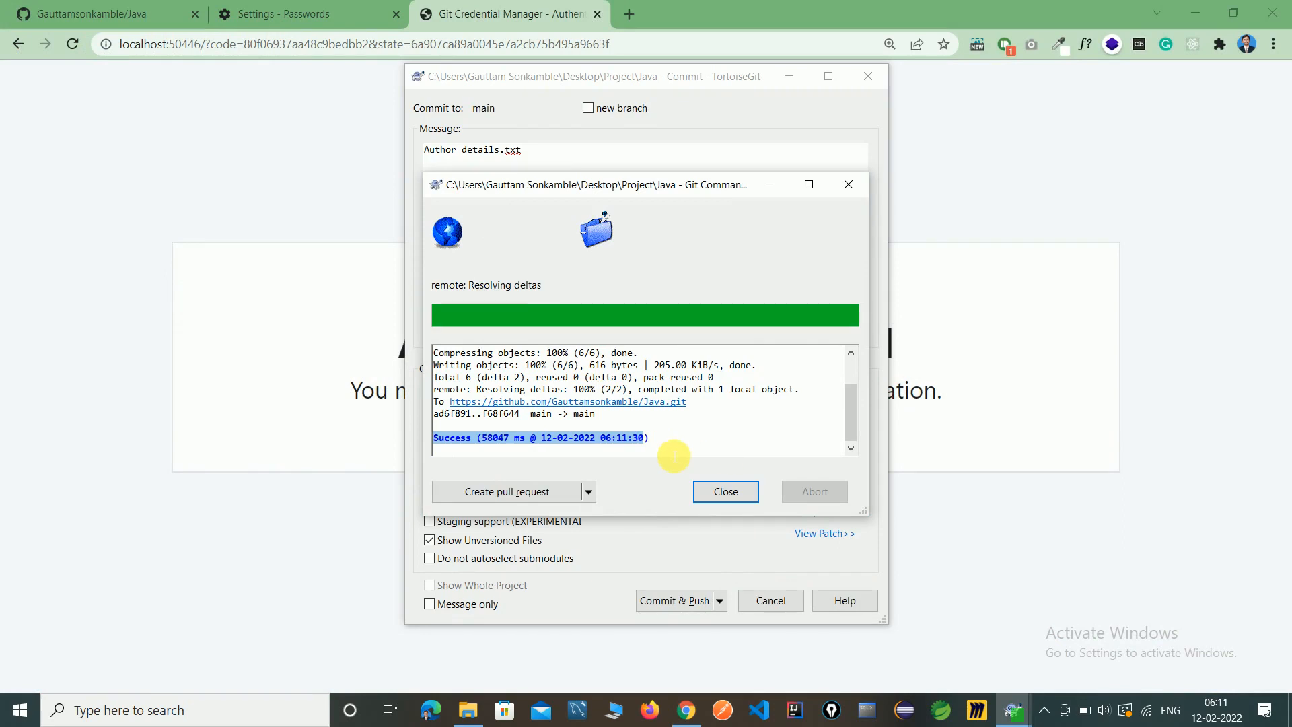
click(725, 492)
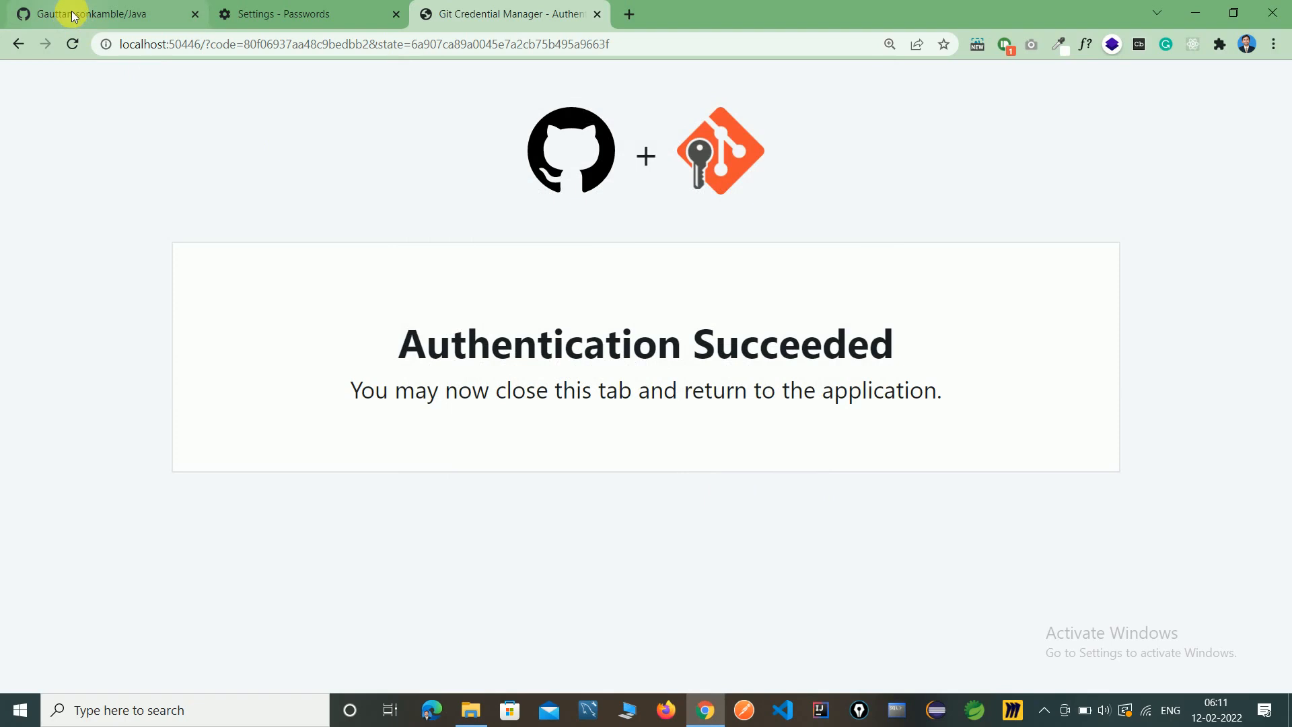
Step: Reload the GitHub Java repository, open Author details.txt and select its two lines
click(95, 15)
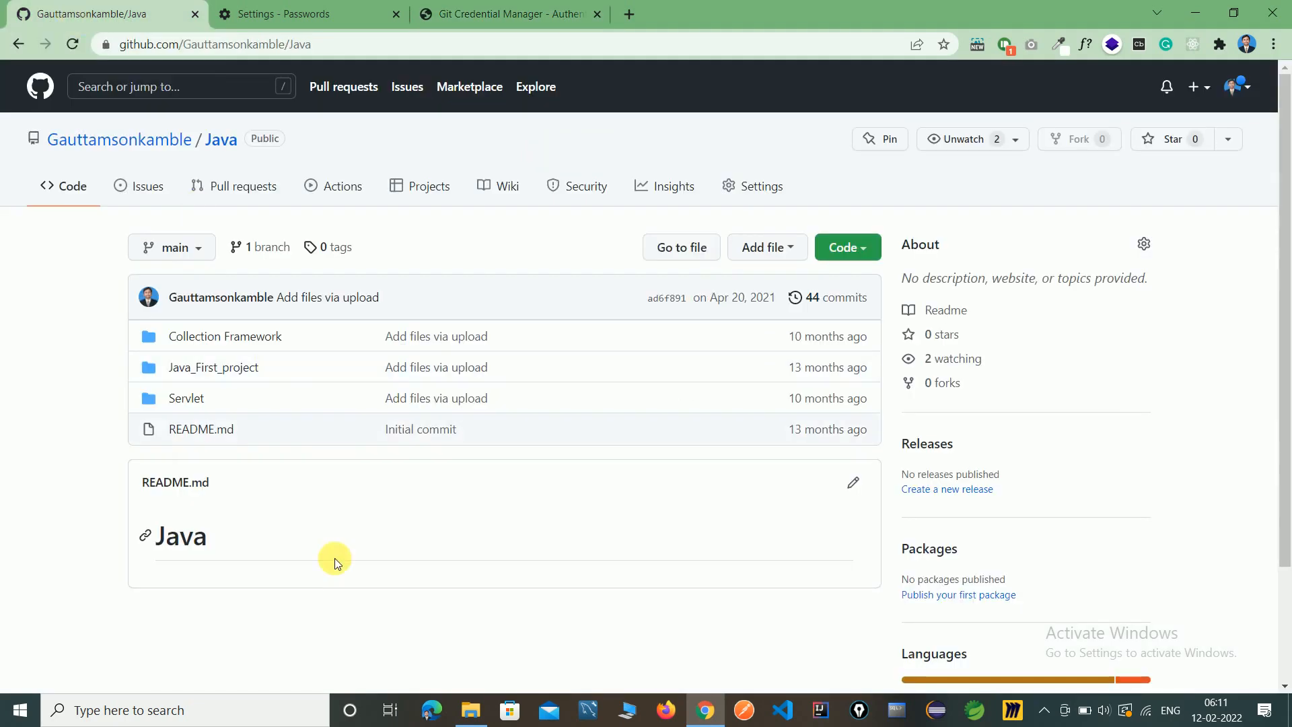
click(72, 43)
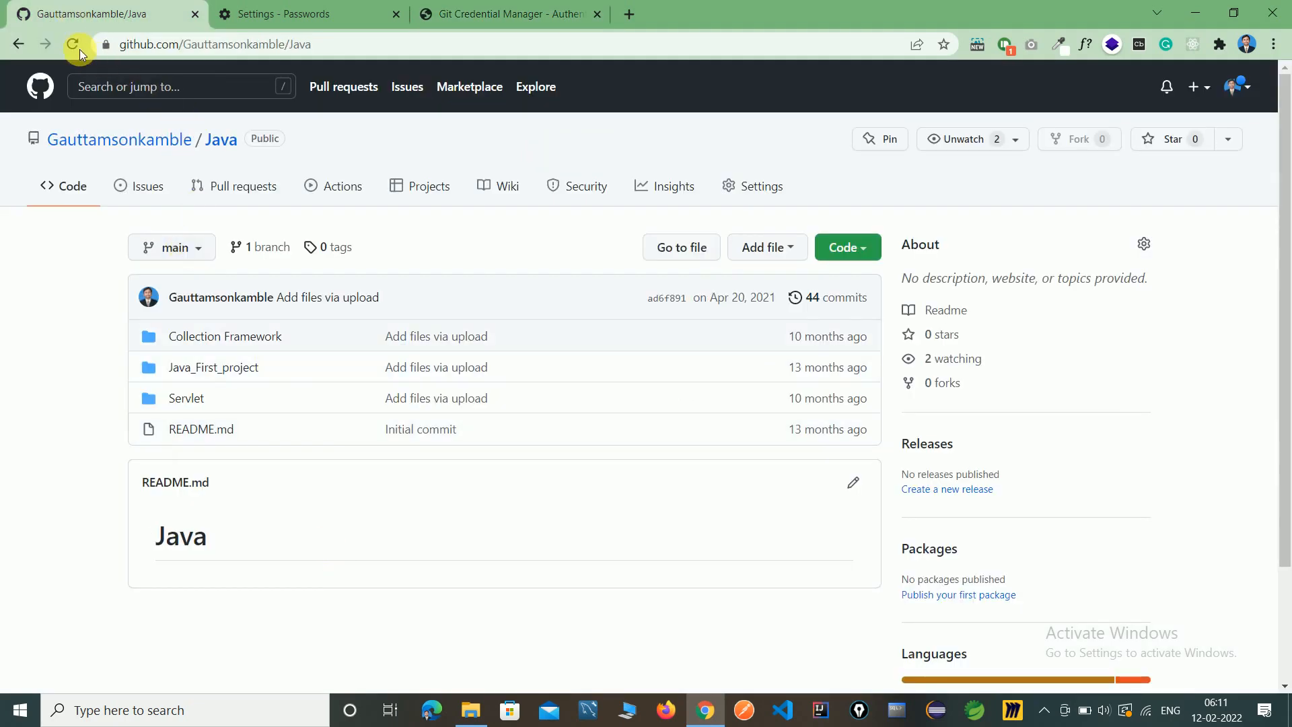
click(73, 43)
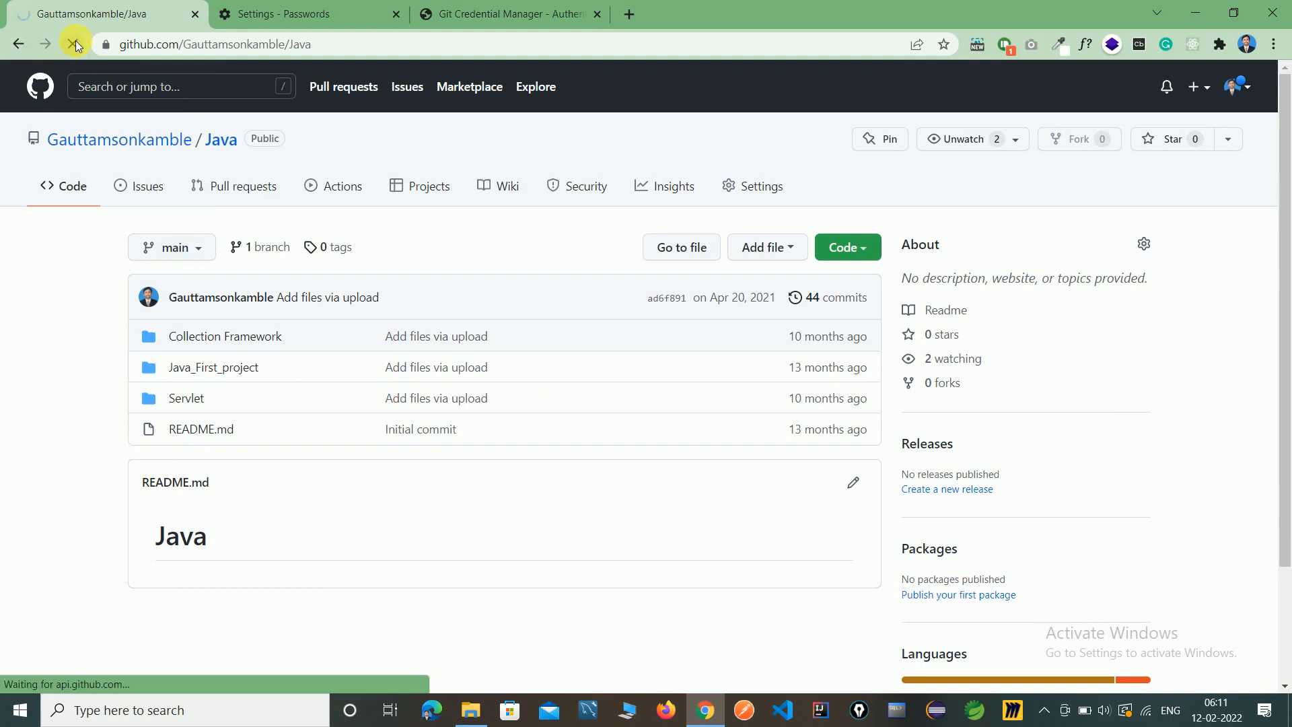
click(74, 43)
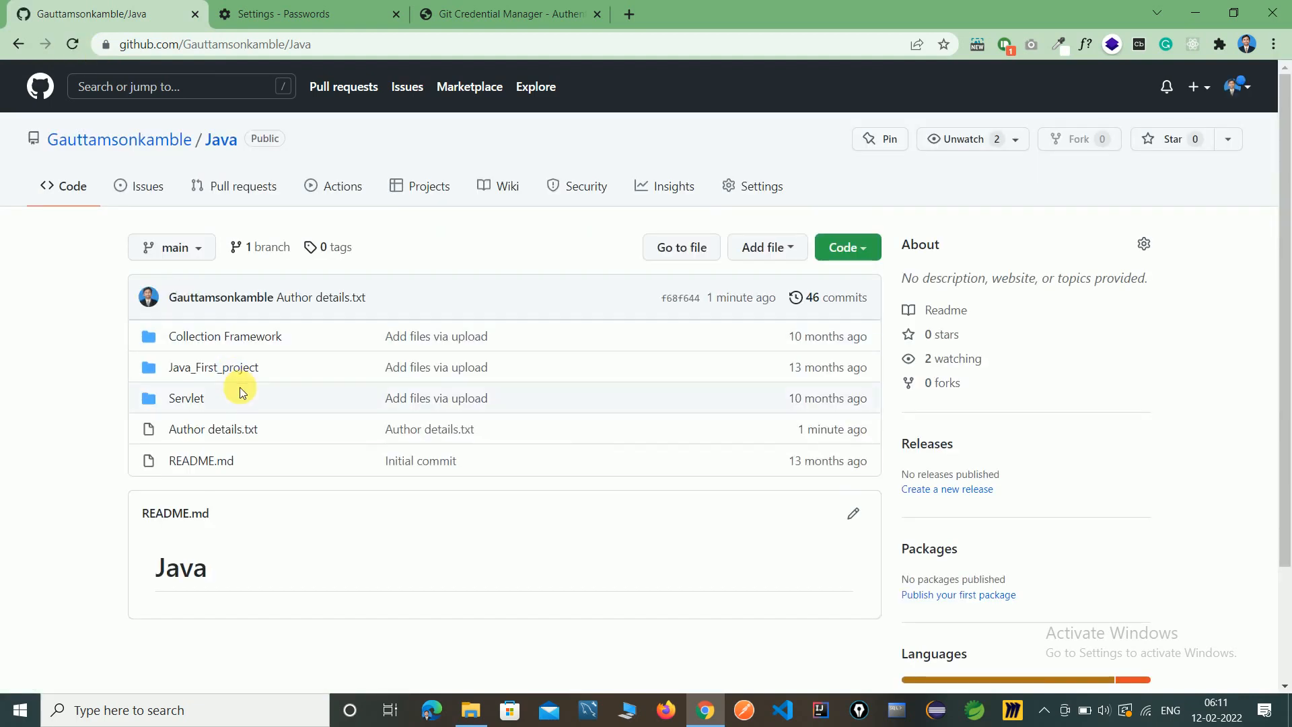
mouse_move(212, 429)
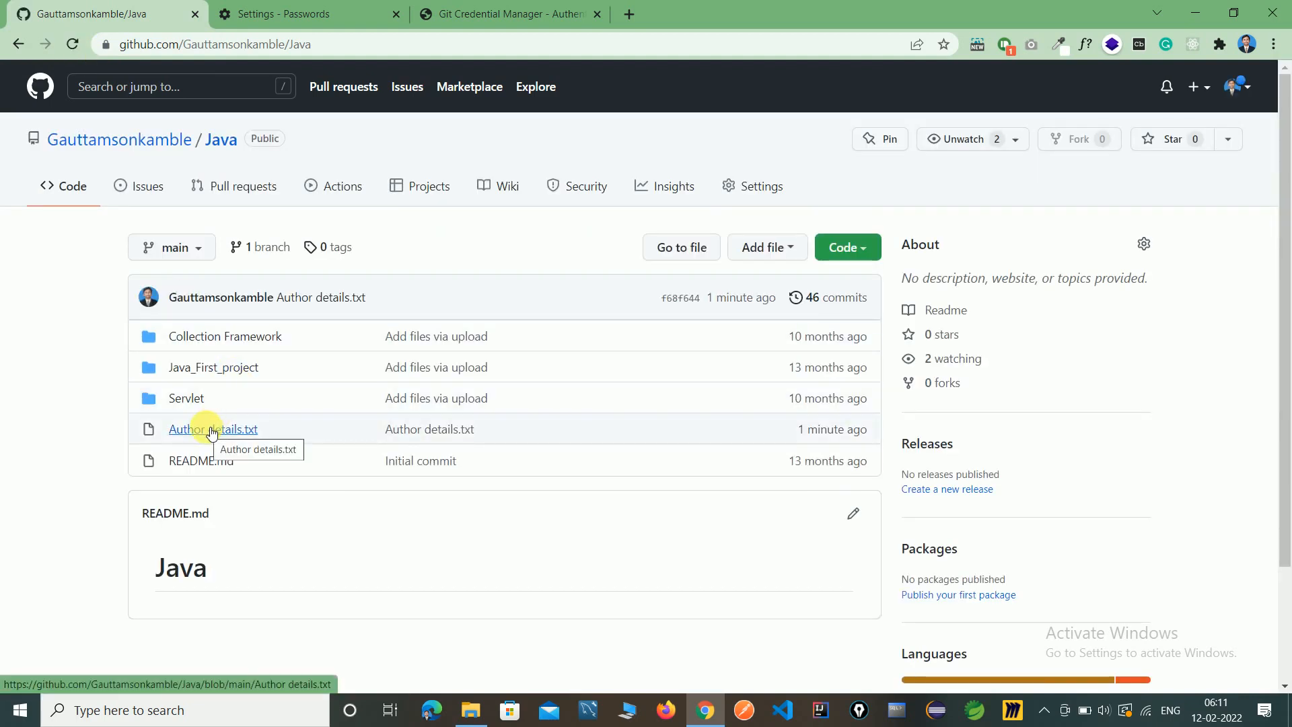
click(211, 429)
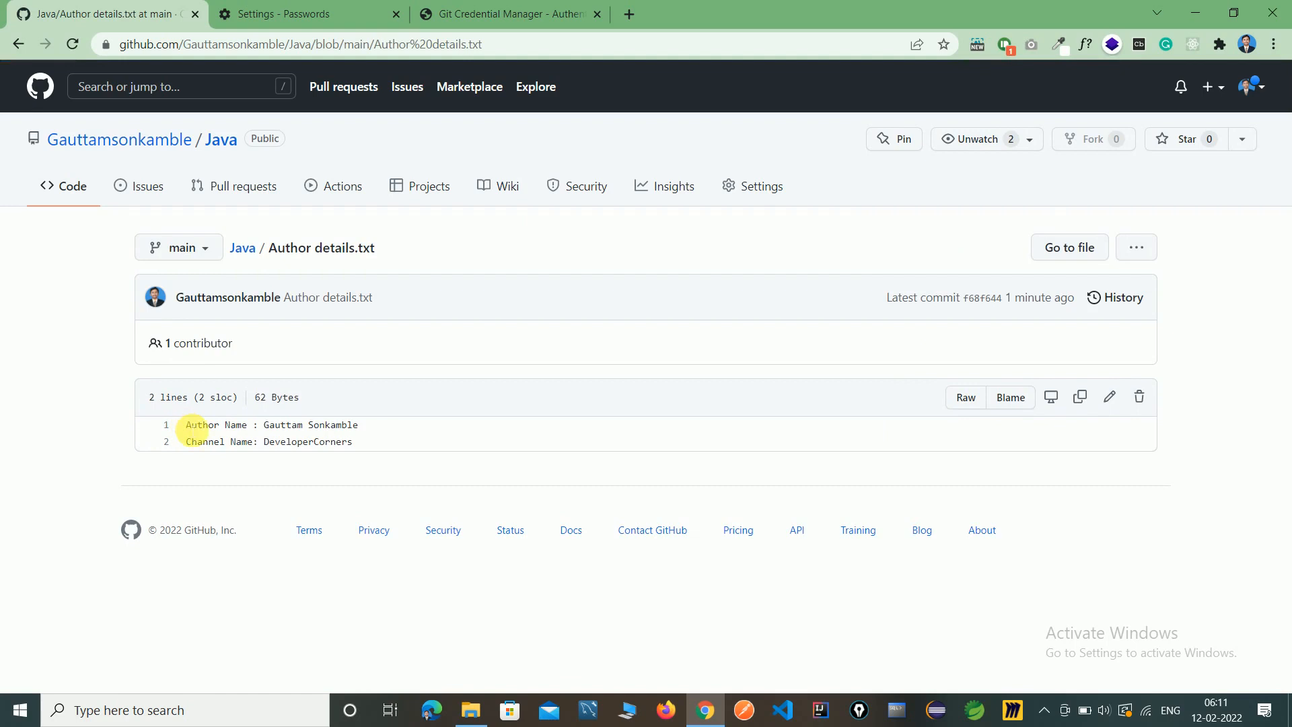
drag(188, 425, 375, 448)
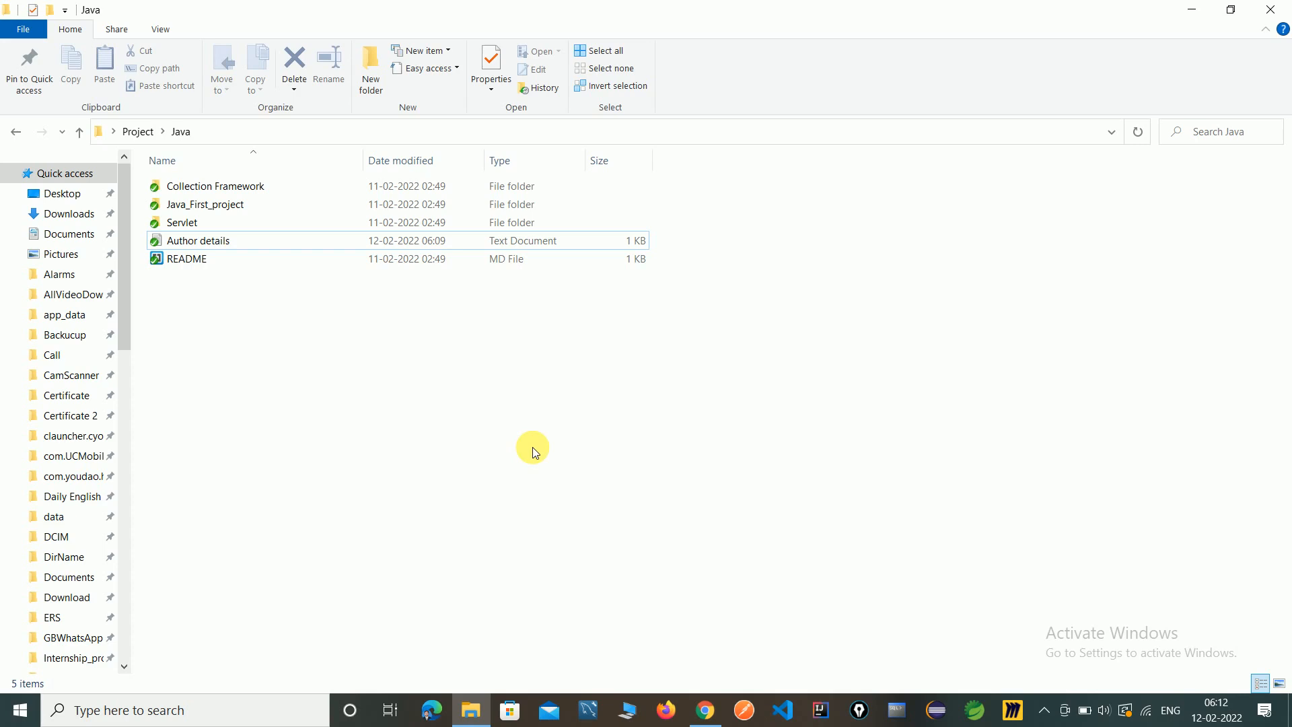
mouse_move(700, 430)
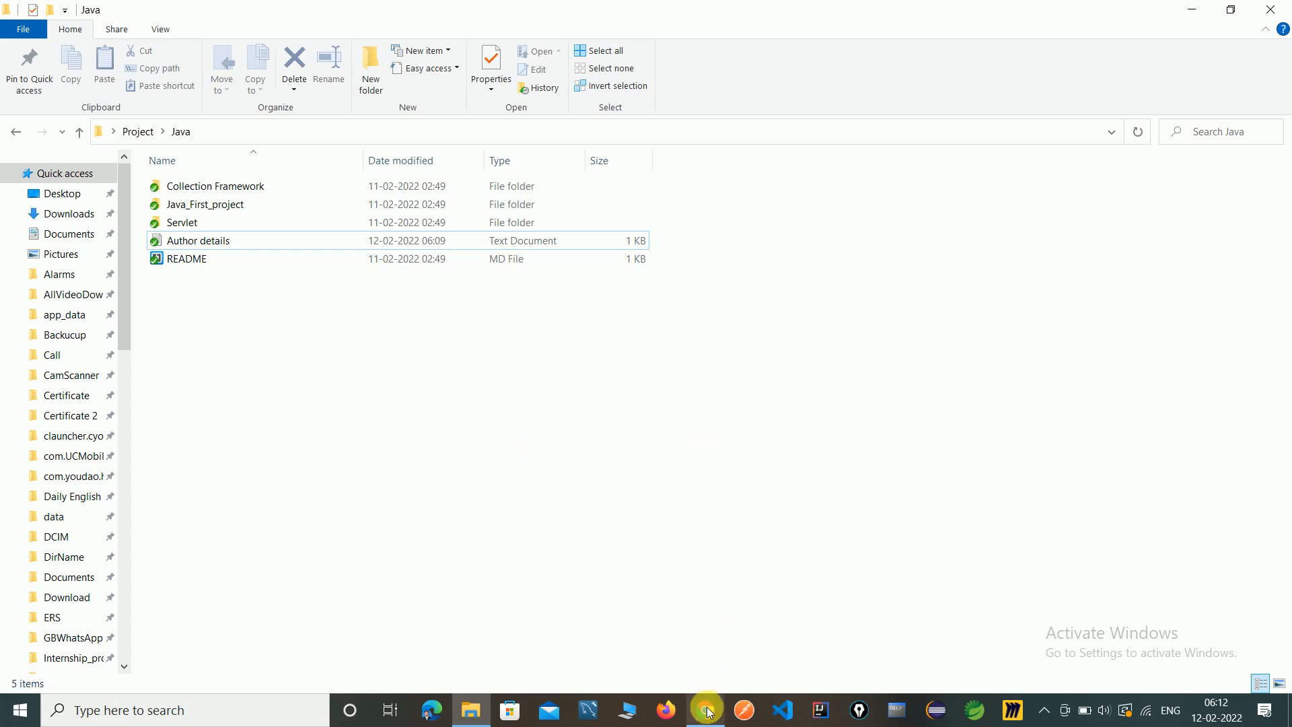
Step: Return to the GitHub Author details.txt page after confirming the green overlay locally
click(706, 709)
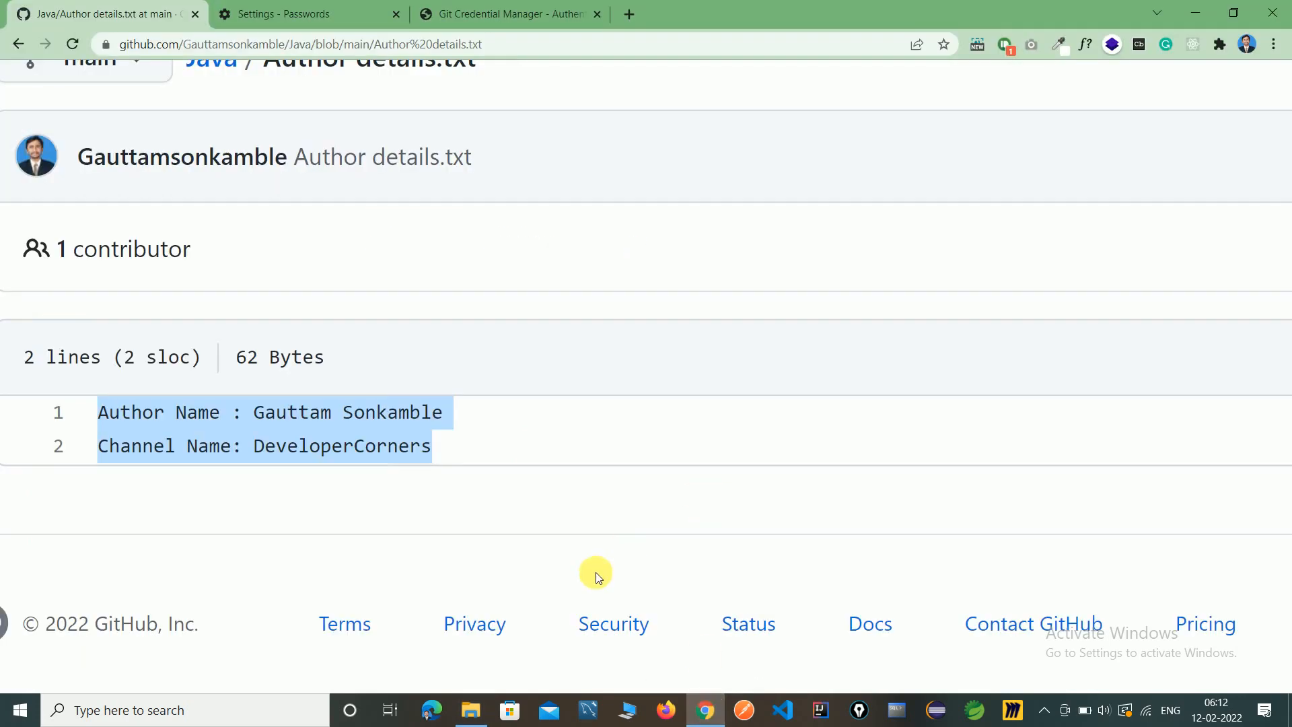